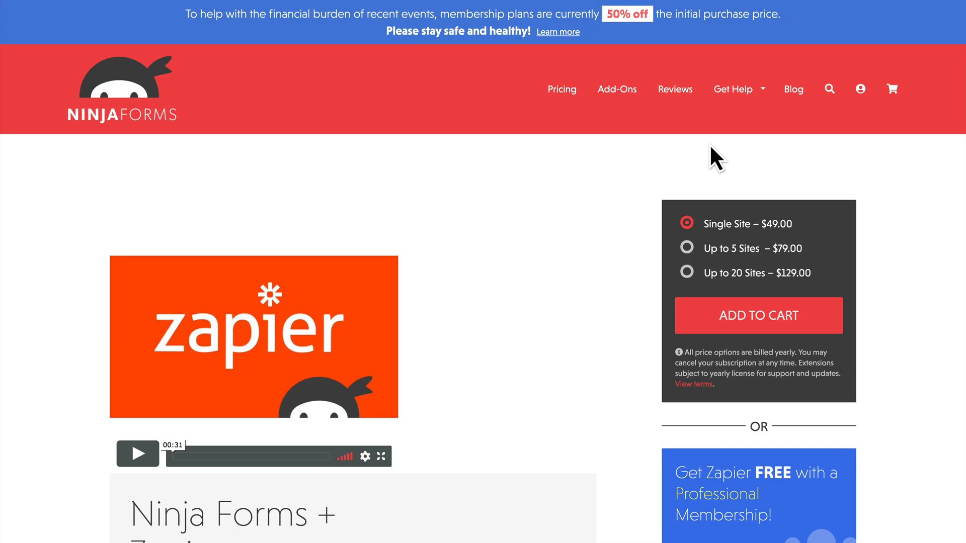
pyautogui.moveTo(577, 333)
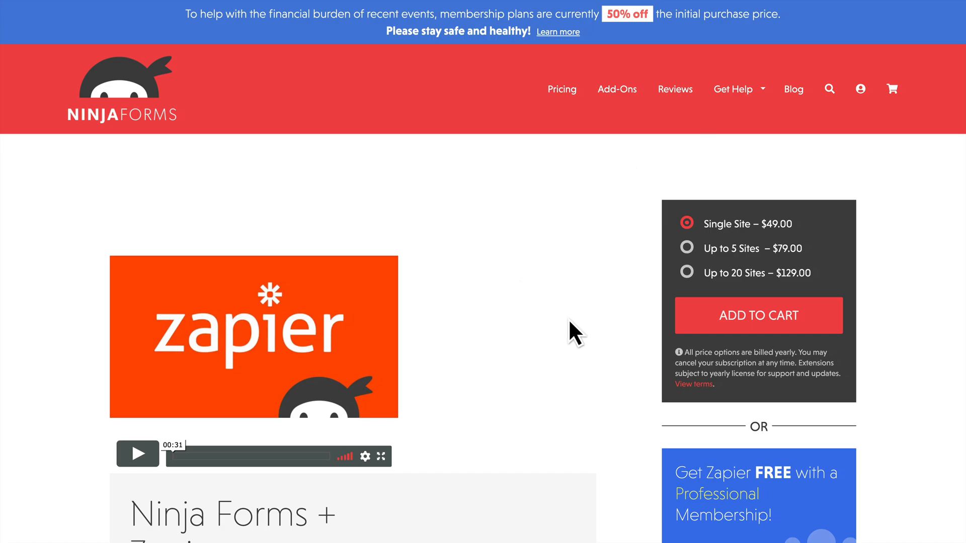
# Scroll through the first stretch of the Ninja Forms add-ons catalogue and back up.
pyautogui.scroll(-3)
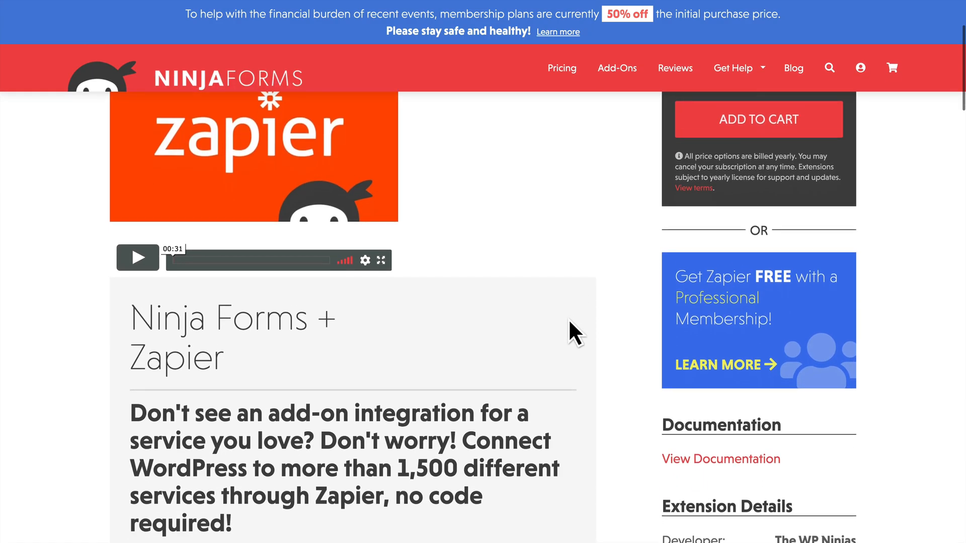
pyautogui.scroll(-3)
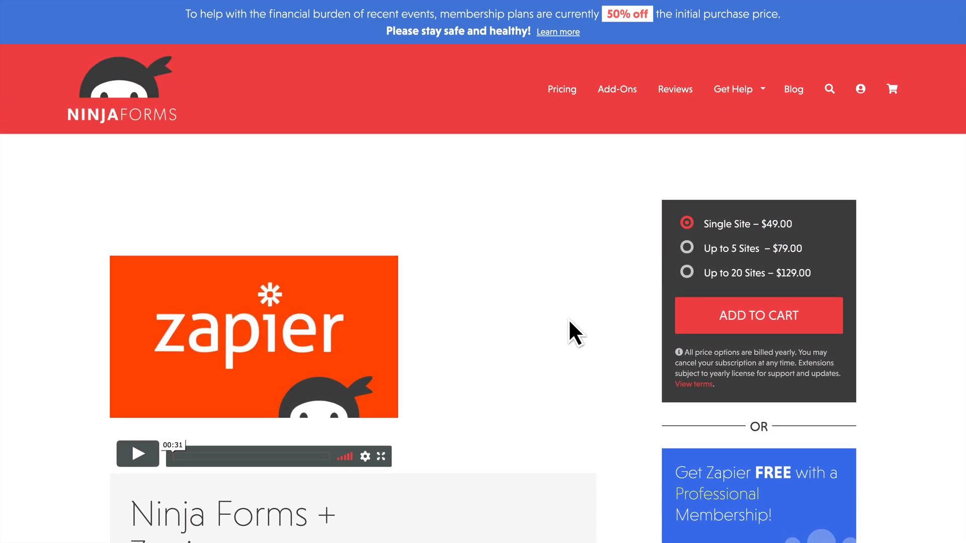
pyautogui.scroll(-3)
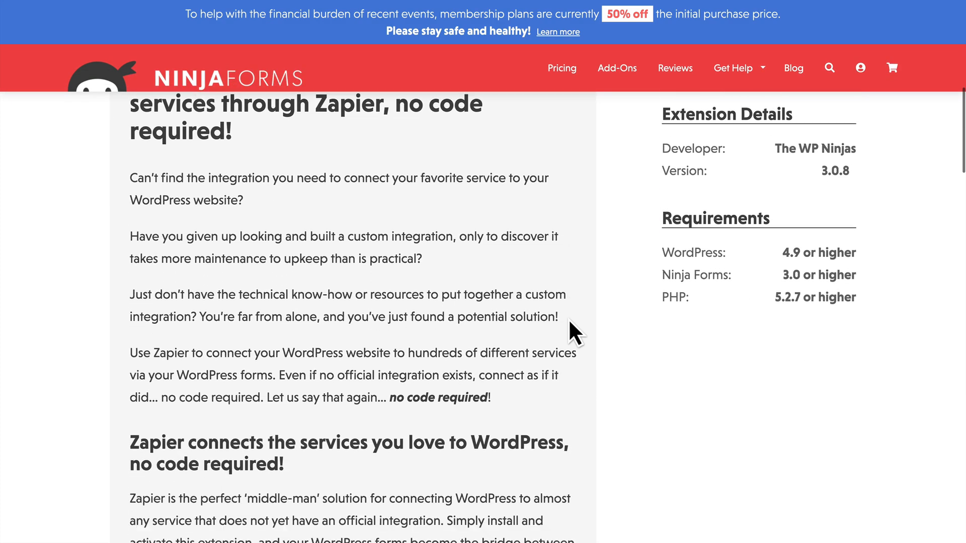
pyautogui.scroll(-3)
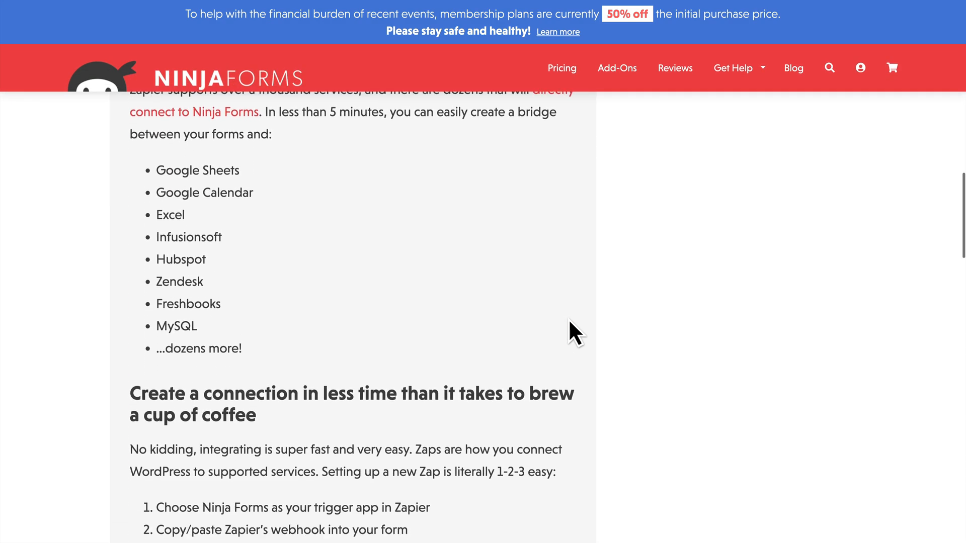
pyautogui.scroll(-3)
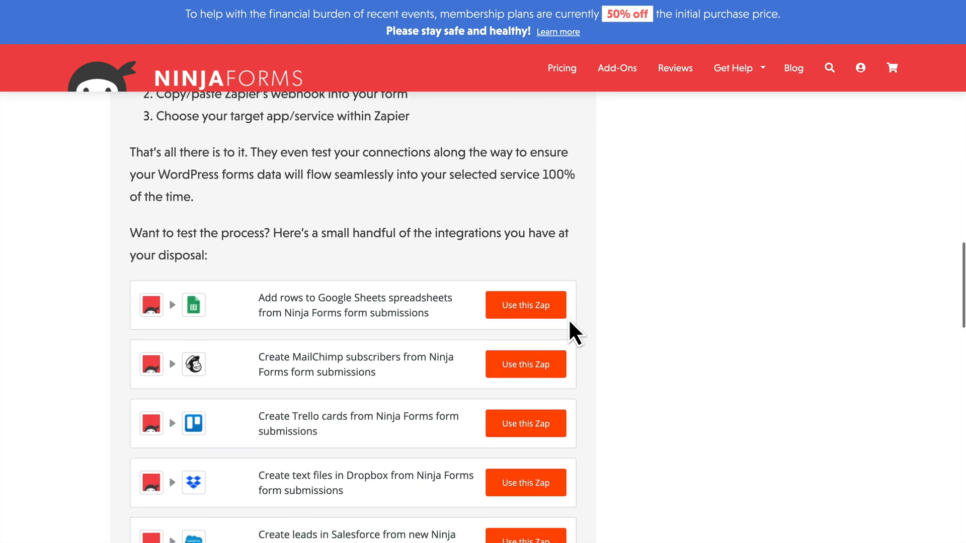
pyautogui.scroll(-3)
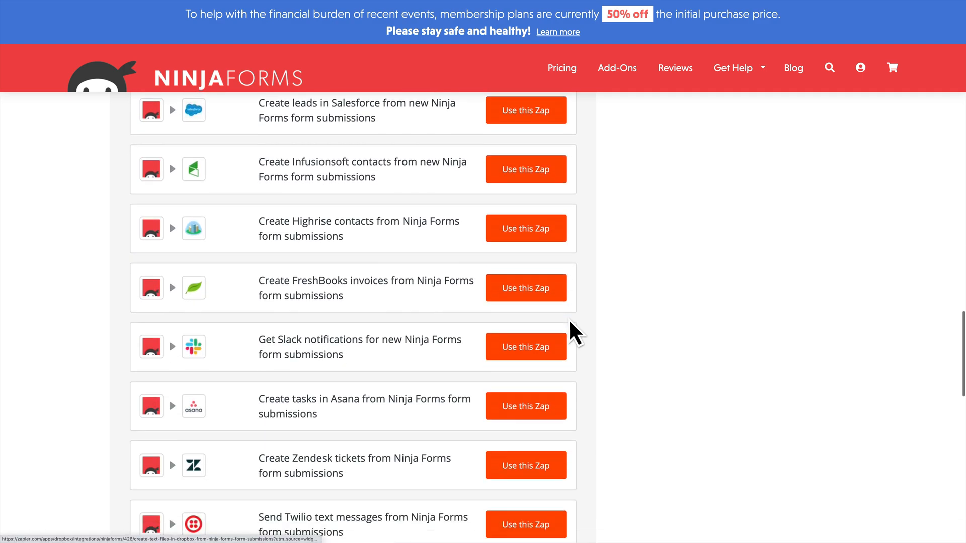
pyautogui.scroll(-3)
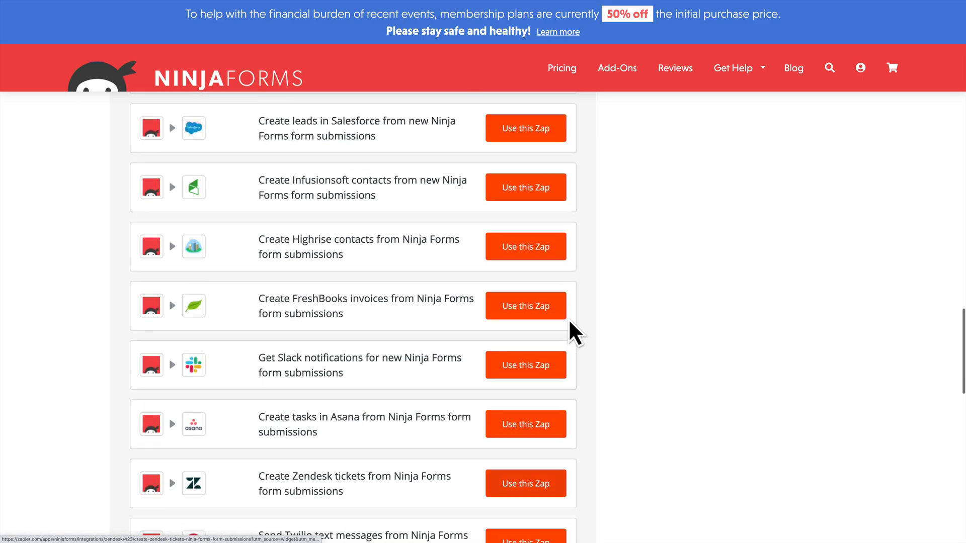
pyautogui.scroll(3)
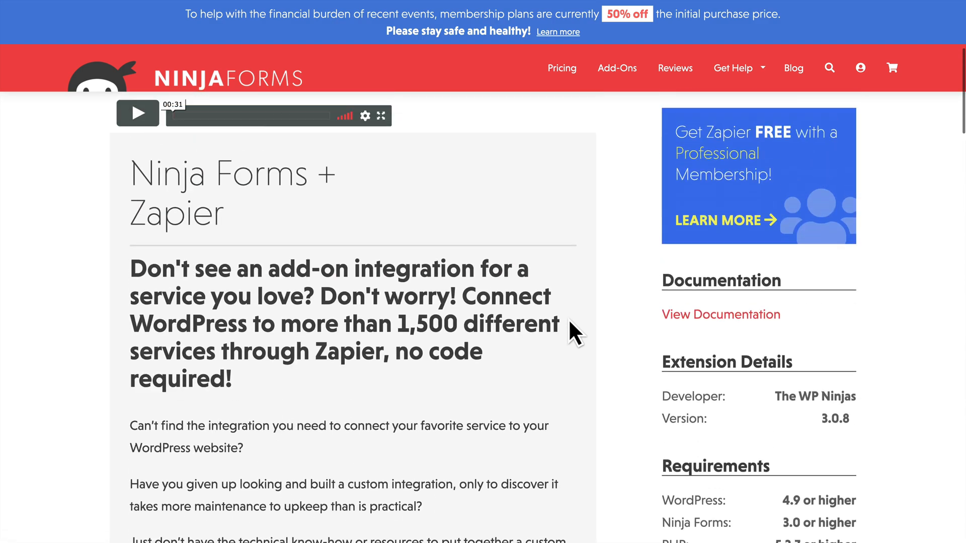
pyautogui.scroll(3)
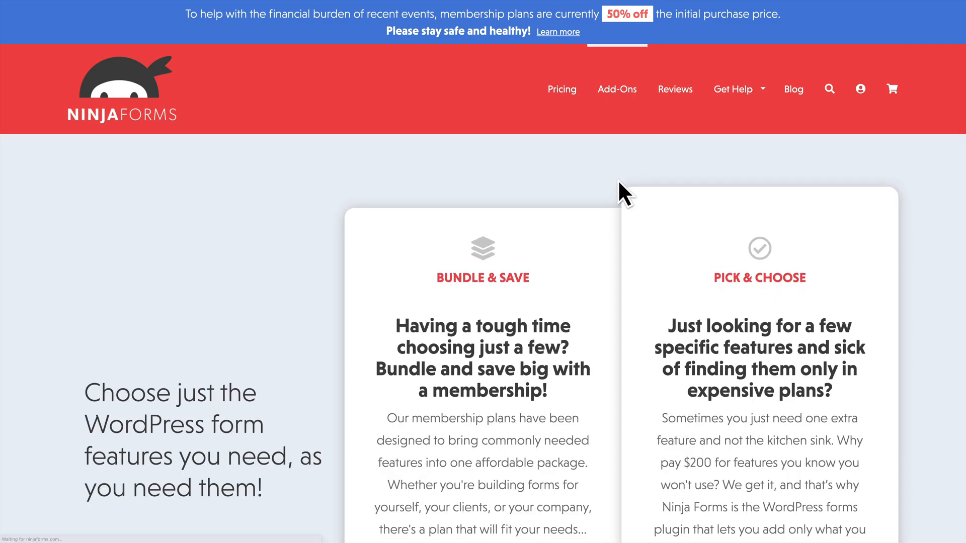
# Browse further down the add-ons listing, including the payment integrations.
pyautogui.scroll(-3)
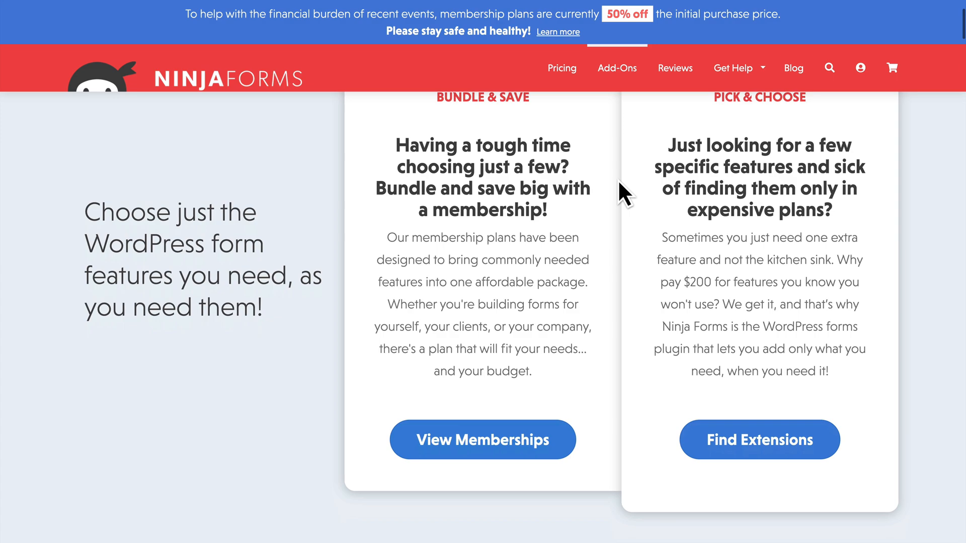
pyautogui.scroll(-3)
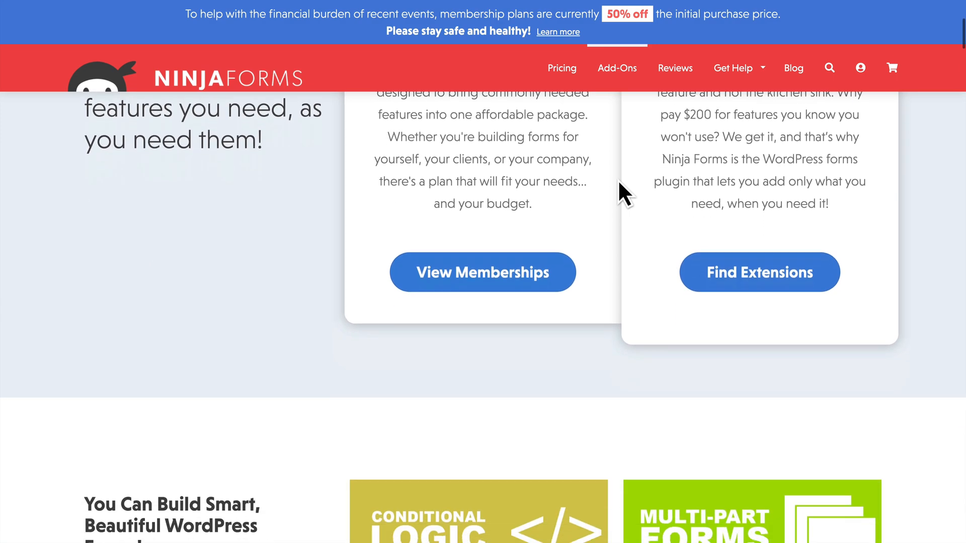
pyautogui.scroll(-3)
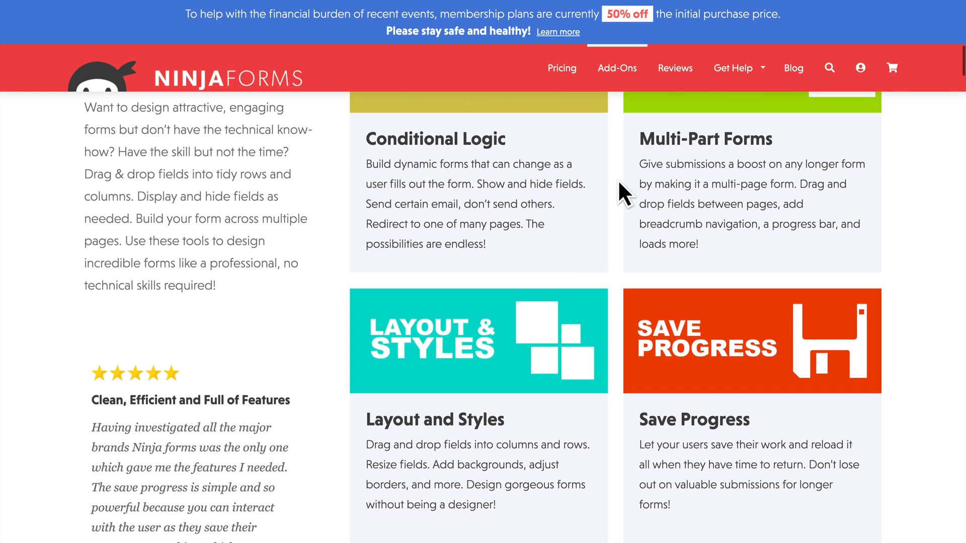
pyautogui.scroll(-3)
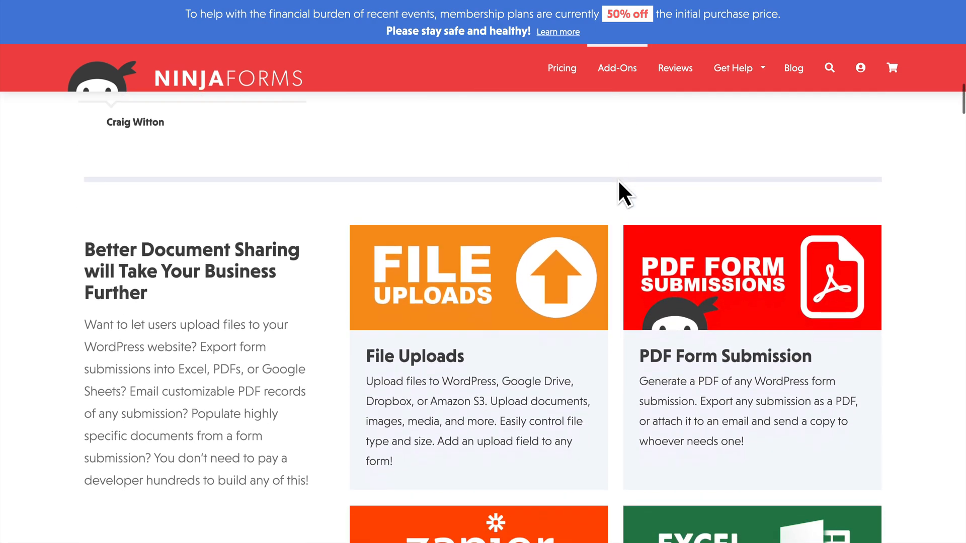
pyautogui.scroll(-3)
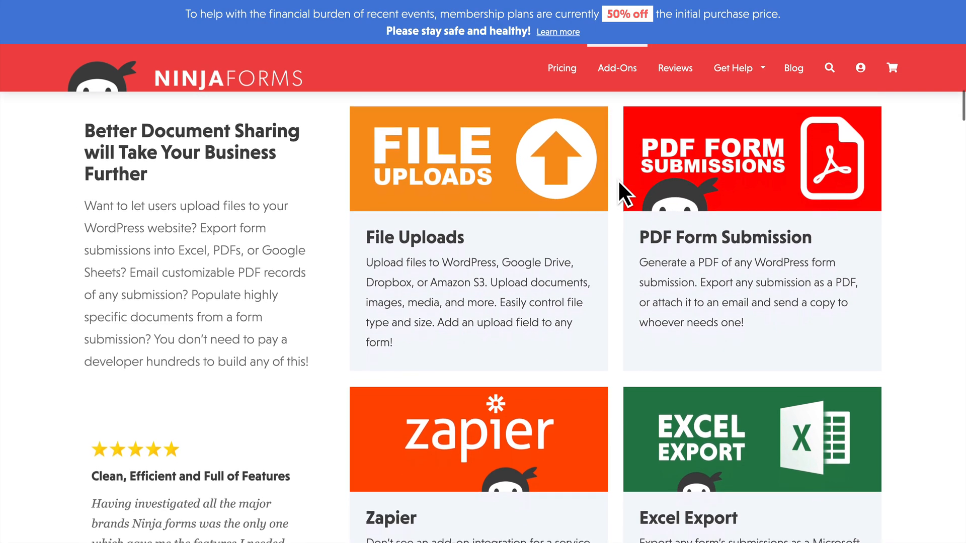
pyautogui.scroll(-3)
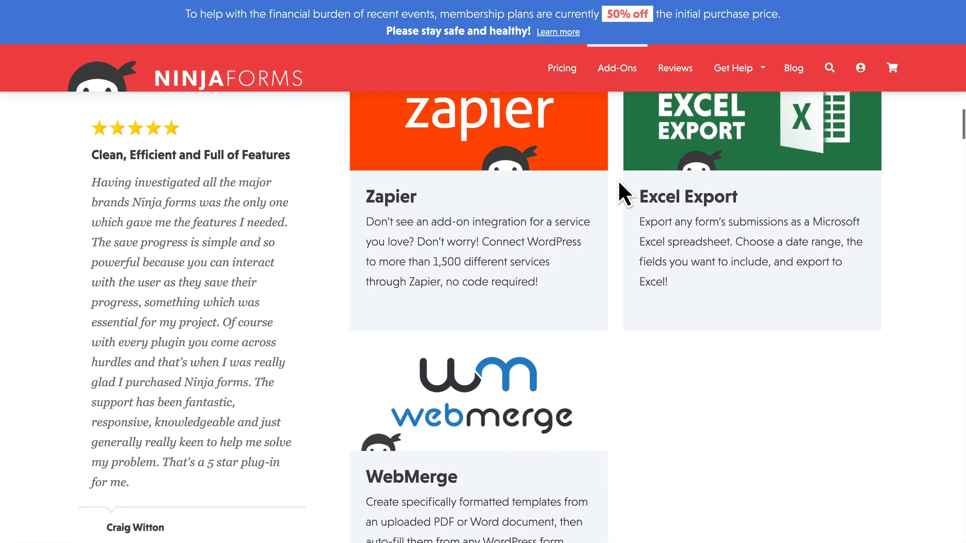
pyautogui.scroll(-3)
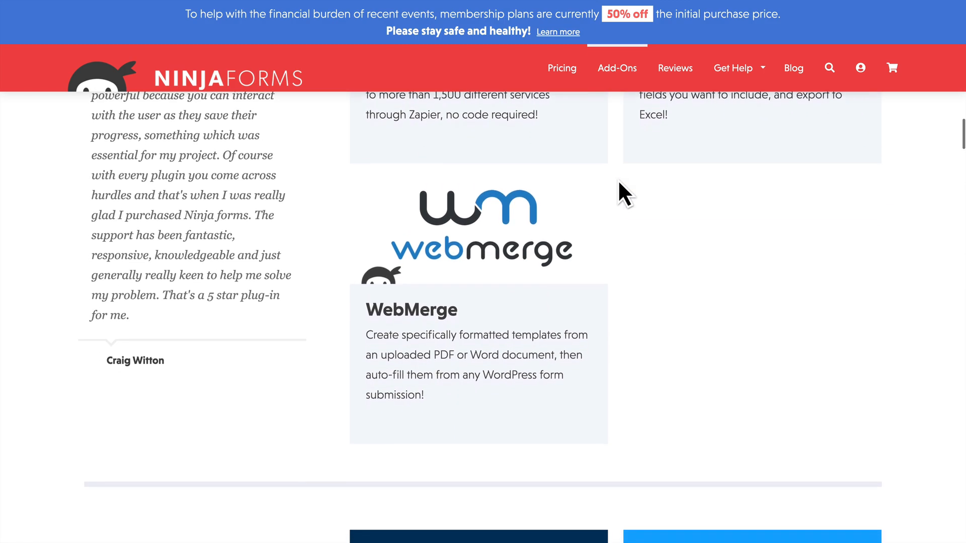
pyautogui.scroll(3)
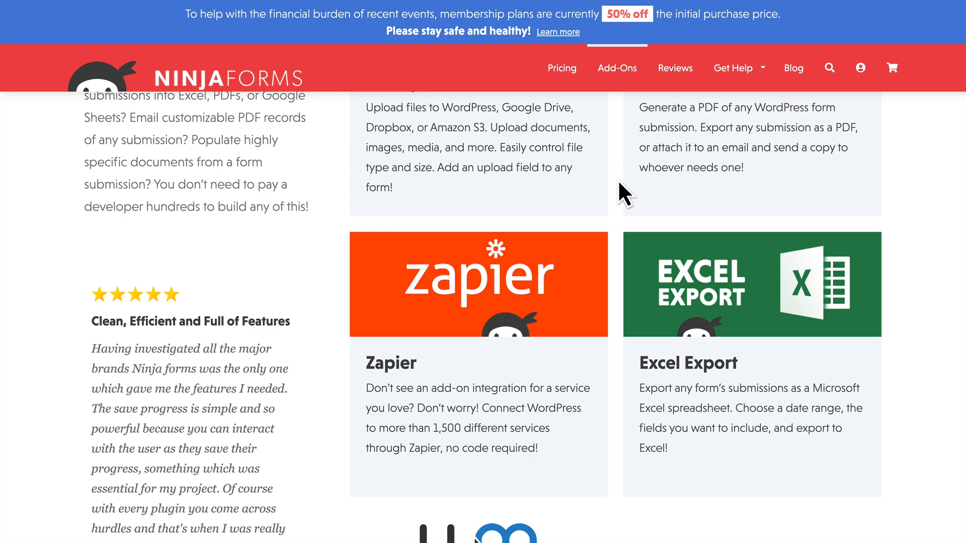
pyautogui.scroll(-3)
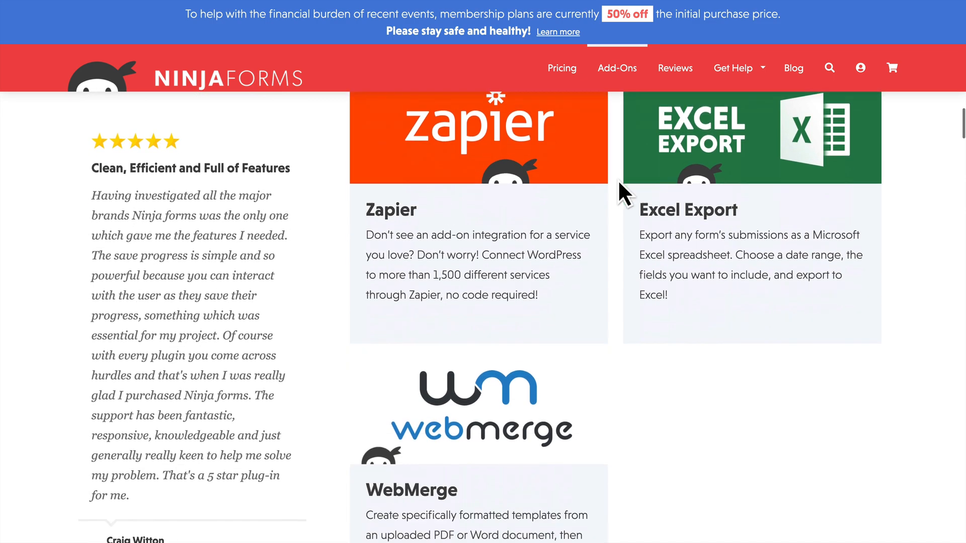
pyautogui.scroll(-3)
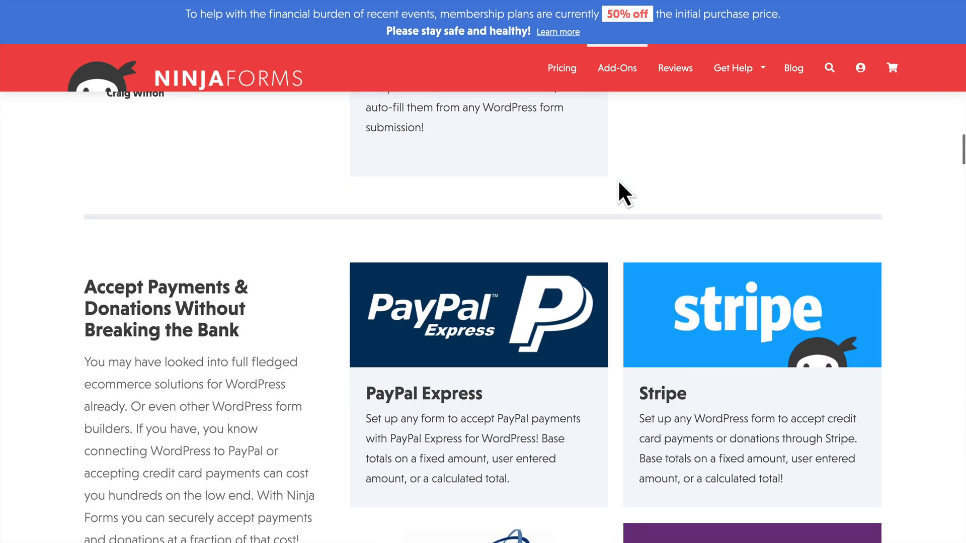
pyautogui.scroll(-3)
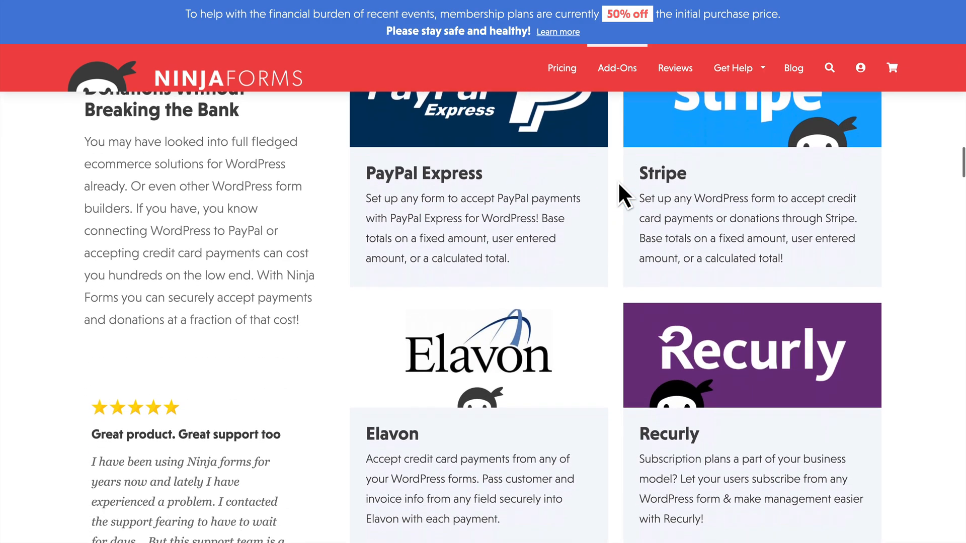
pyautogui.scroll(-3)
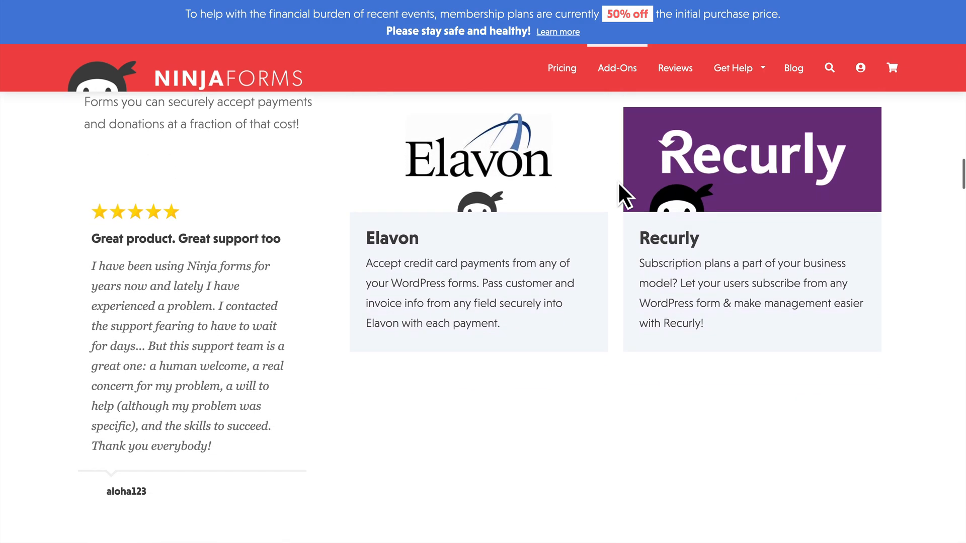
pyautogui.scroll(-3)
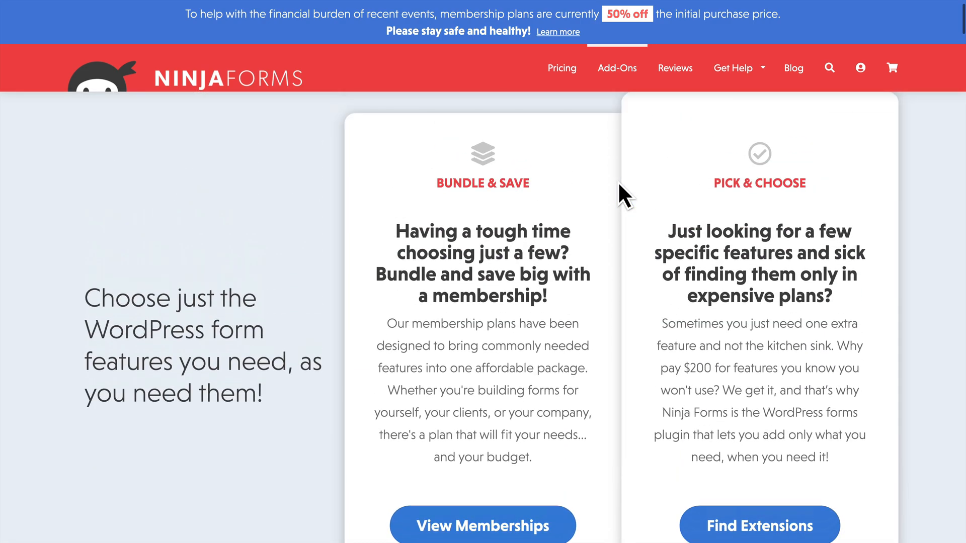
pyautogui.scroll(-3)
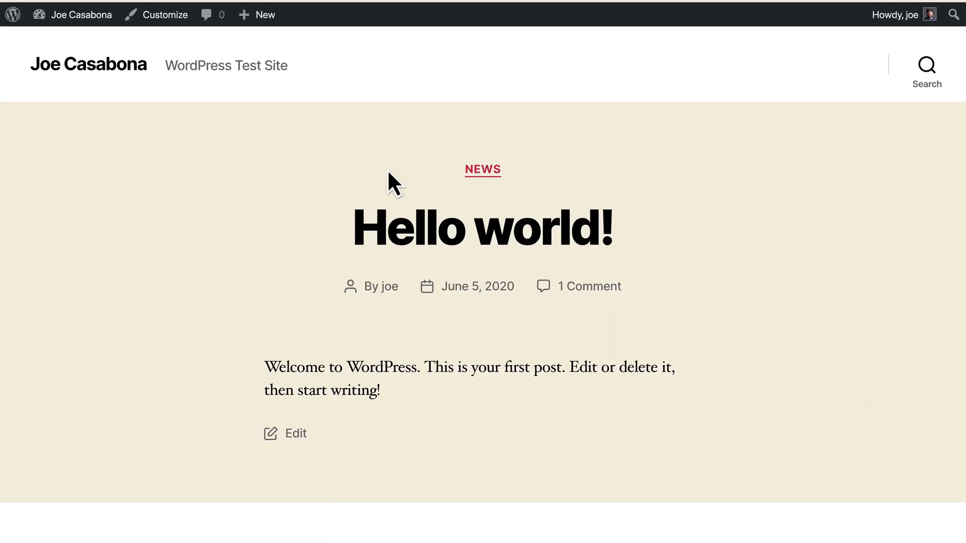
# From the WordPress admin, add a new Ninja Forms form using the Blank Form template.
pyautogui.click(81, 13)
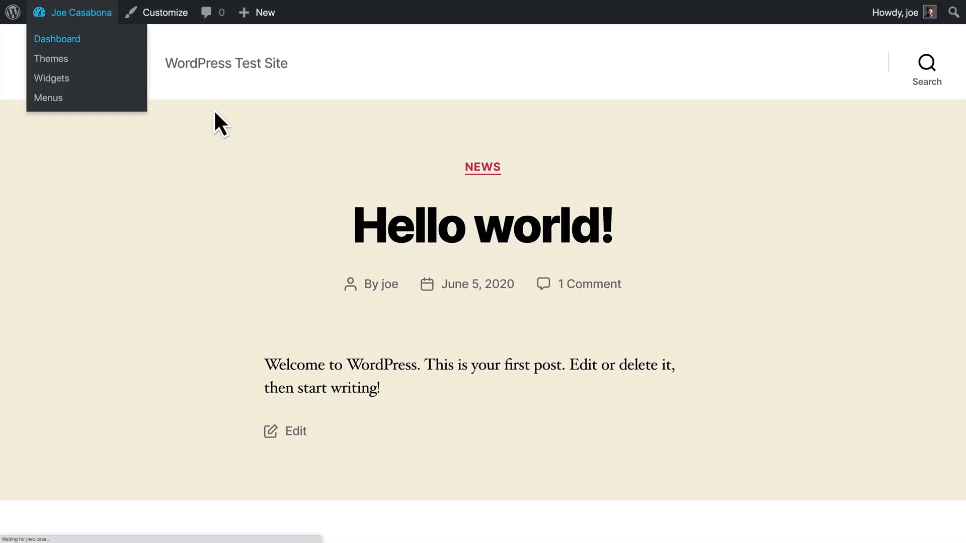
pyautogui.click(57, 39)
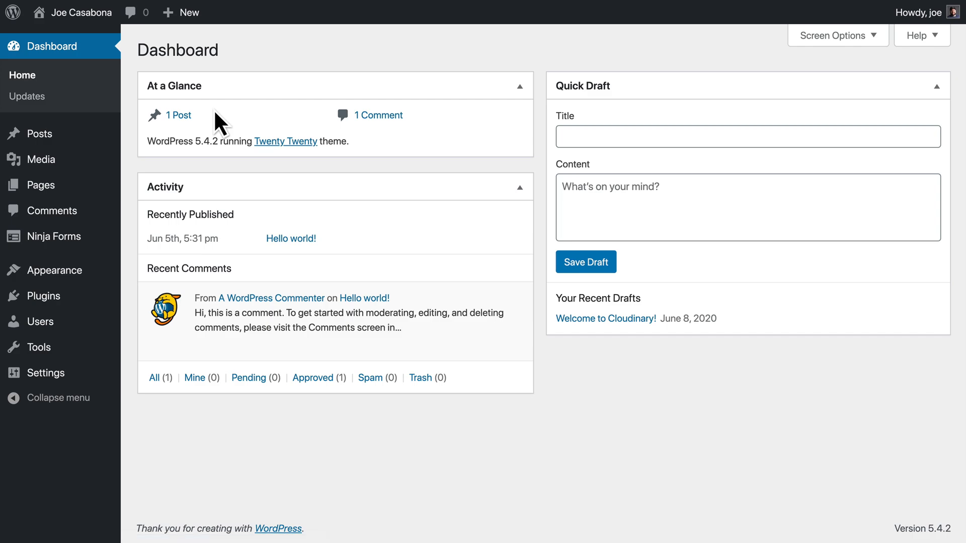
pyautogui.click(43, 296)
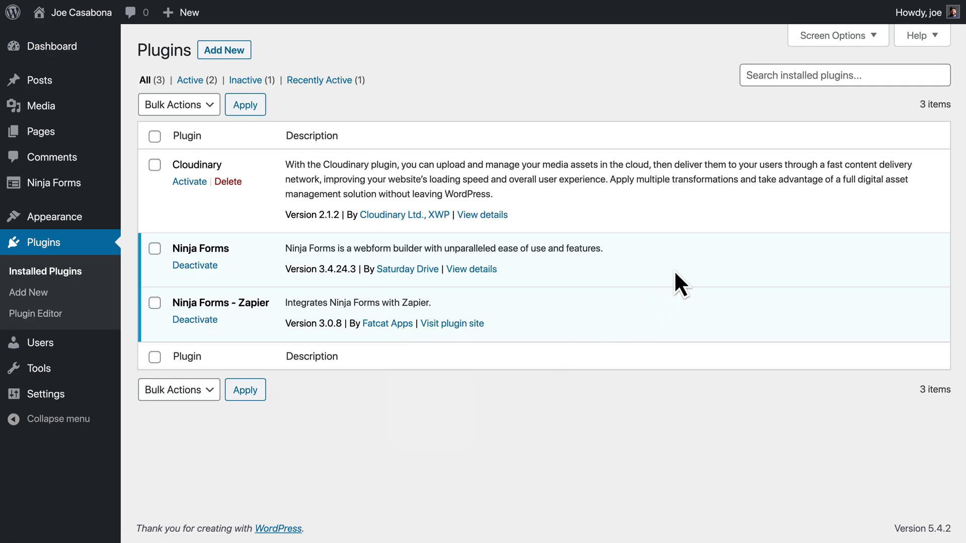
pyautogui.moveTo(662, 330)
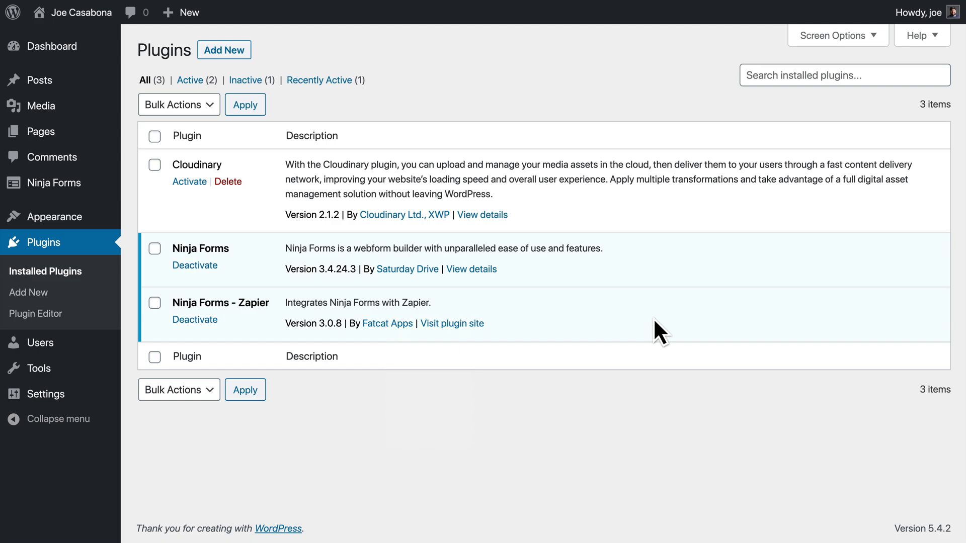
pyautogui.moveTo(597, 440)
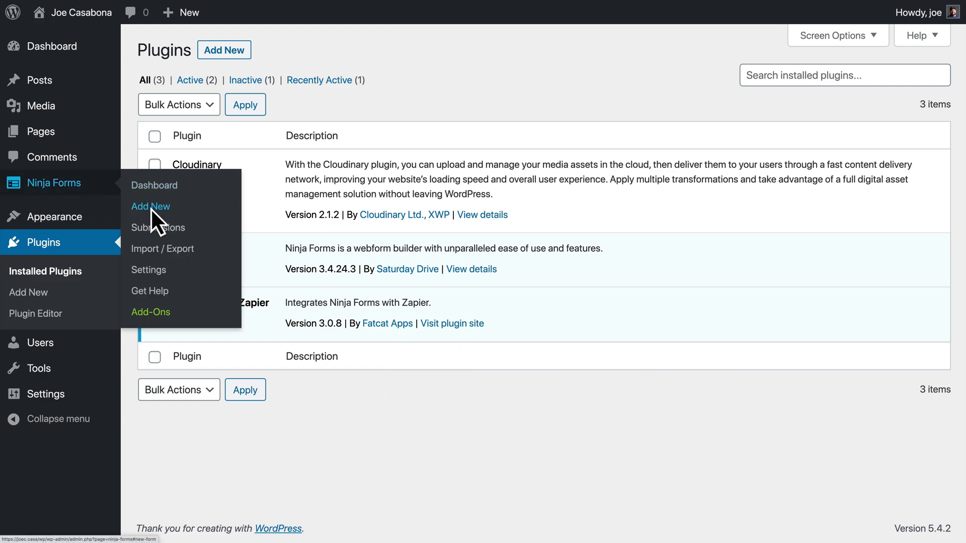
pyautogui.click(151, 206)
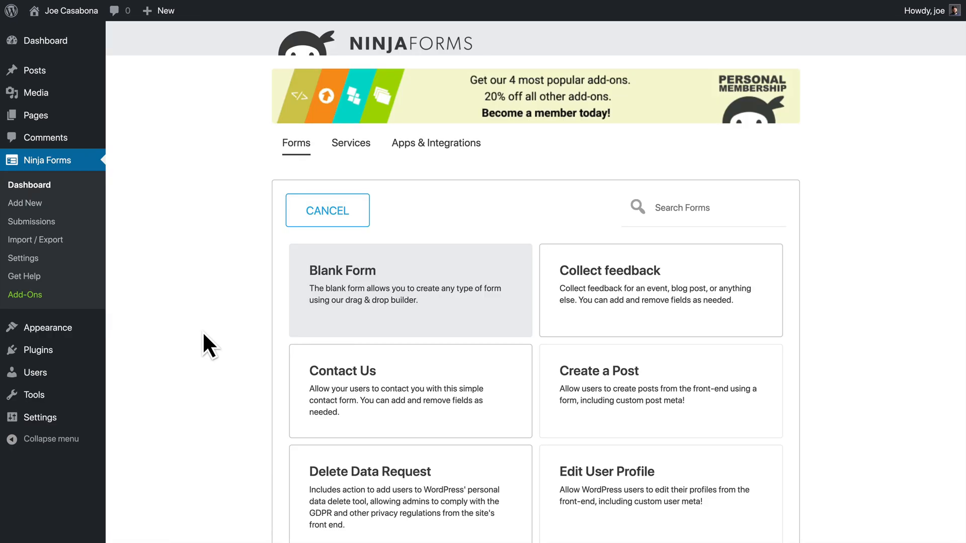
pyautogui.moveTo(233, 339)
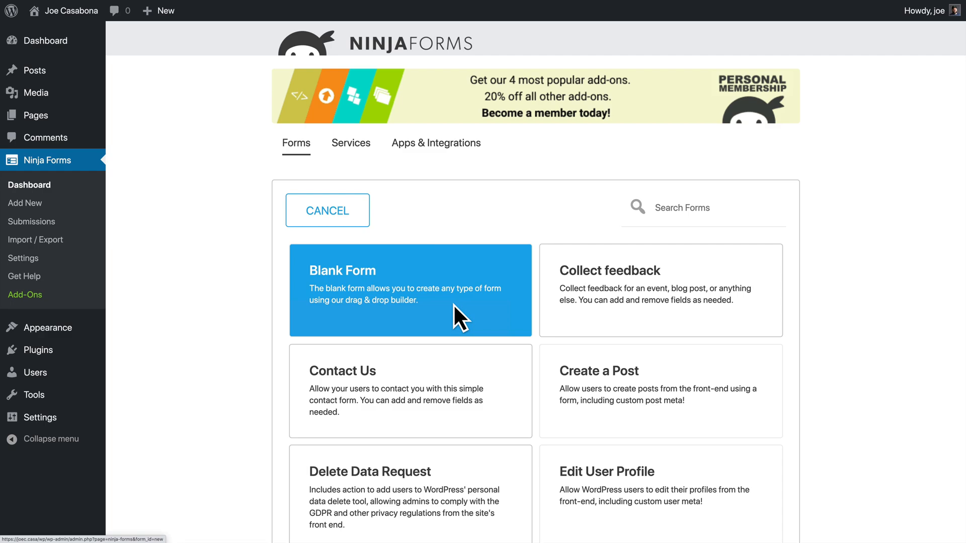
pyautogui.scroll(-3)
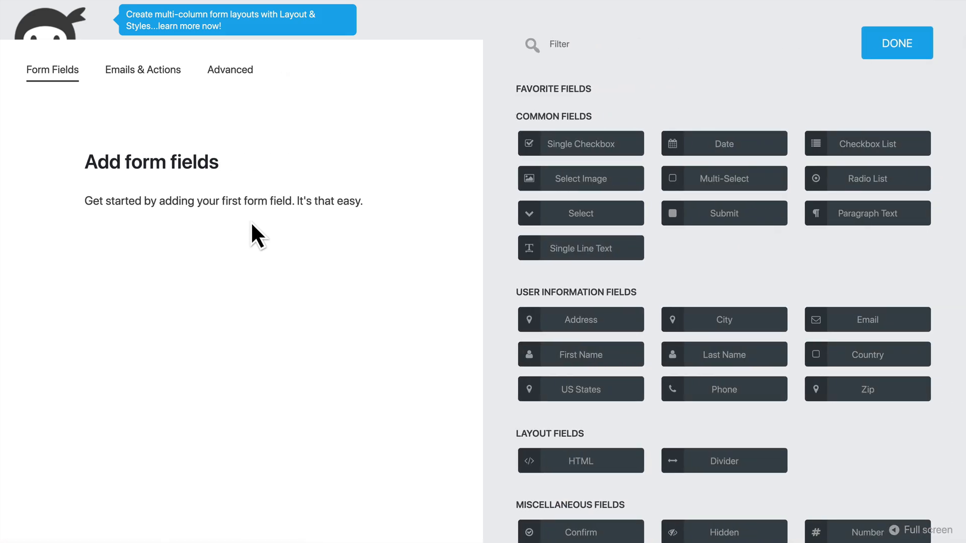
pyautogui.moveTo(868, 200)
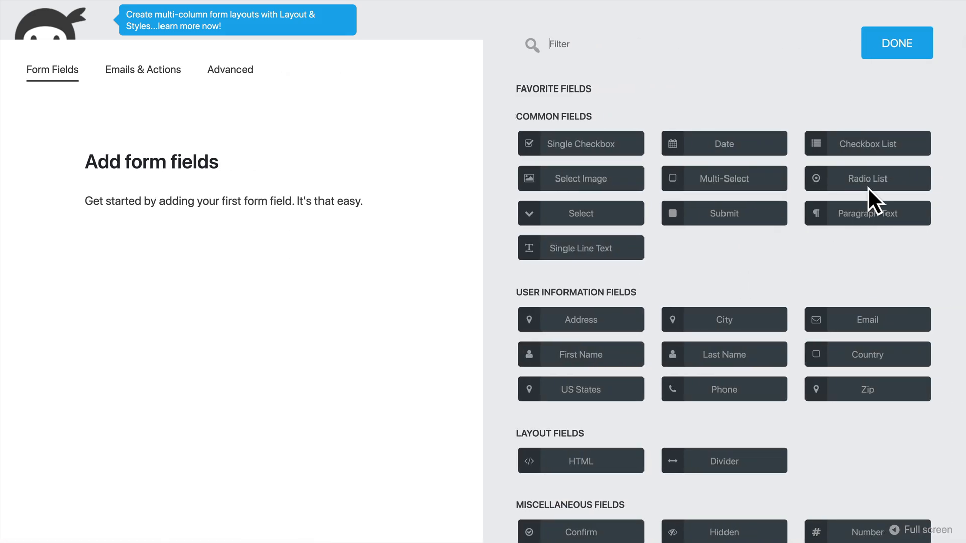
# Add a required Radio List field 'Favorite Star Wars Movie?' with the film options and publish the survey.
pyautogui.click(866, 179)
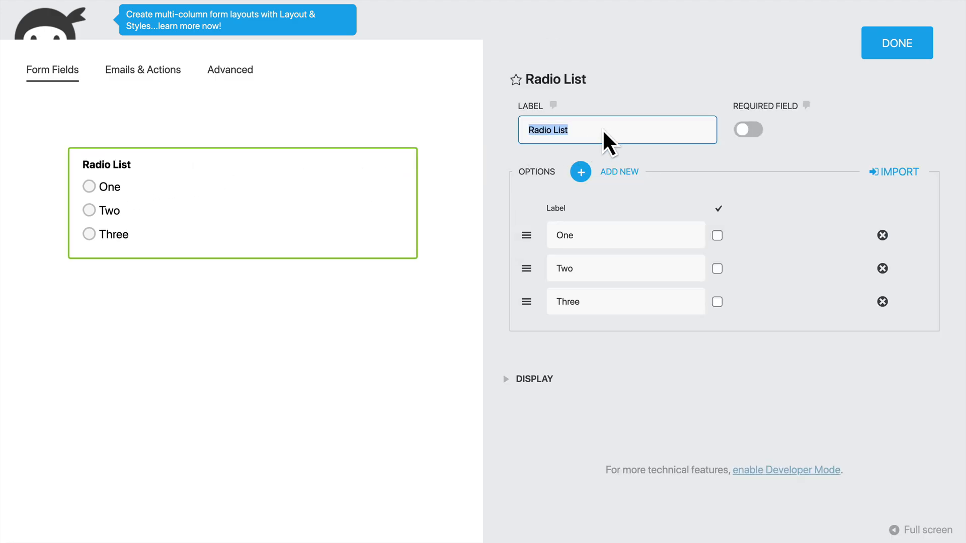
pyautogui.write('F')
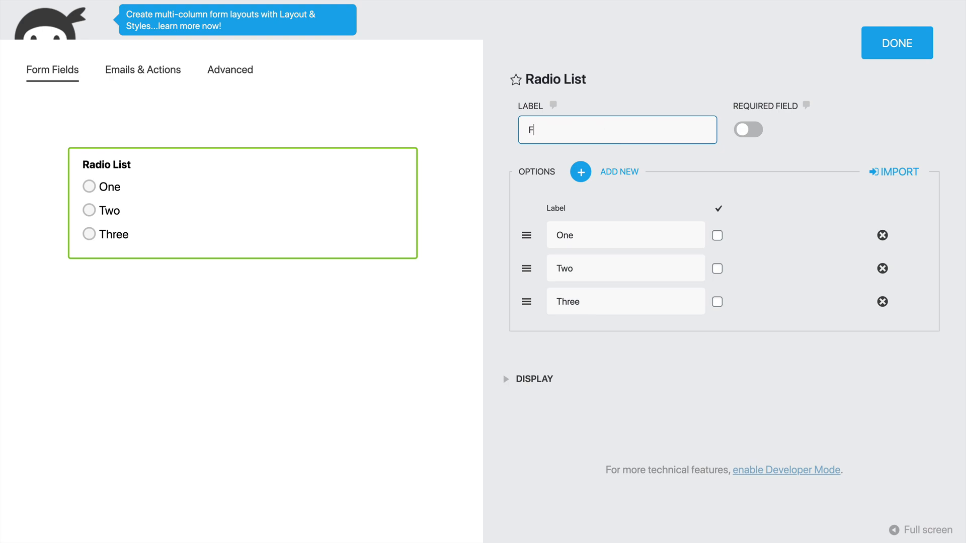
pyautogui.write('avorite Star Wars Movie?')
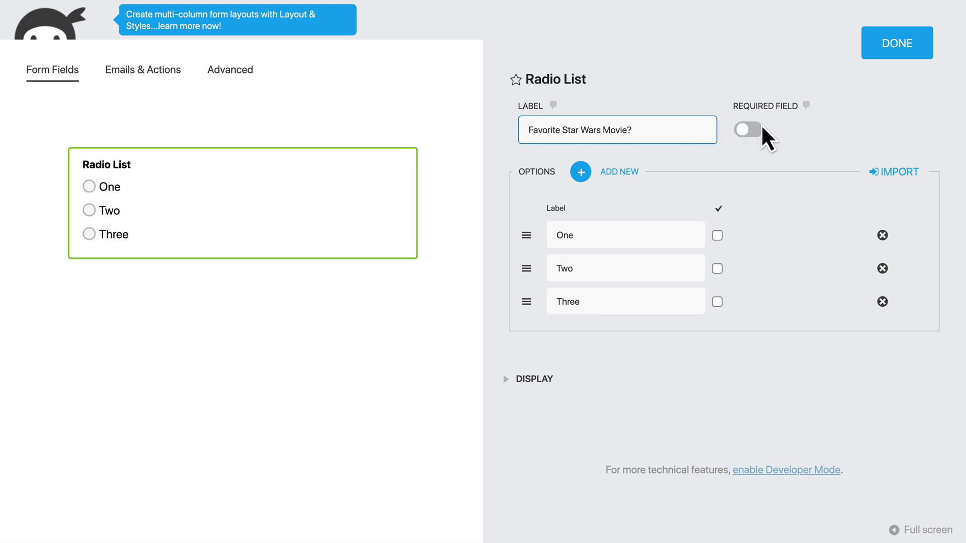
pyautogui.click(747, 130)
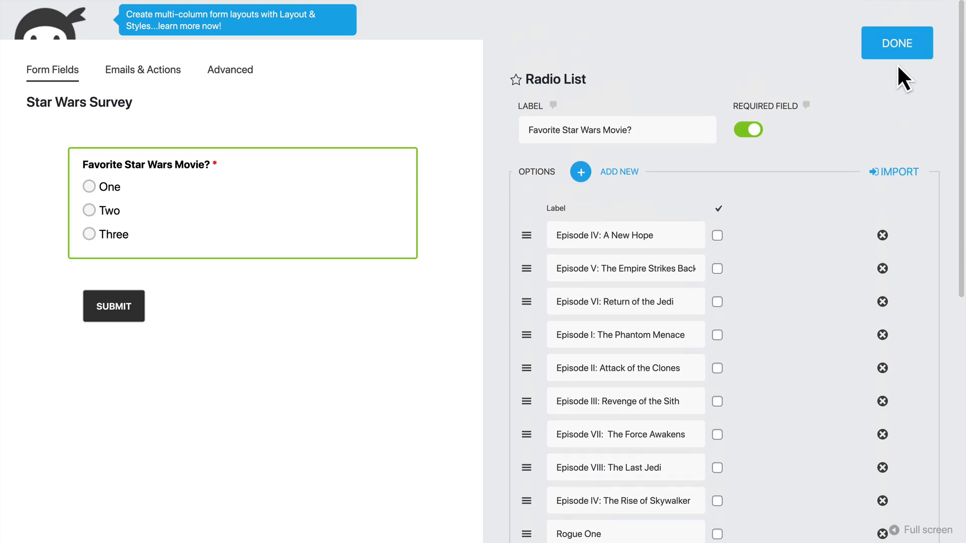
pyautogui.click(897, 43)
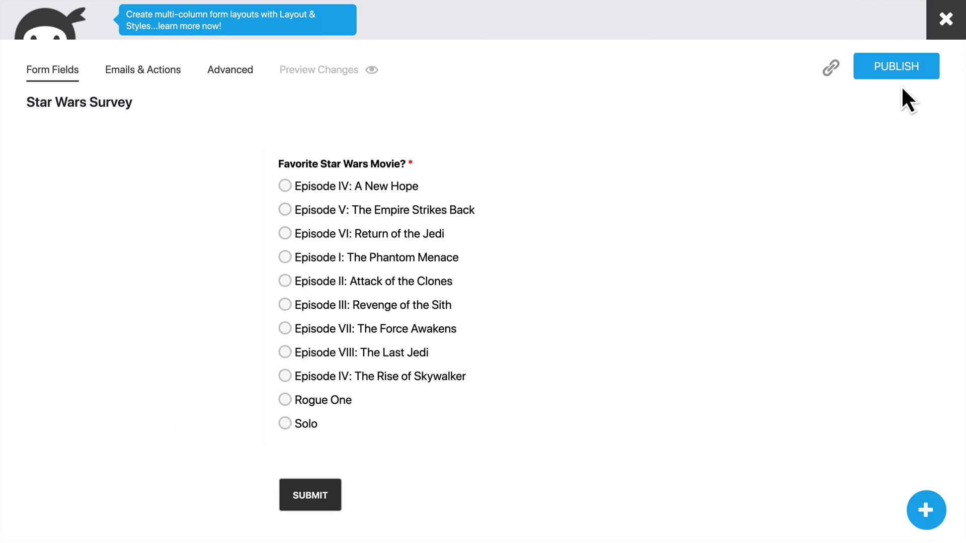
pyautogui.click(895, 66)
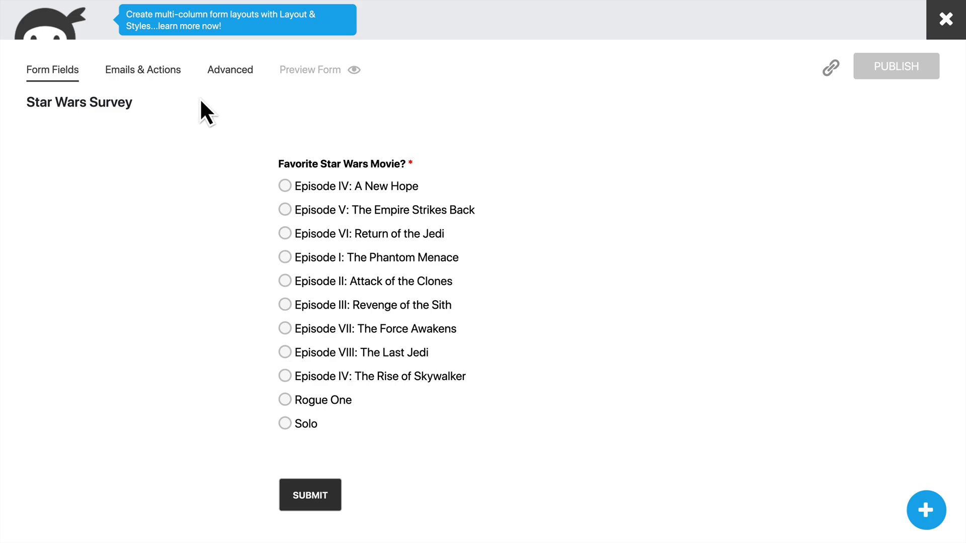
# Under Emails & Actions, toggle the Admin Email action off.
pyautogui.click(141, 69)
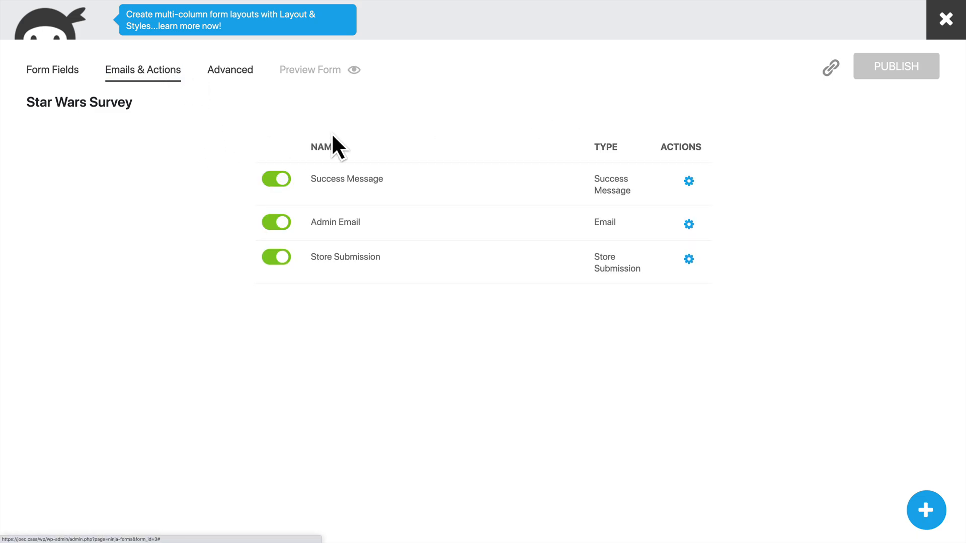
pyautogui.moveTo(420, 234)
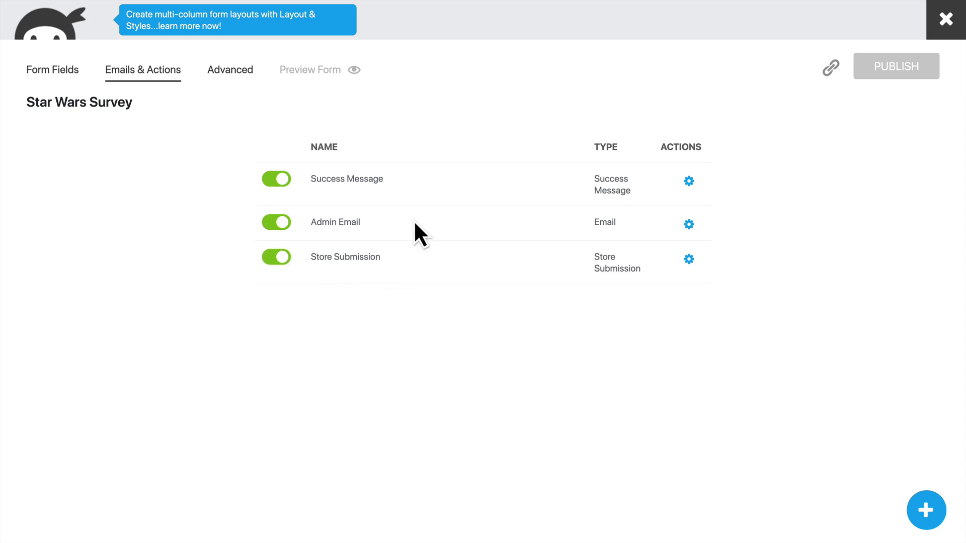
pyautogui.moveTo(390, 196)
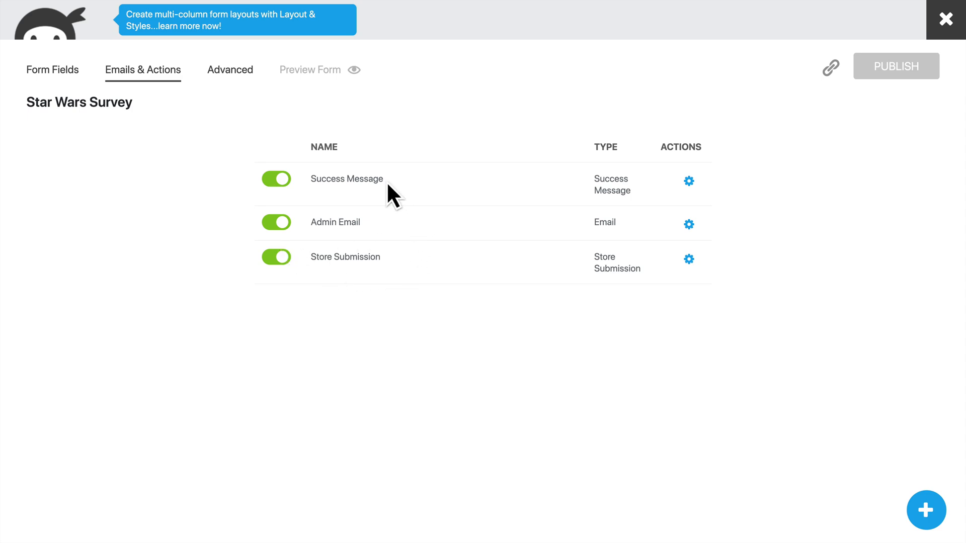
pyautogui.moveTo(408, 290)
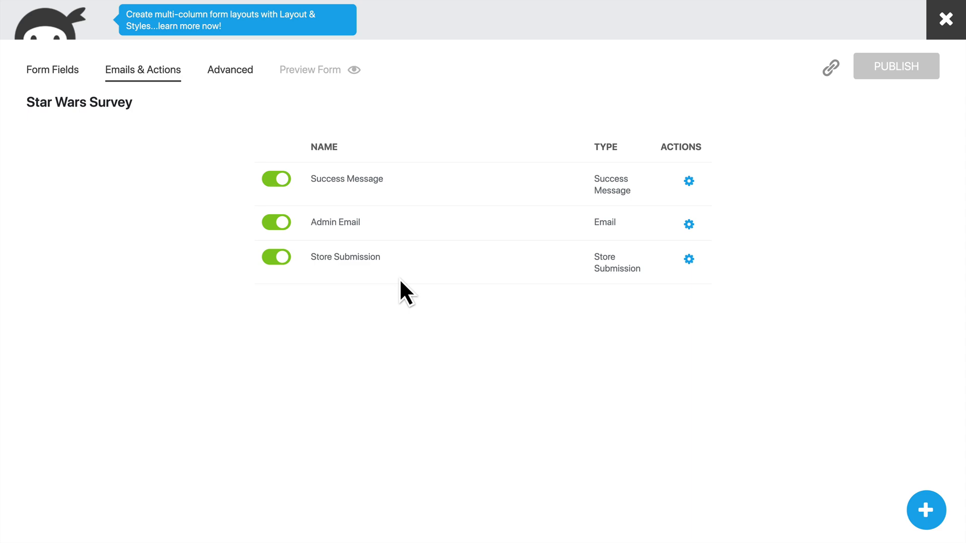
pyautogui.click(276, 222)
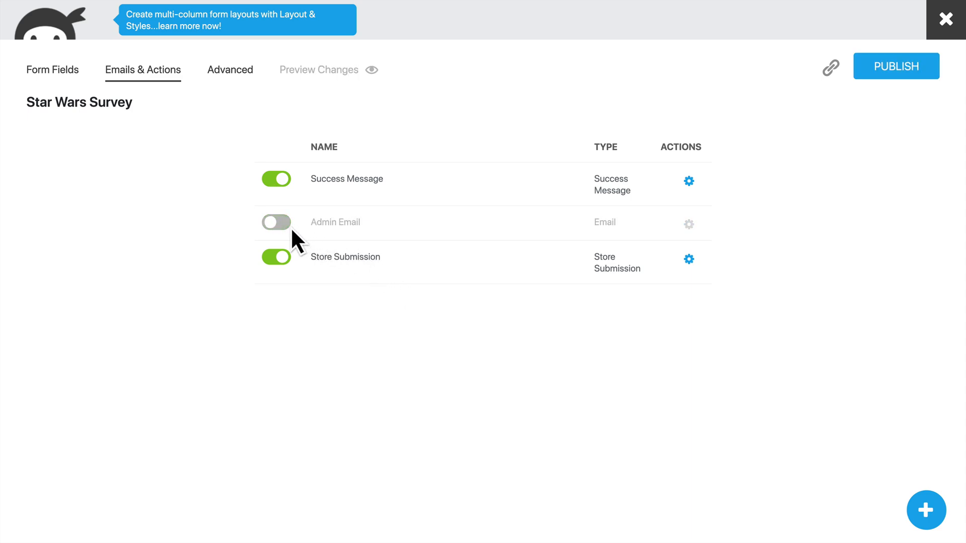
pyautogui.moveTo(787, 449)
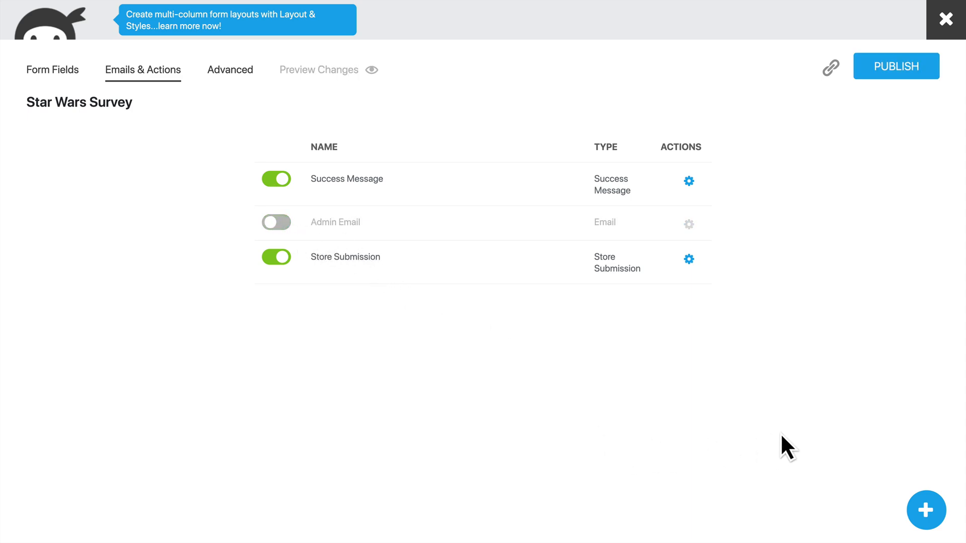
pyautogui.moveTo(926, 511)
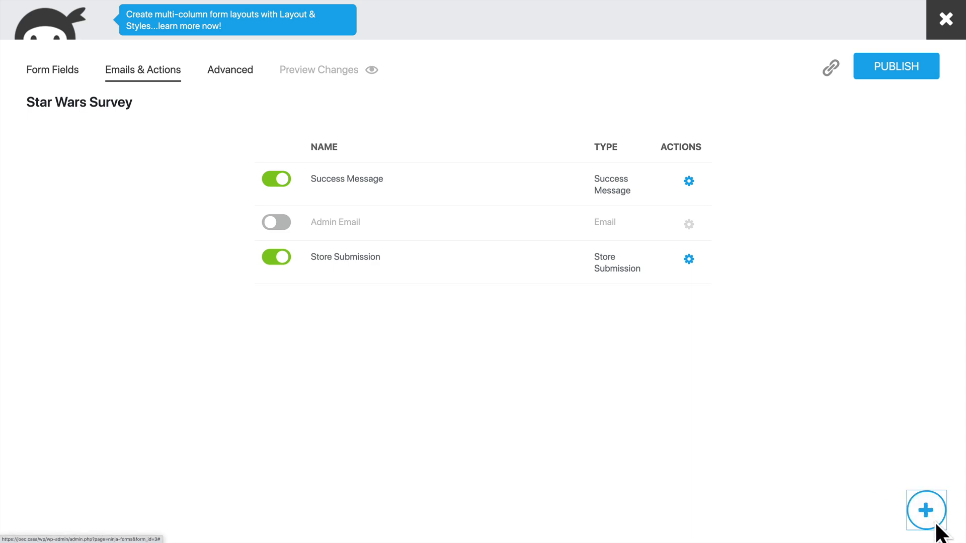
# Bring up the add-action picker, browse the available actions and choose Zapier.
pyautogui.click(925, 509)
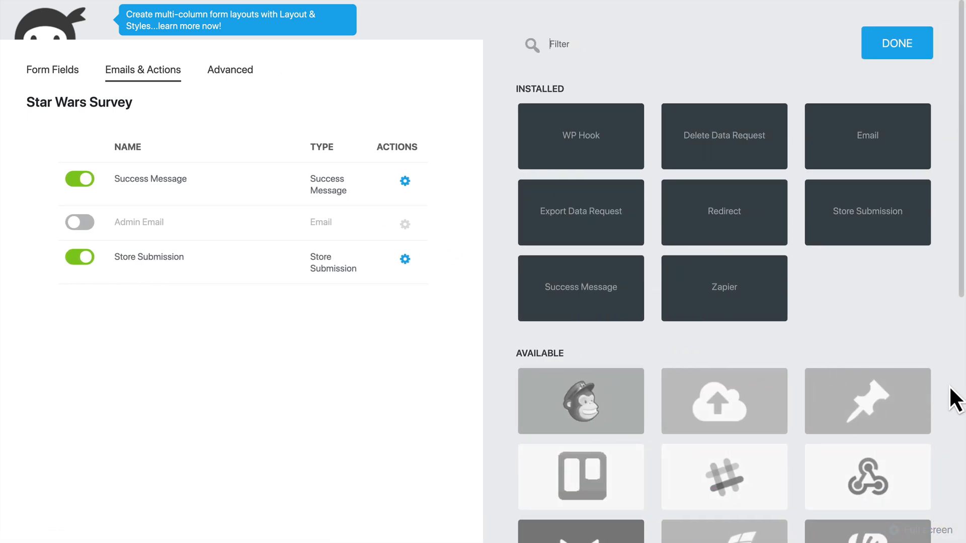
pyautogui.moveTo(647, 282)
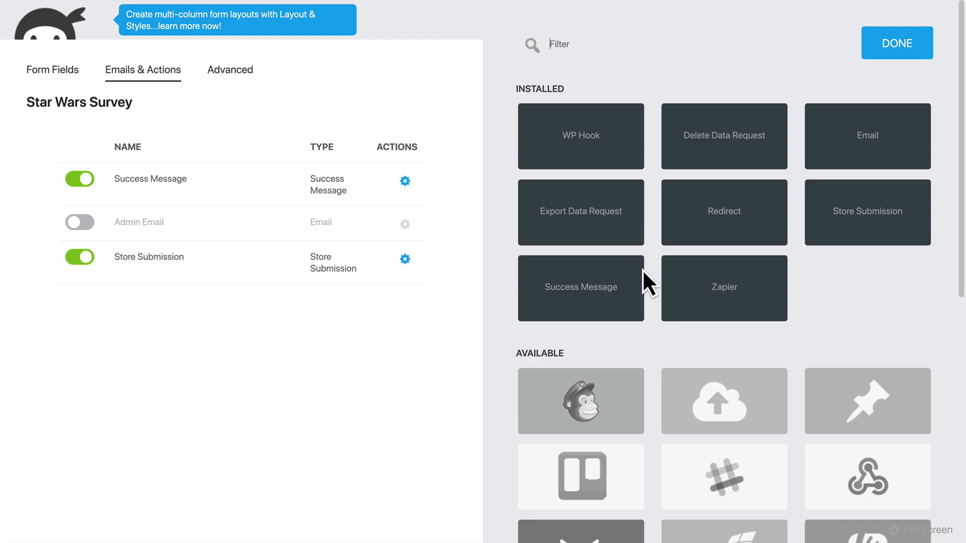
pyautogui.moveTo(741, 194)
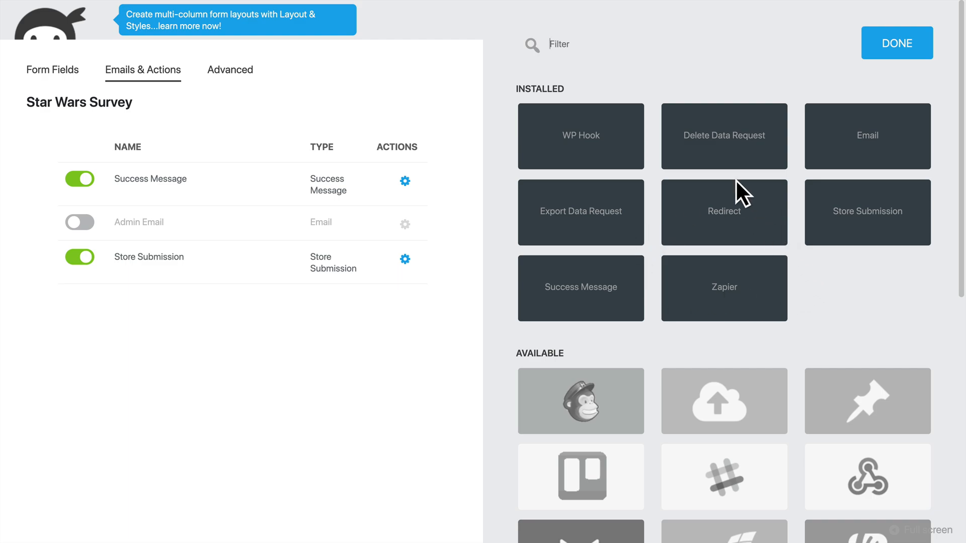
pyautogui.scroll(-3)
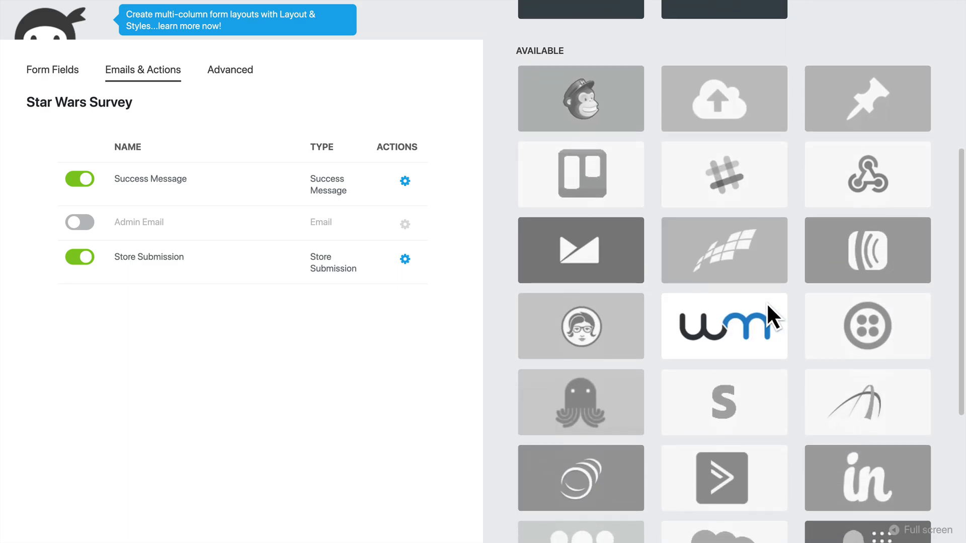
pyautogui.scroll(3)
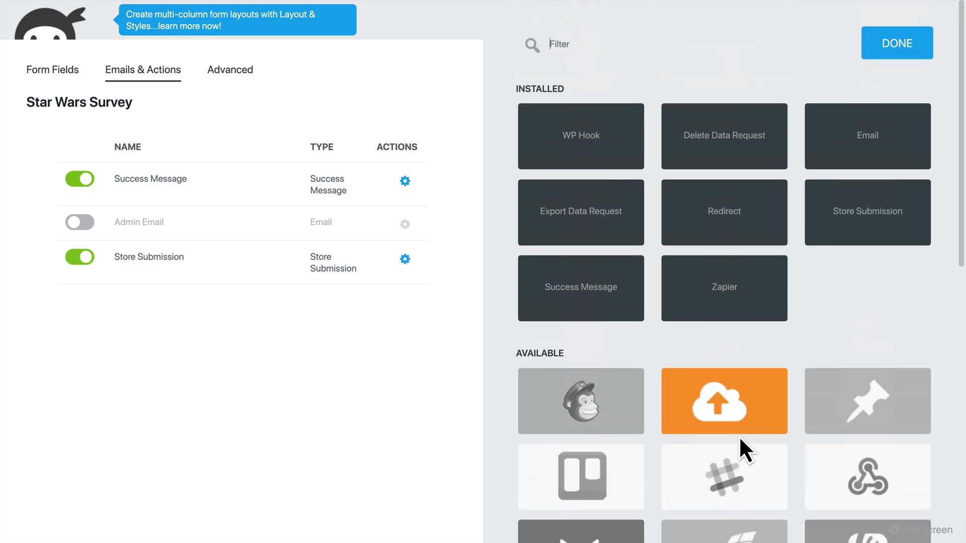
pyautogui.click(724, 288)
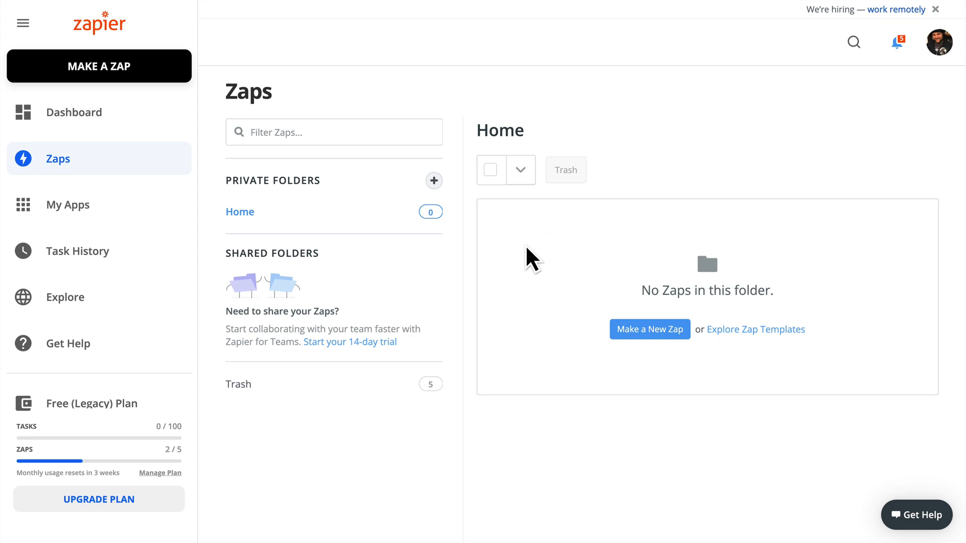
pyautogui.moveTo(649, 329)
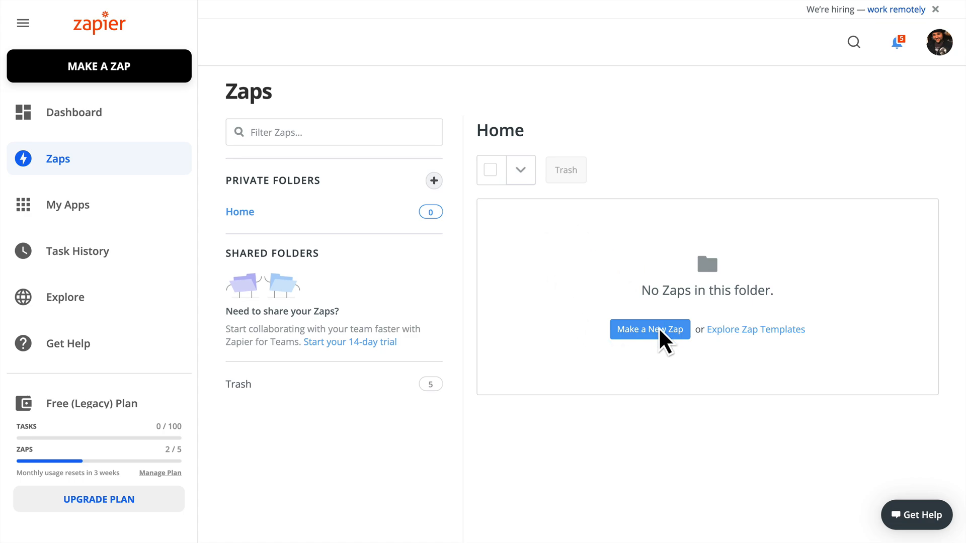
# Create a zap with Ninja Forms' New Form Submission trigger and copy its webhook URL.
pyautogui.click(649, 329)
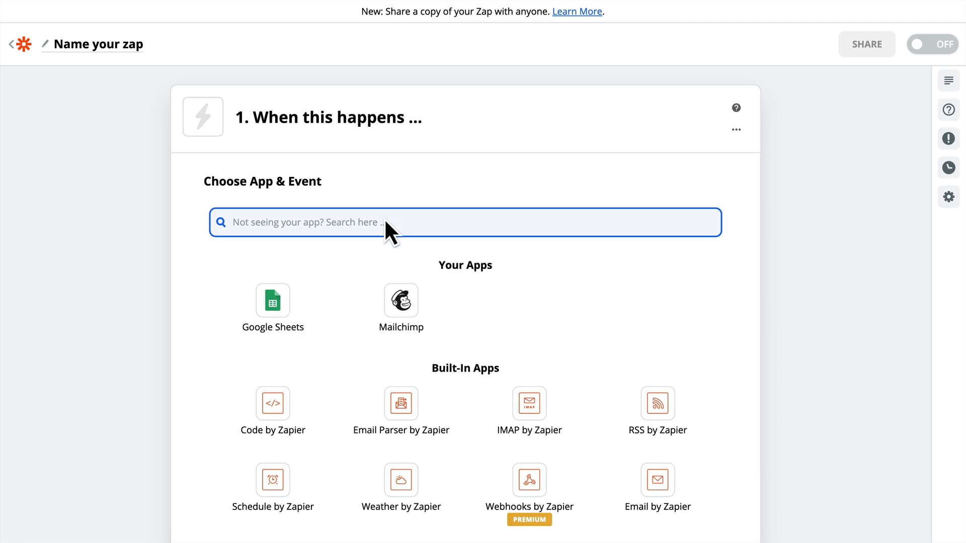
pyautogui.write('nin')
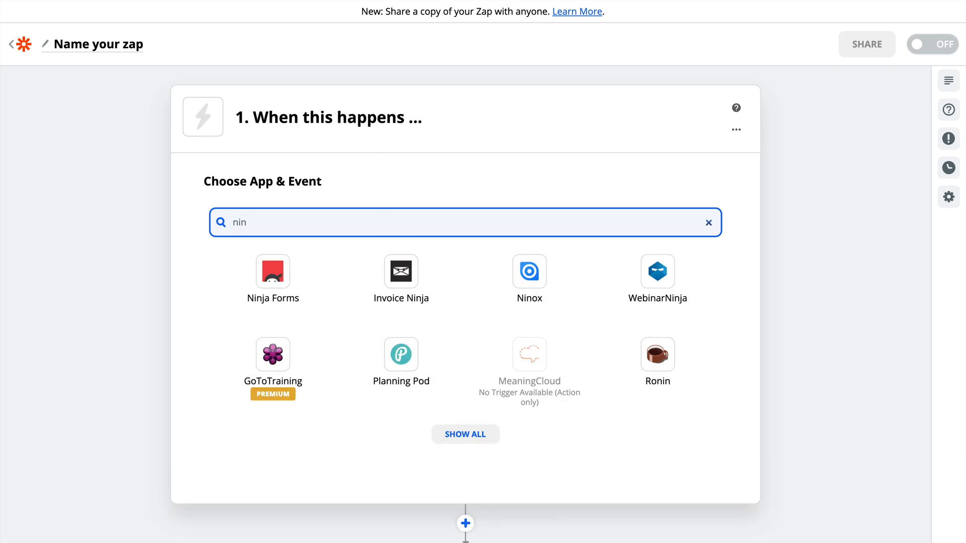
pyautogui.click(273, 272)
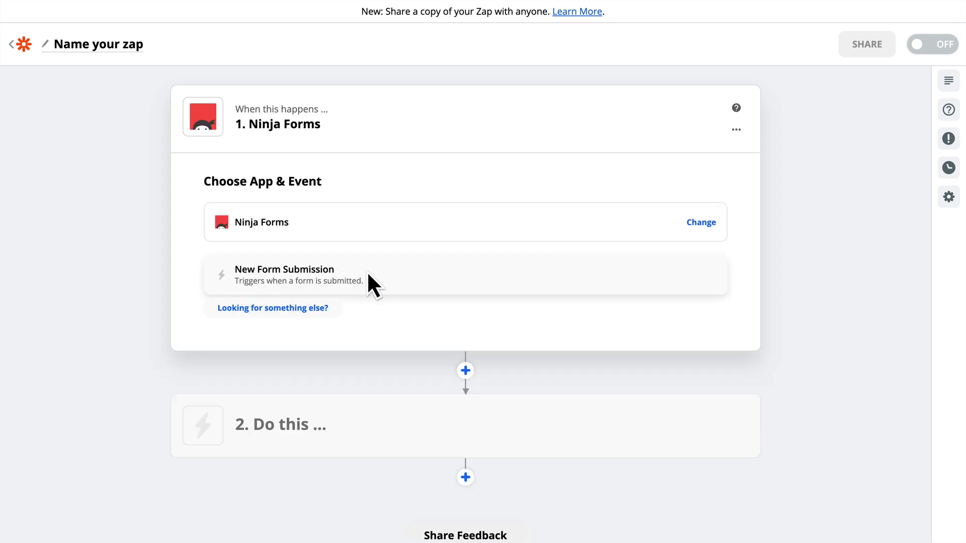
pyautogui.click(369, 274)
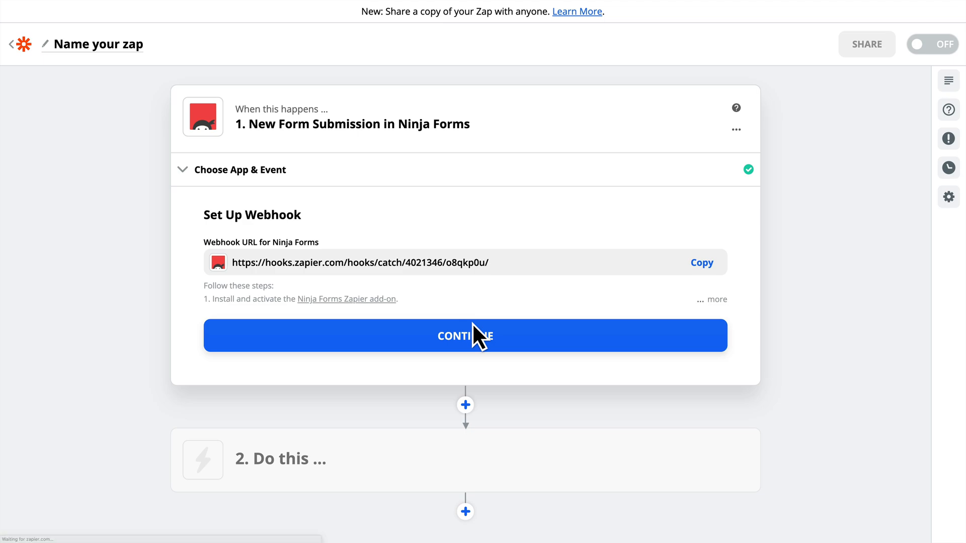
pyautogui.moveTo(545, 271)
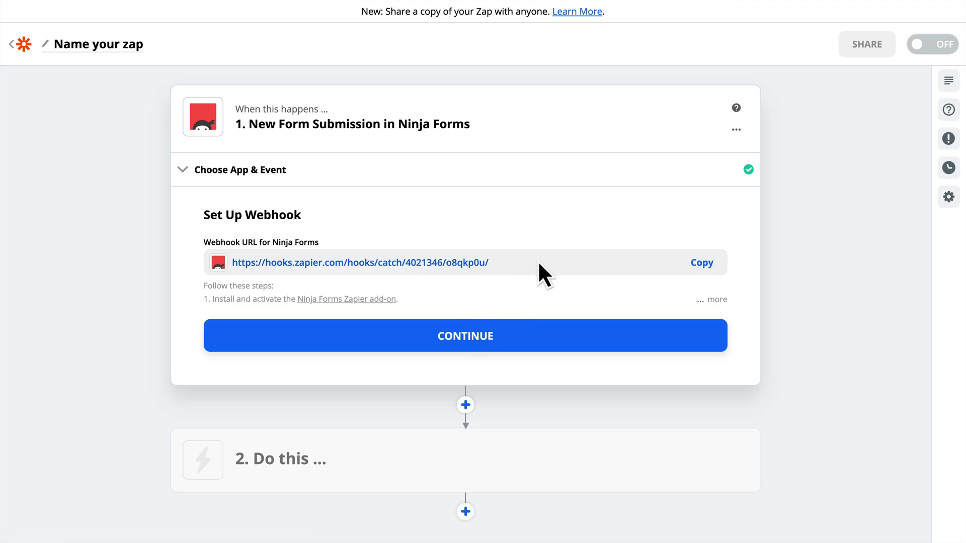
pyautogui.click(701, 262)
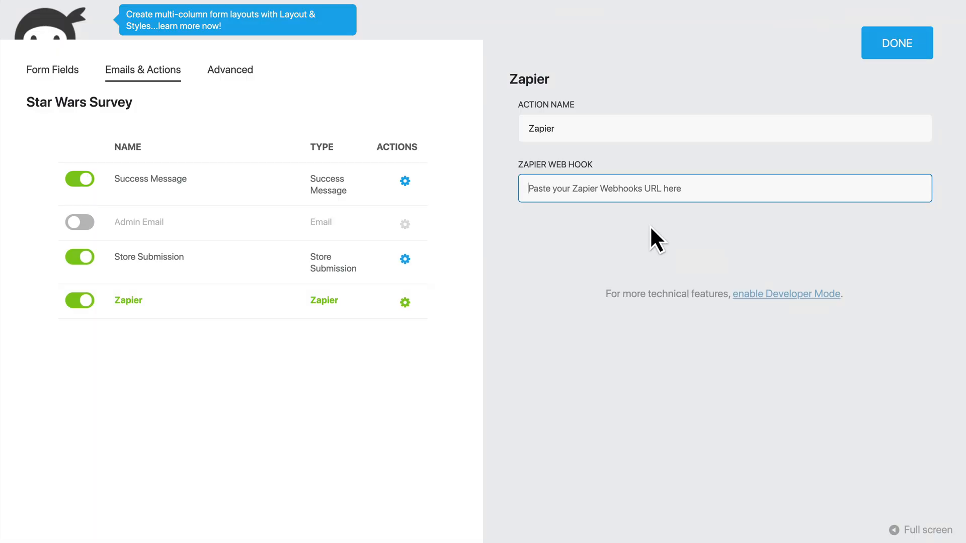
pyautogui.moveTo(617, 207)
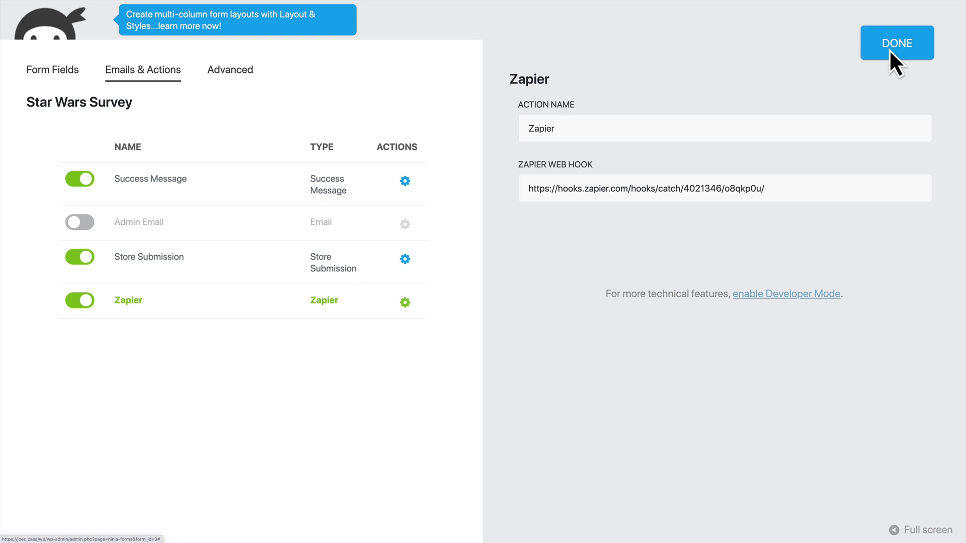
# Save the Zapier action with the pasted webhook URL.
pyautogui.click(896, 42)
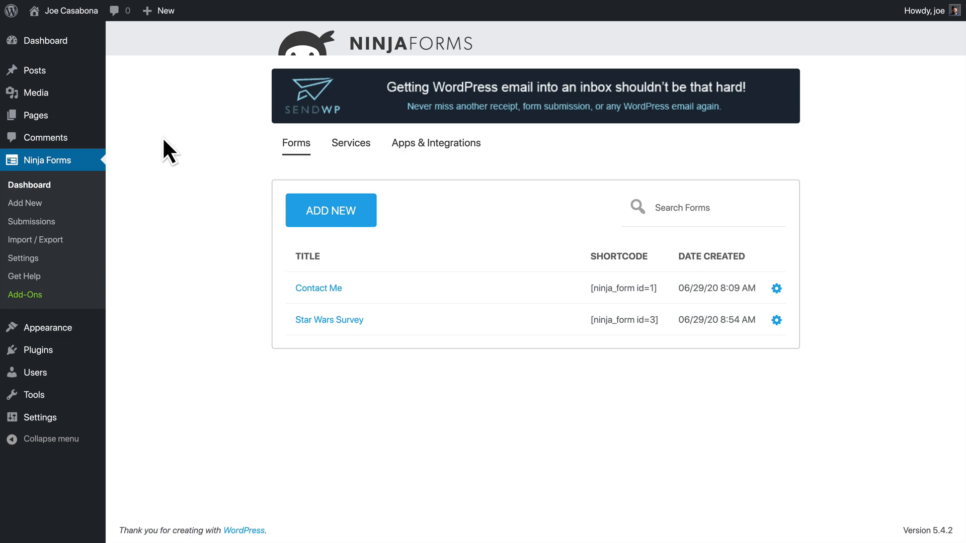
pyautogui.moveTo(178, 154)
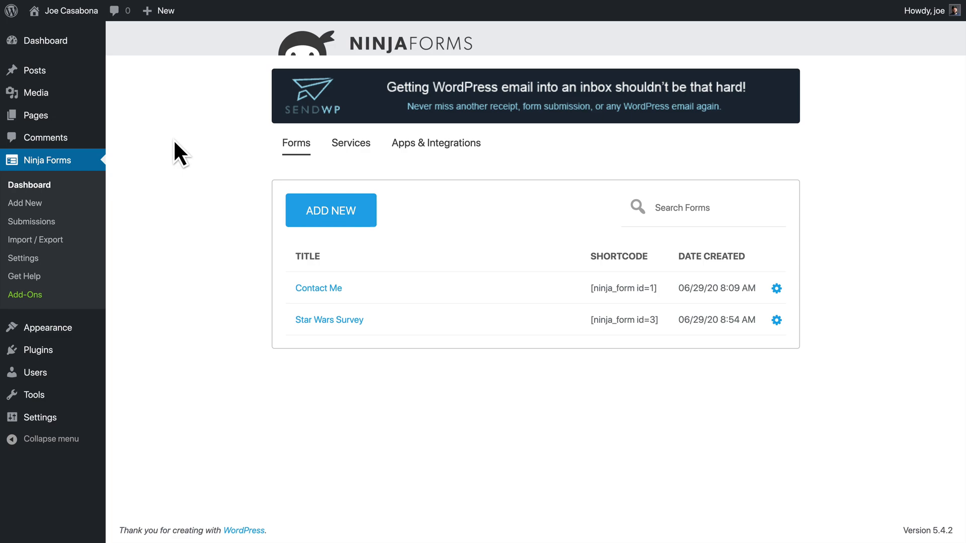
pyautogui.moveTo(172, 187)
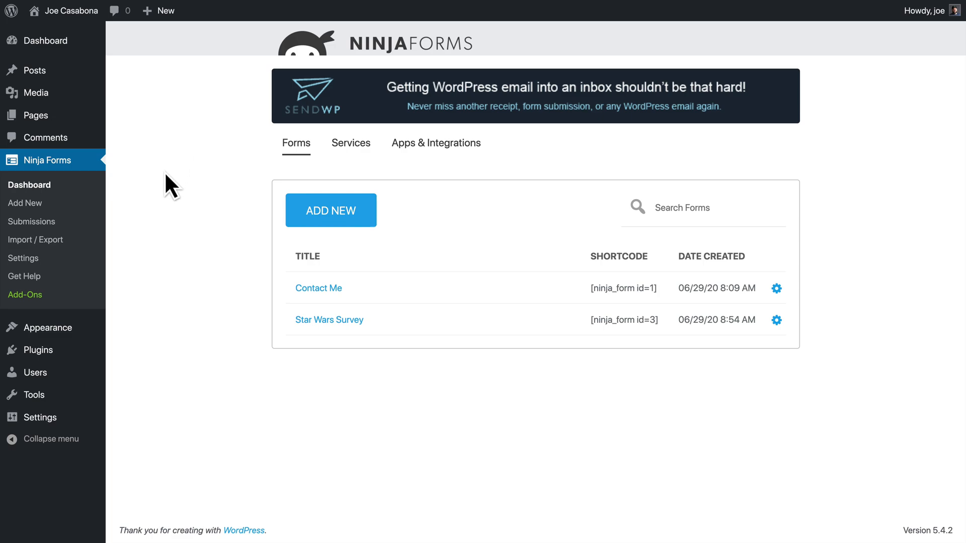
# Navigate from the forms list to the Star Wars Survey page in the editor.
pyautogui.click(33, 115)
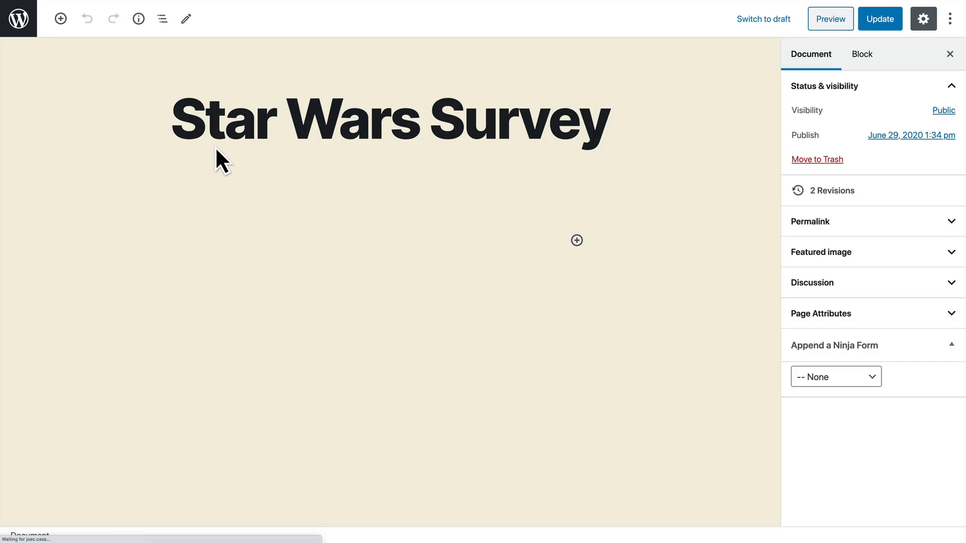
# Insert a Ninja Forms block with Star Wars Survey (ID: 3), update the page and view it live.
pyautogui.click(300, 198)
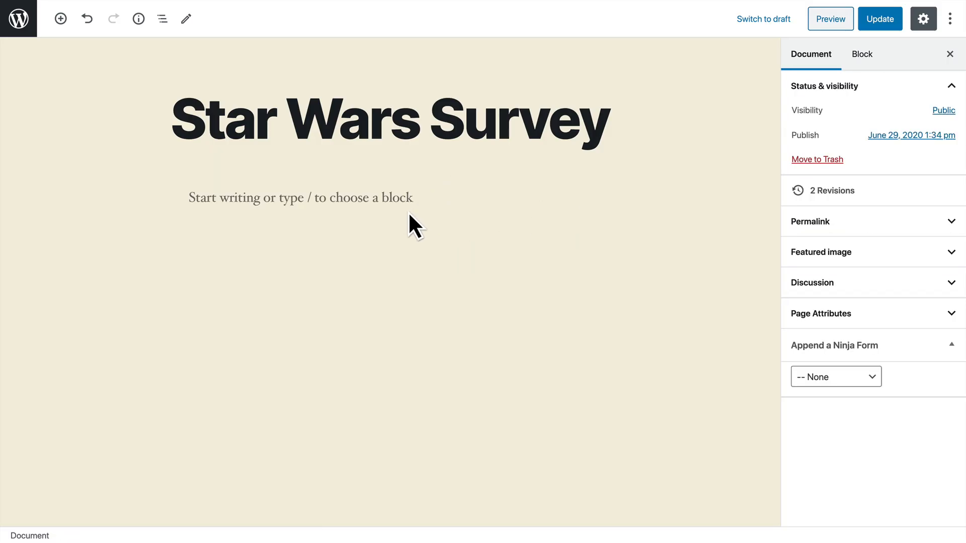
pyautogui.write('/n')
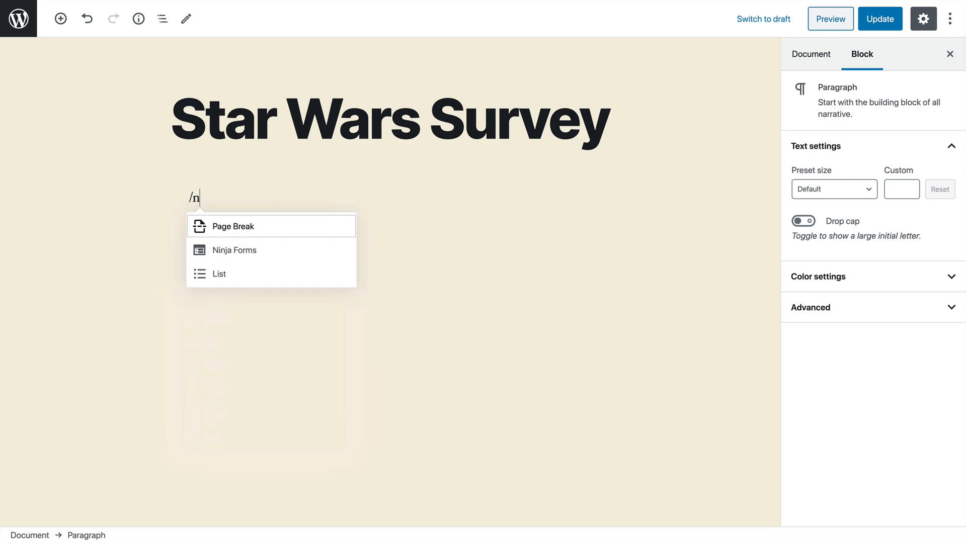
pyautogui.write('in')
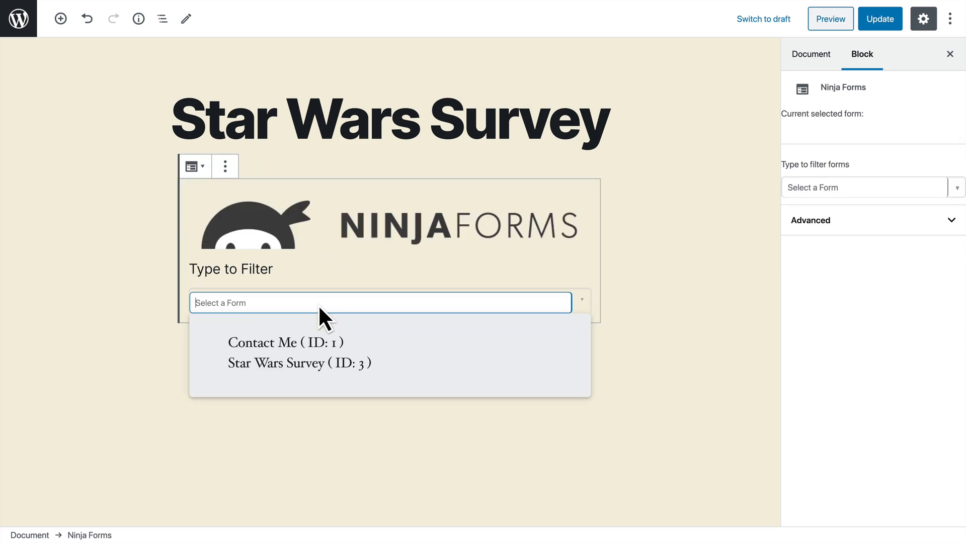
pyautogui.click(298, 364)
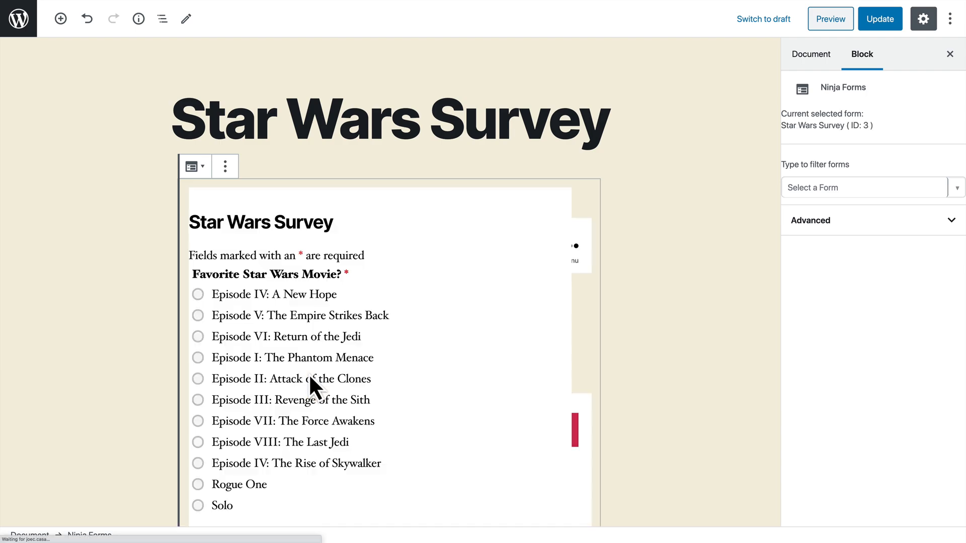
pyautogui.click(879, 18)
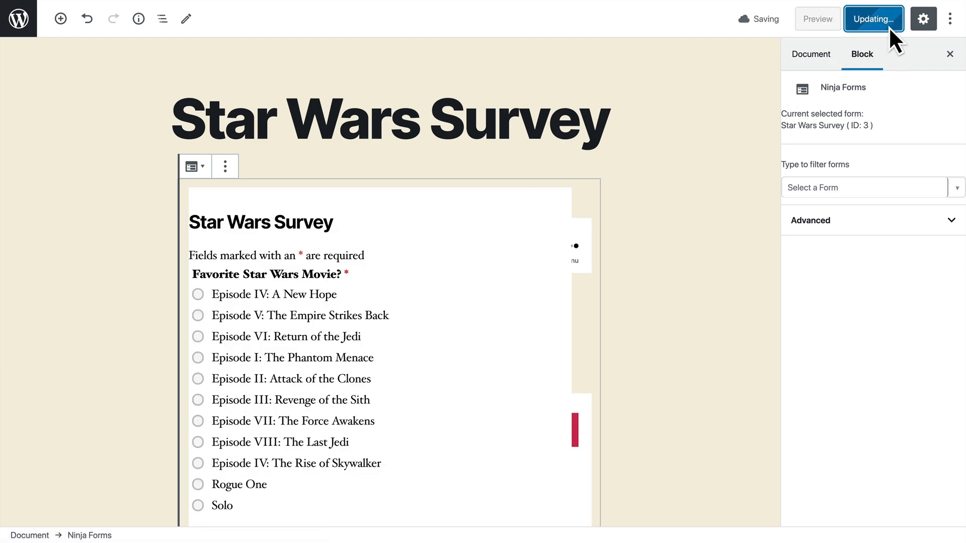
pyautogui.click(874, 18)
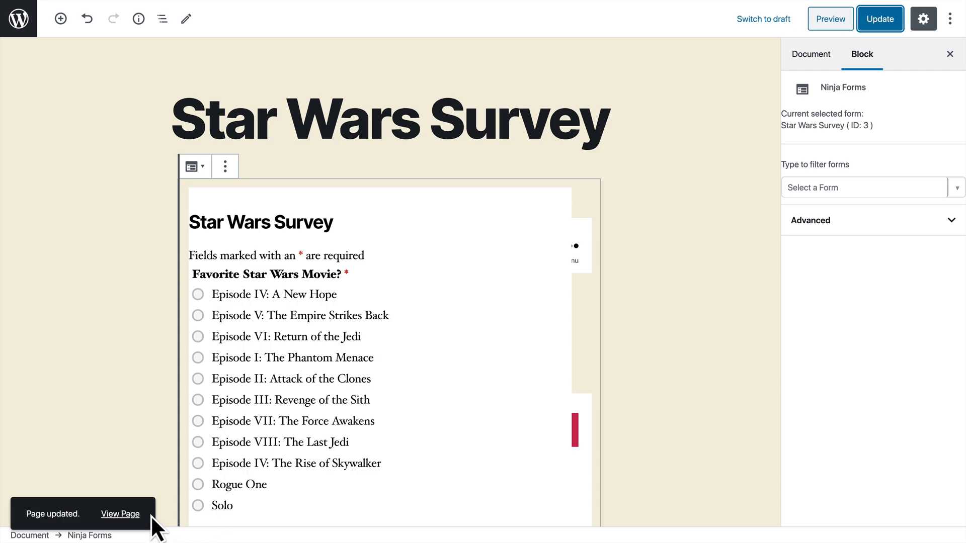
pyautogui.click(120, 514)
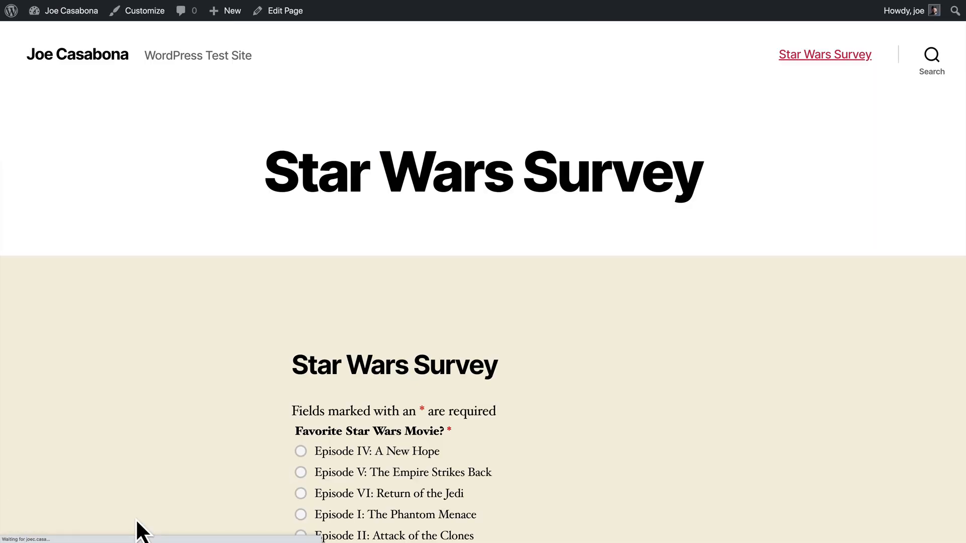
# Pick Episode IV: A New Hope on the live survey and submit the response.
pyautogui.scroll(-3)
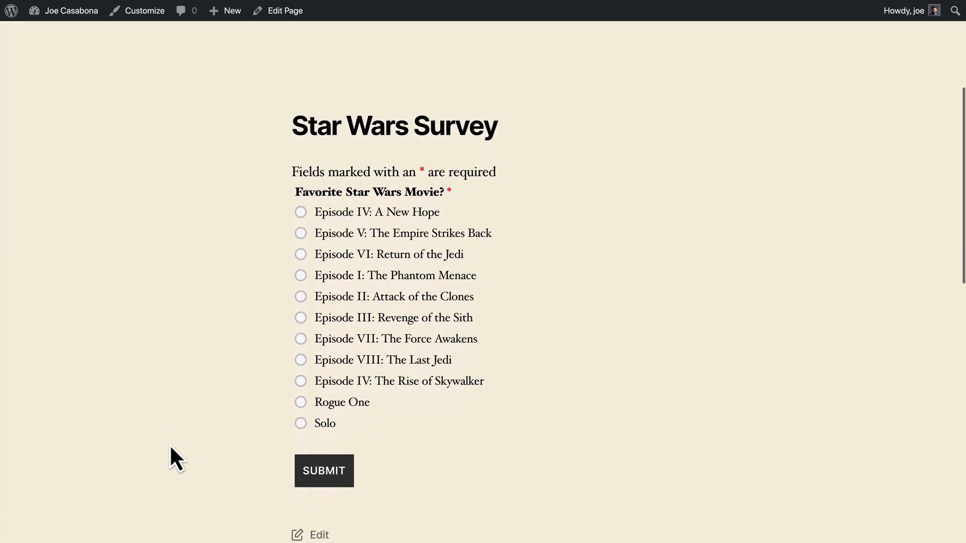
pyautogui.moveTo(203, 358)
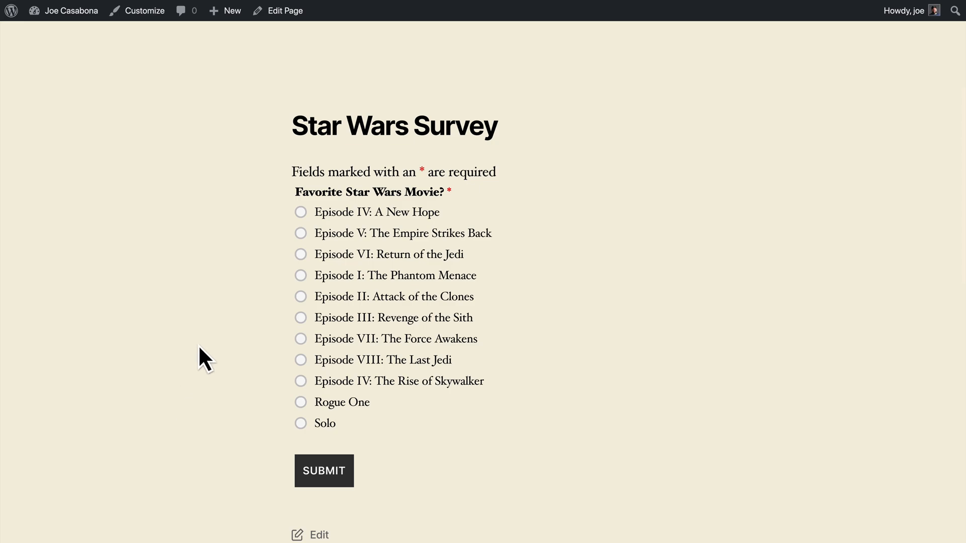
pyautogui.moveTo(267, 370)
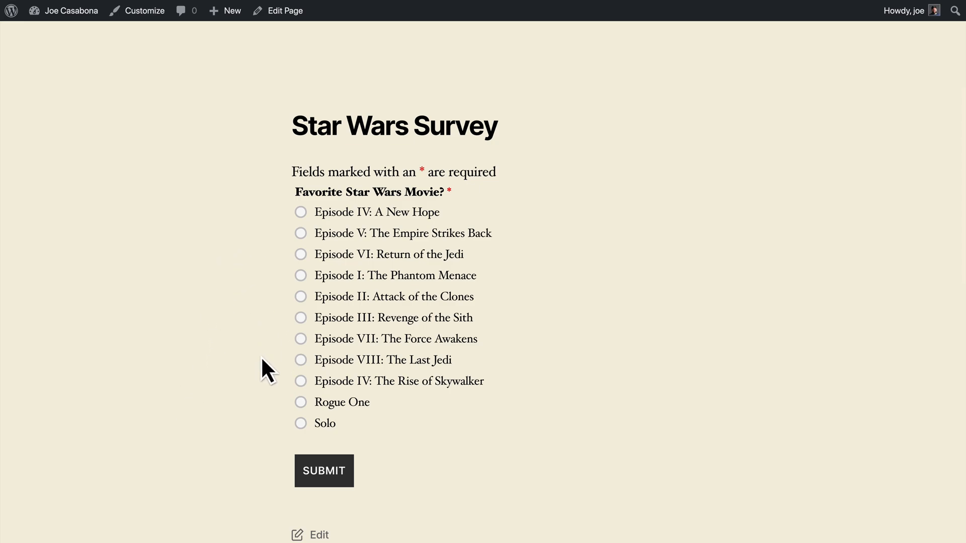
pyautogui.moveTo(310, 232)
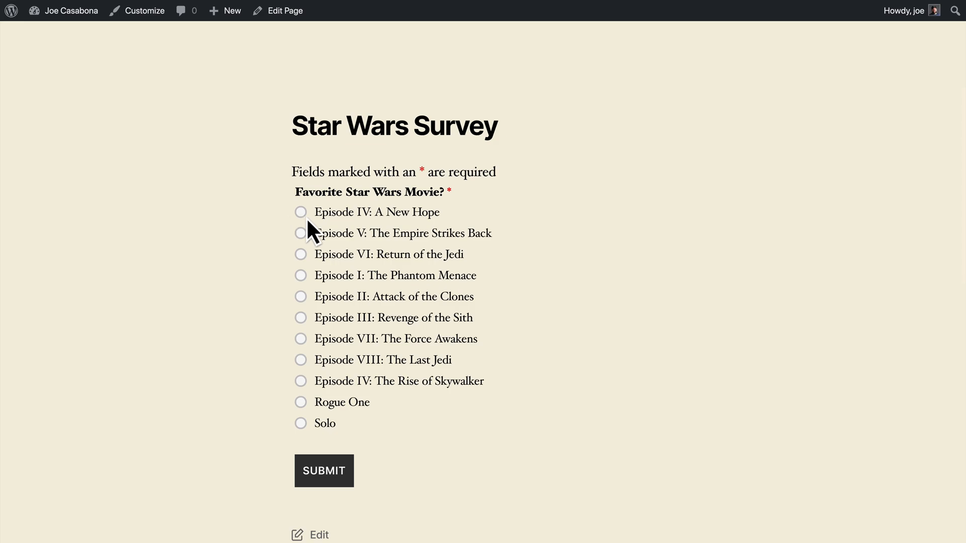
pyautogui.click(301, 212)
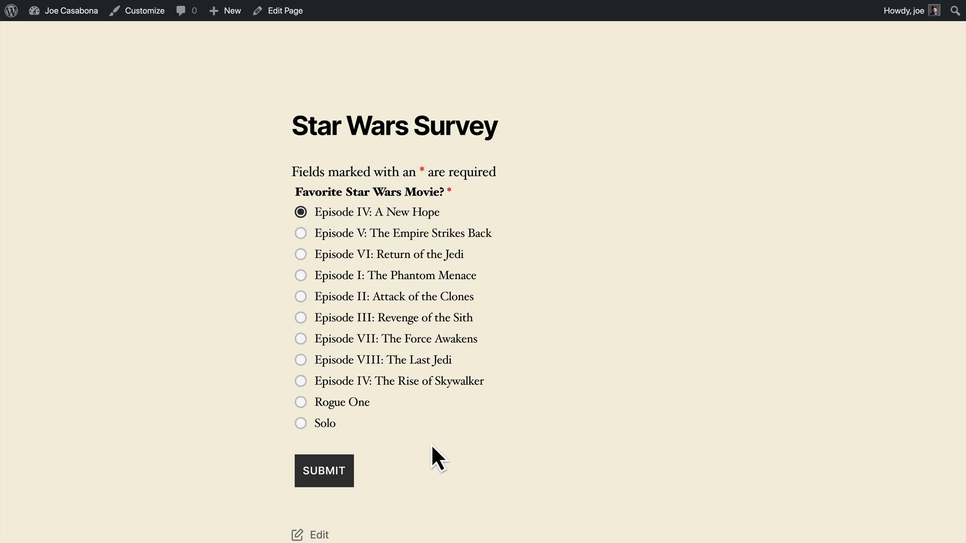
pyautogui.click(323, 471)
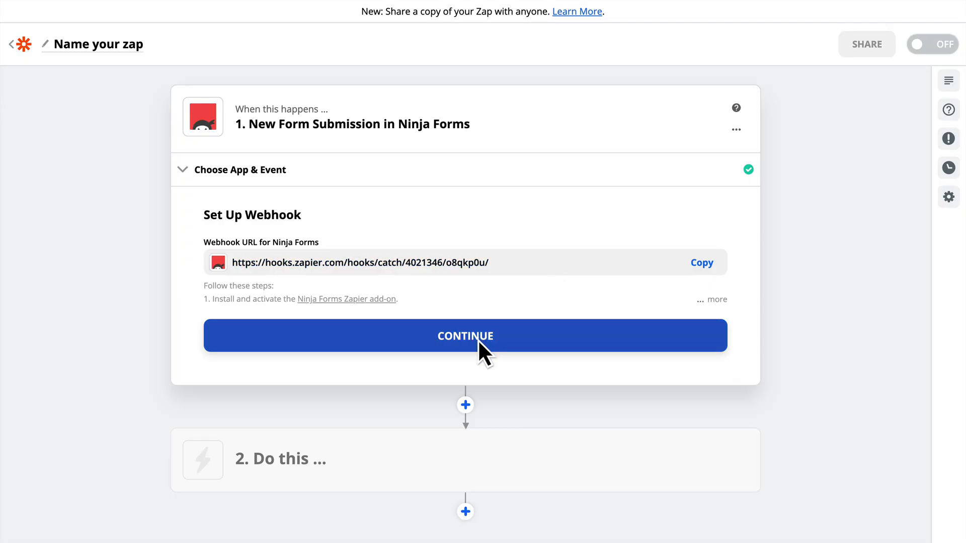
# Test the New Form Submission trigger, accept the A New Hope submission, and continue to the action step.
pyautogui.click(465, 336)
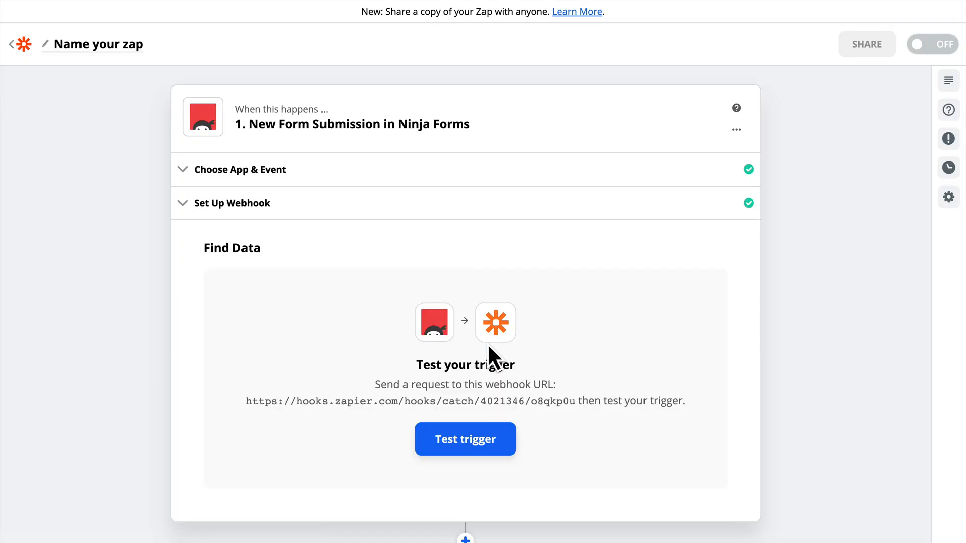
pyautogui.click(465, 440)
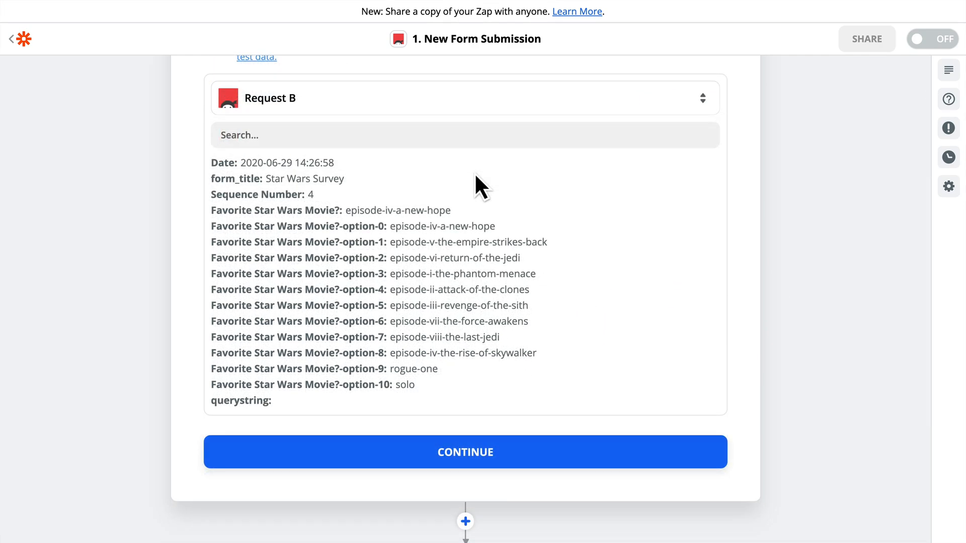
pyautogui.moveTo(437, 188)
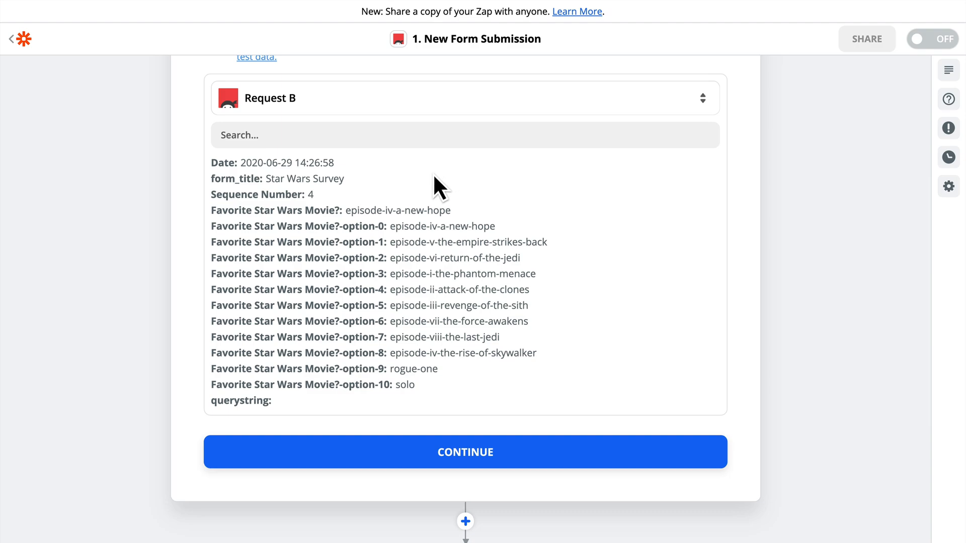
pyautogui.moveTo(246, 197)
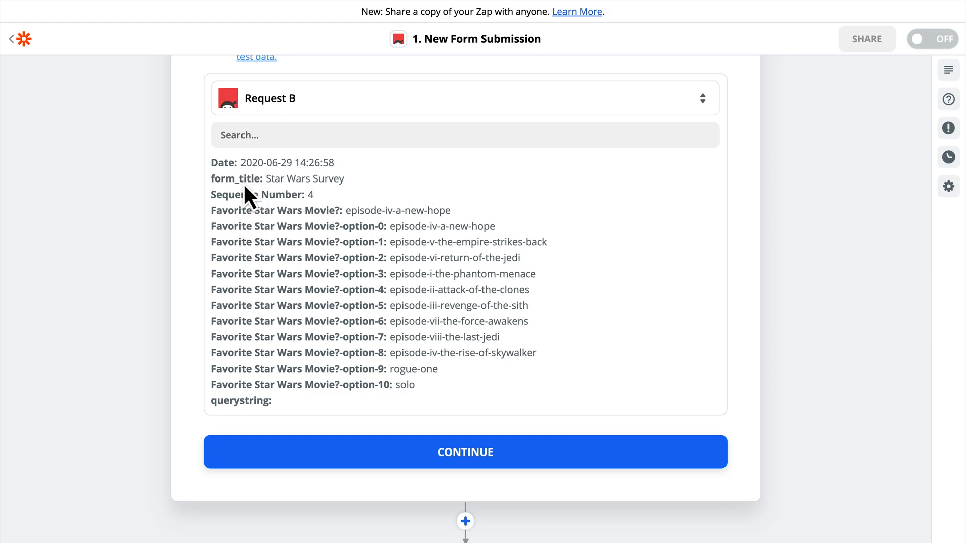
pyautogui.moveTo(306, 214)
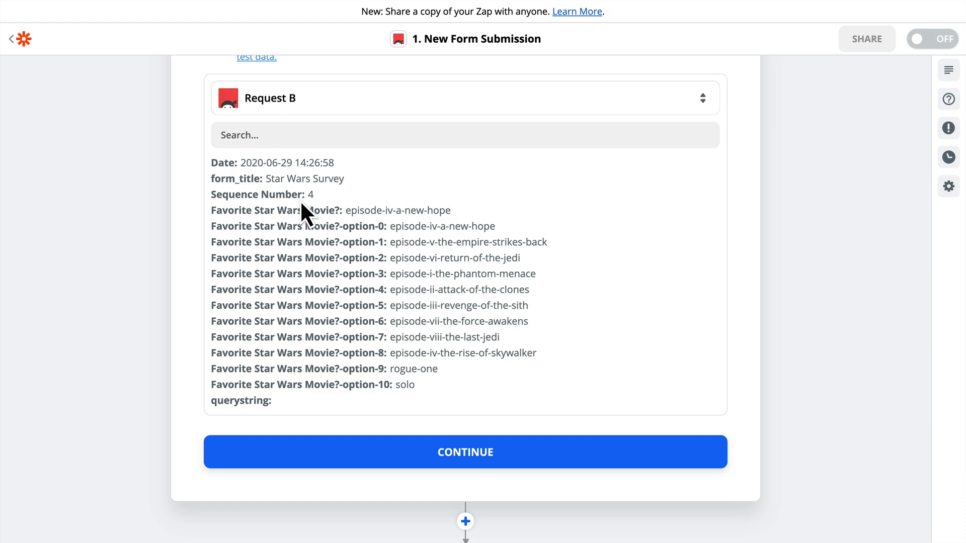
pyautogui.moveTo(226, 233)
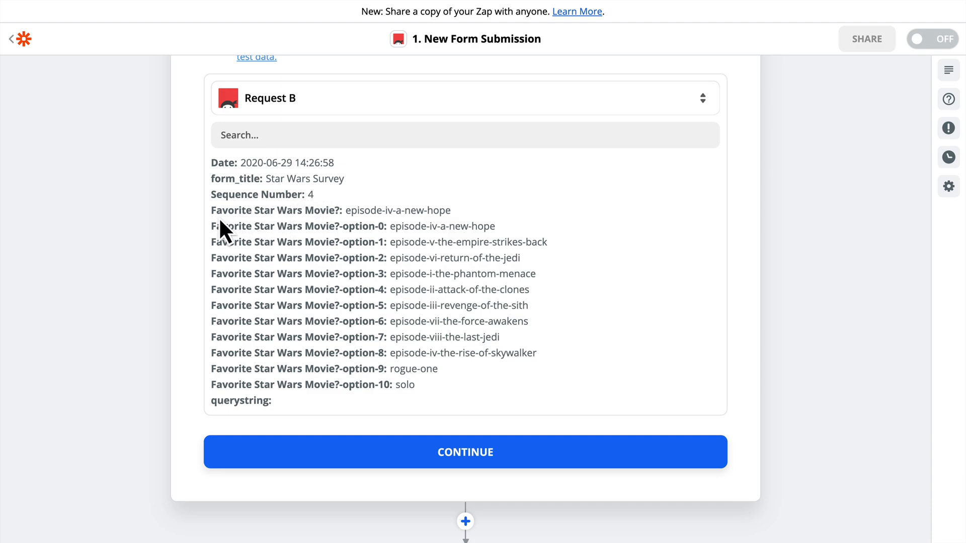
pyautogui.moveTo(447, 243)
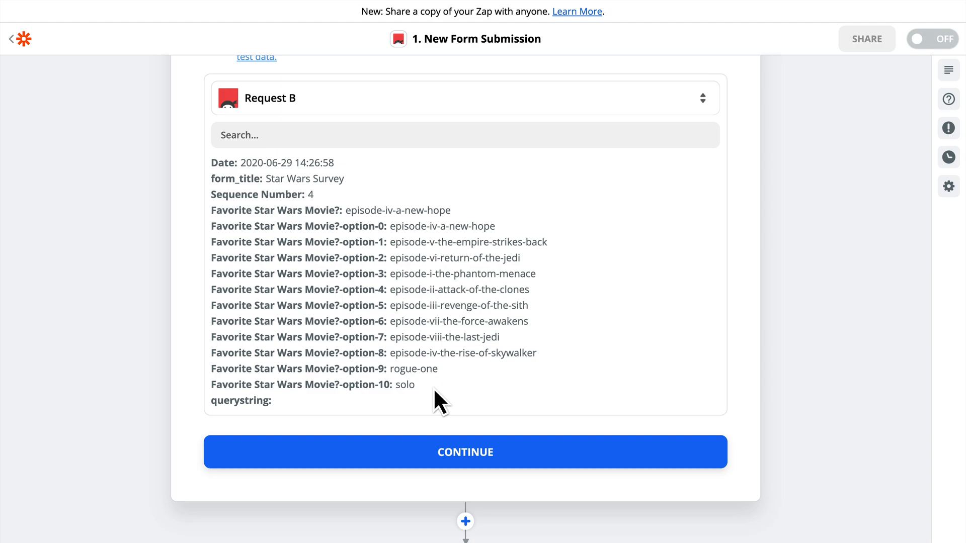
pyautogui.click(465, 451)
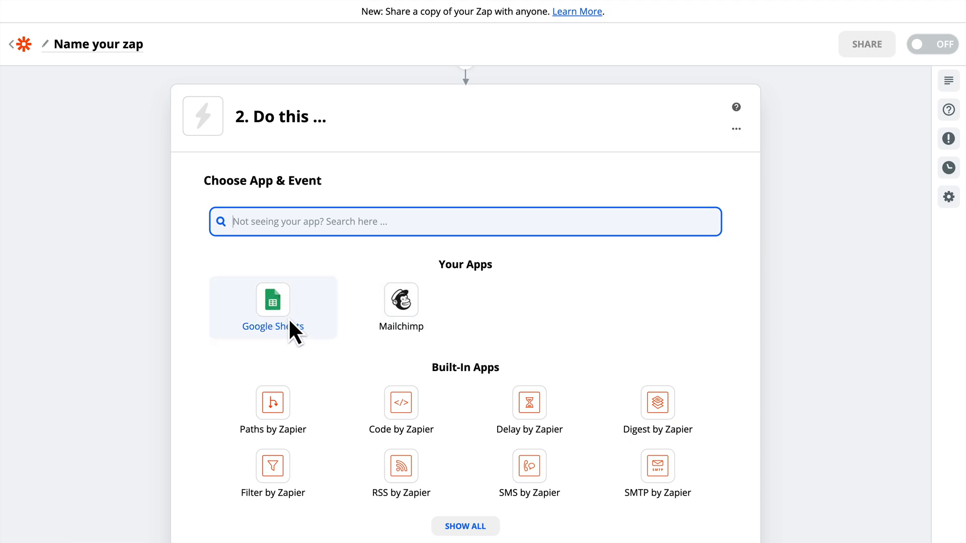
pyautogui.moveTo(311, 339)
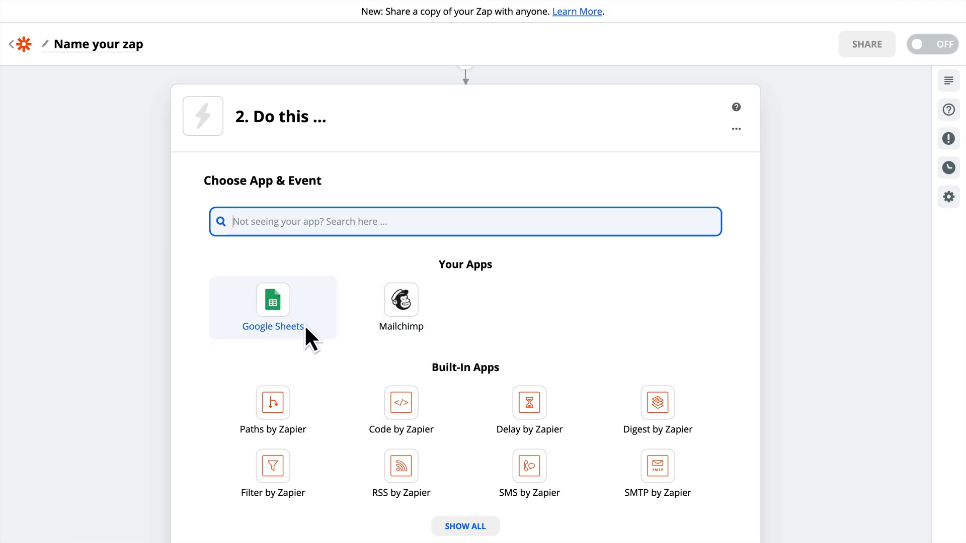
# Choose Google Sheets with the Create Spreadsheet Row event and the connected account.
pyautogui.write('sheet')
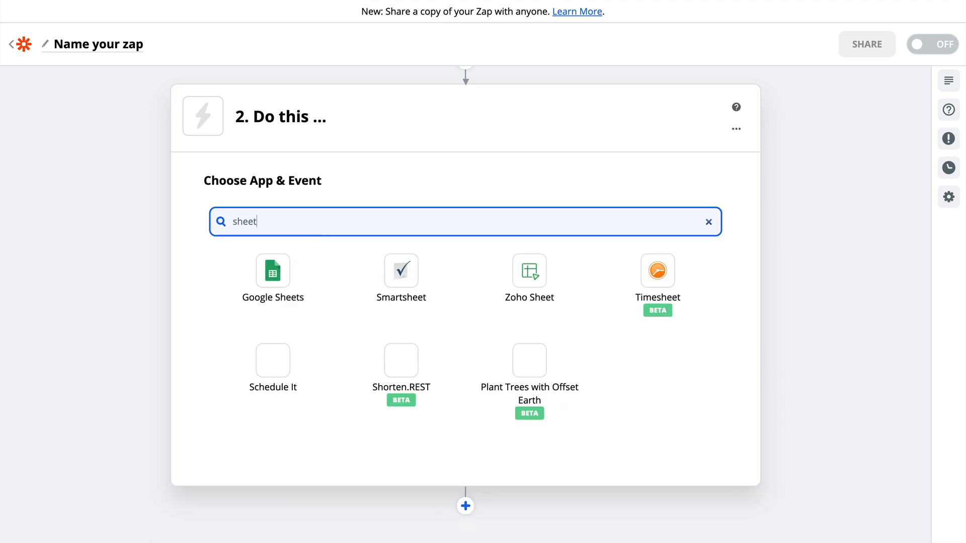
pyautogui.click(273, 271)
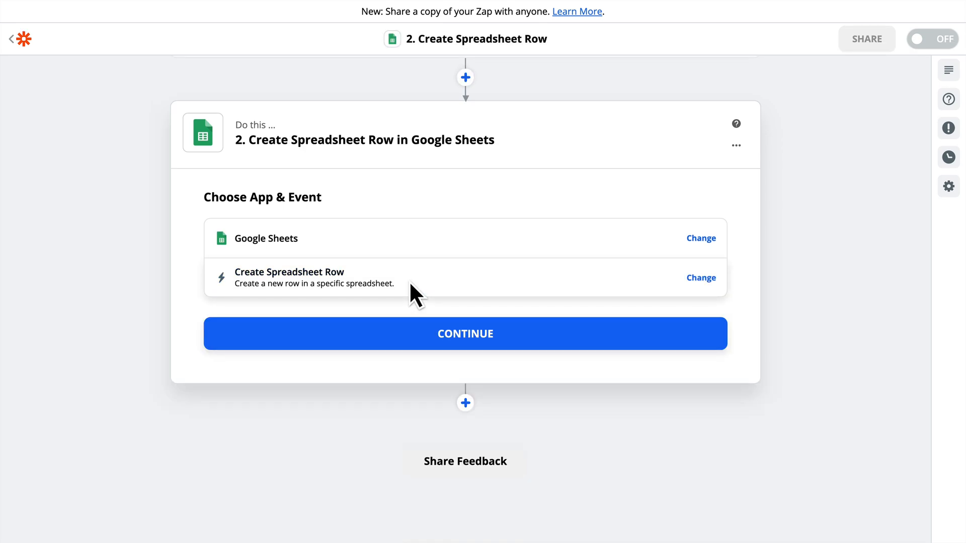
pyautogui.click(465, 333)
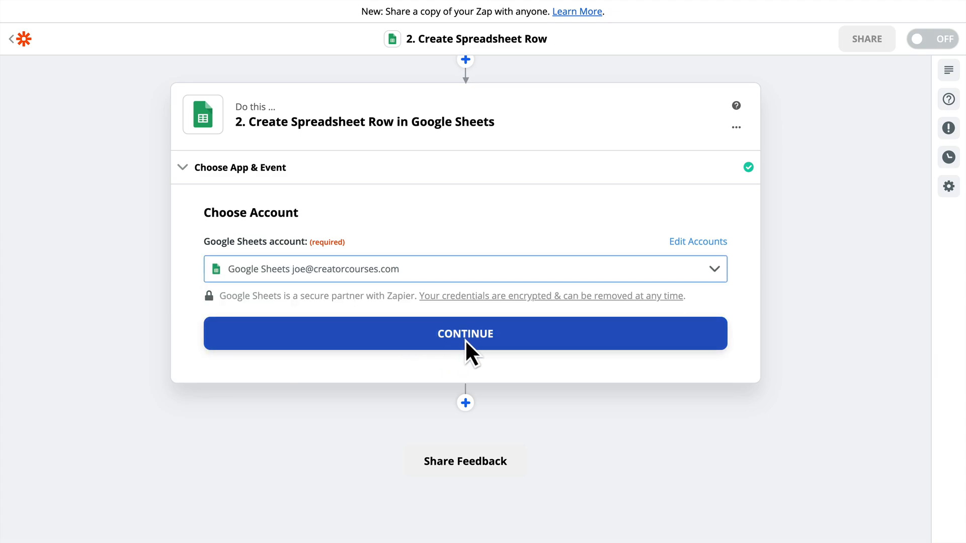
pyautogui.click(465, 333)
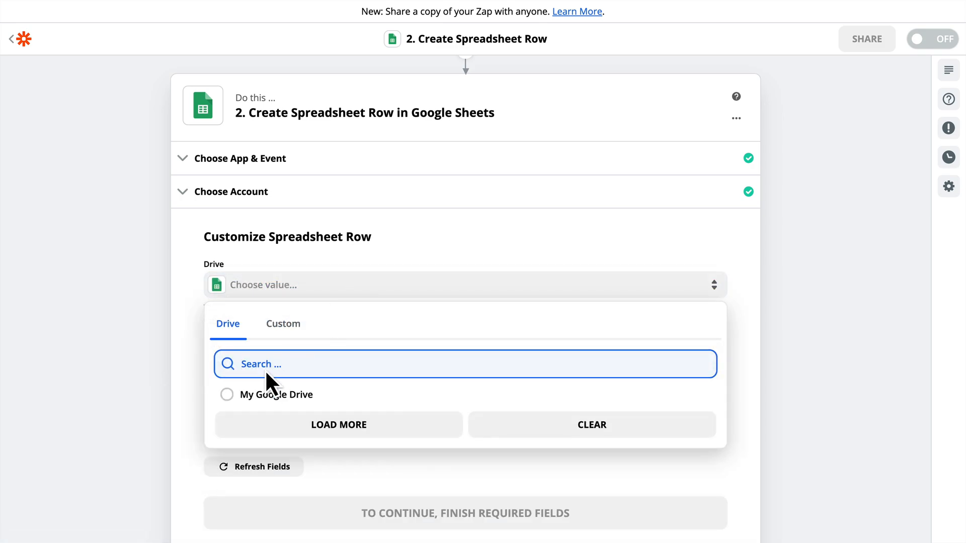
# Target My Google Drive, the Star Wars Results spreadsheet and worksheet Sheet1.
pyautogui.click(266, 394)
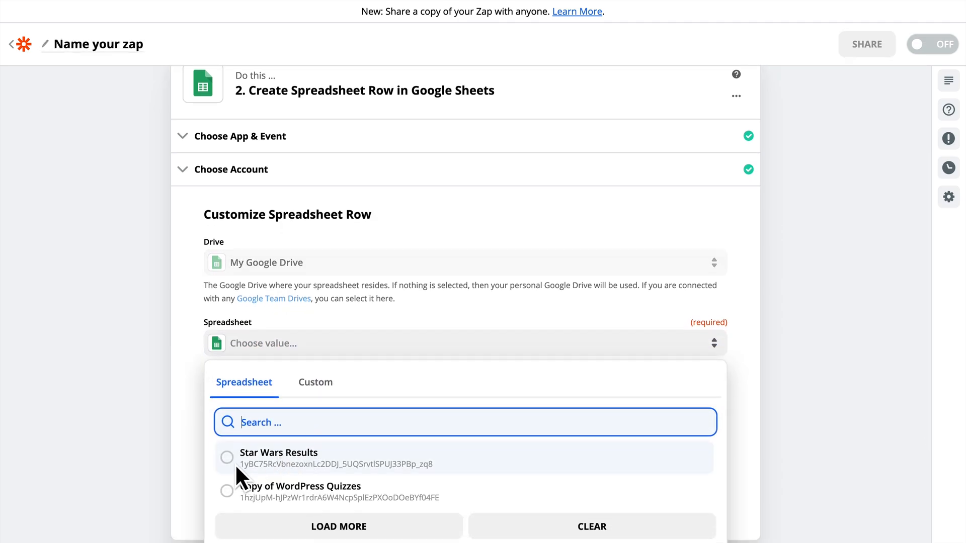
pyautogui.click(279, 458)
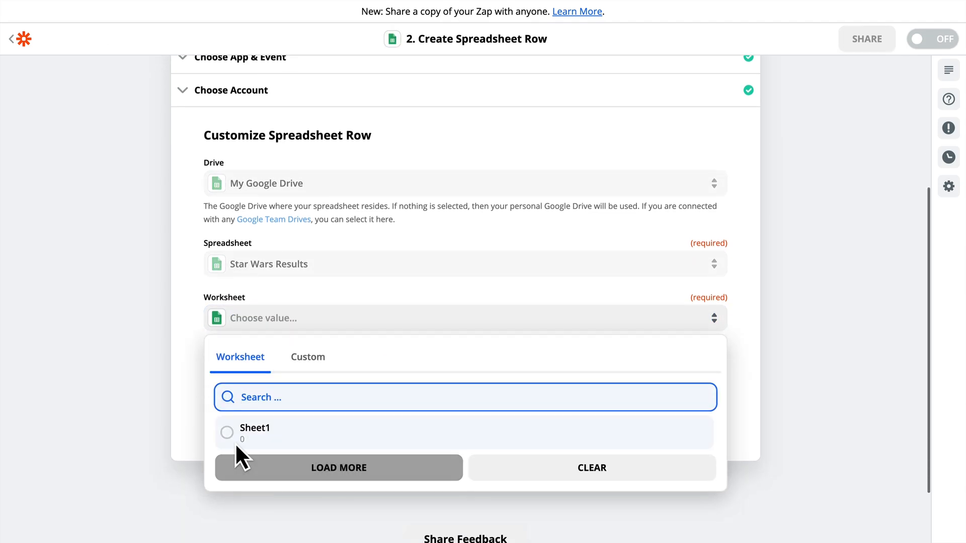
pyautogui.click(254, 433)
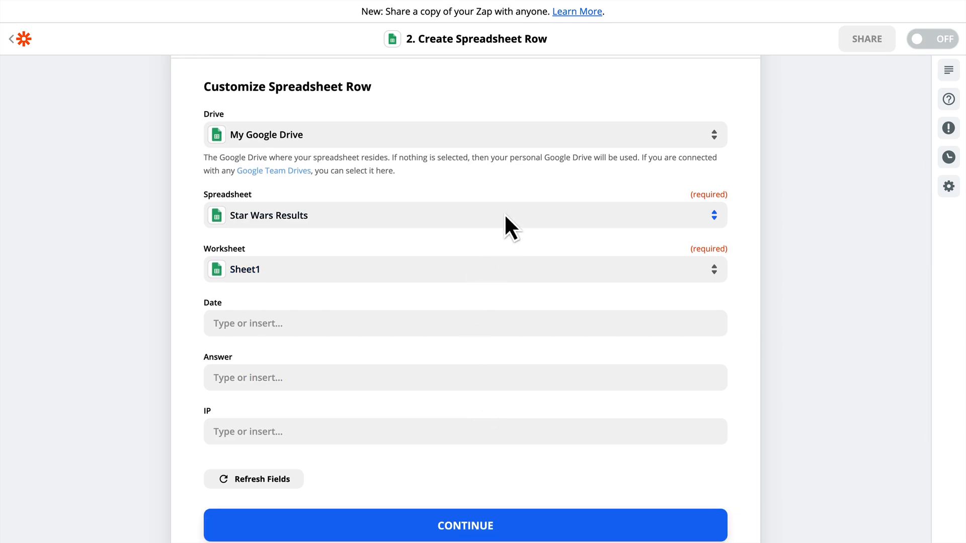
pyautogui.moveTo(481, 273)
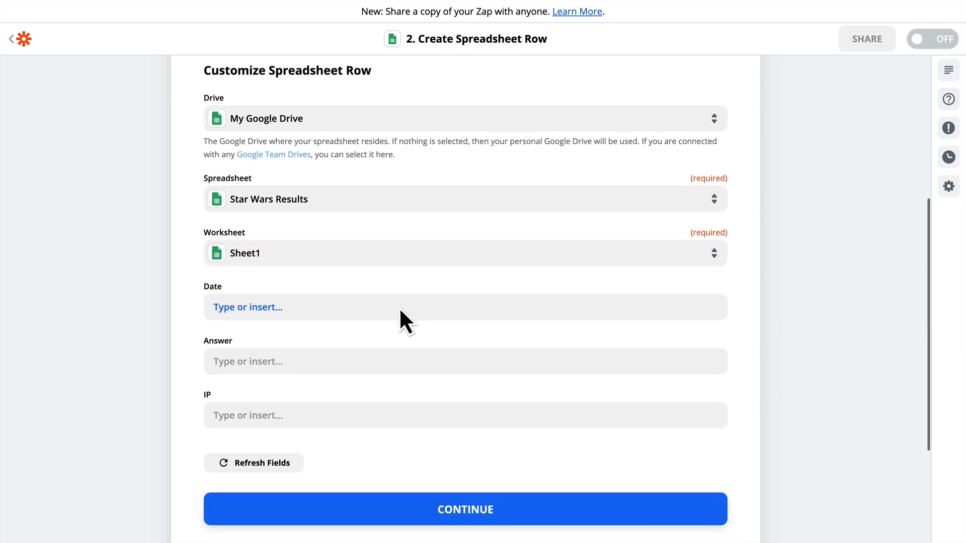
pyautogui.moveTo(383, 323)
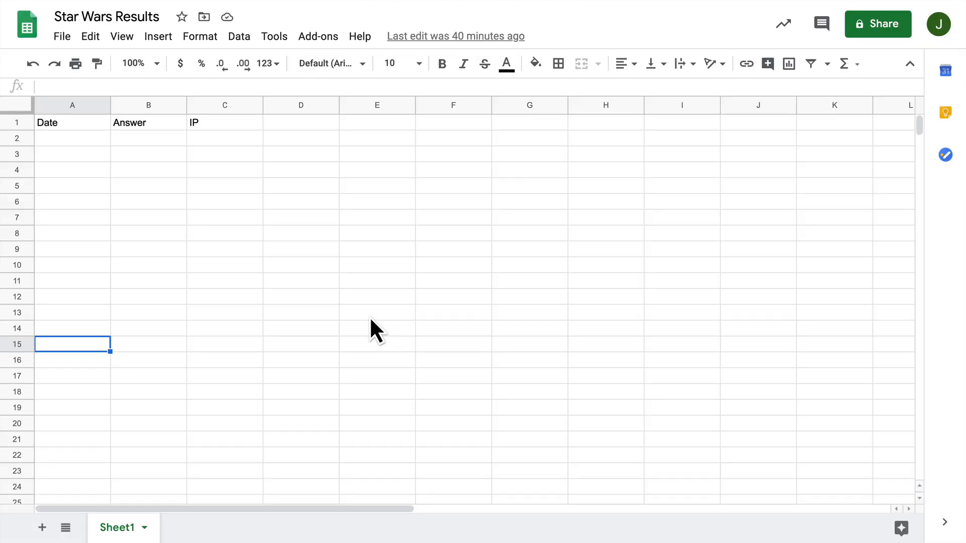
# Retype the Sheet1 headings as ID, Date and a Favorite Movie column in A1:C1.
pyautogui.click(72, 121)
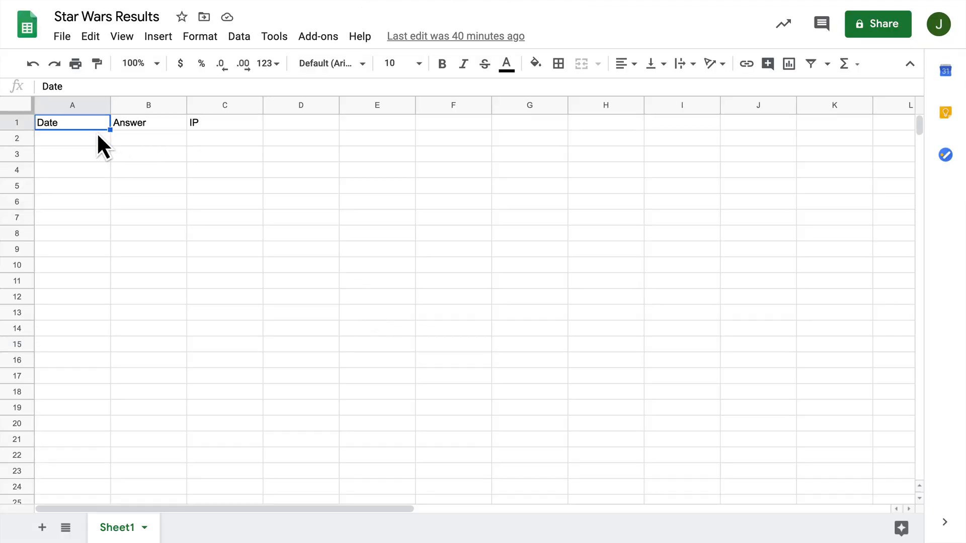
pyautogui.click(148, 122)
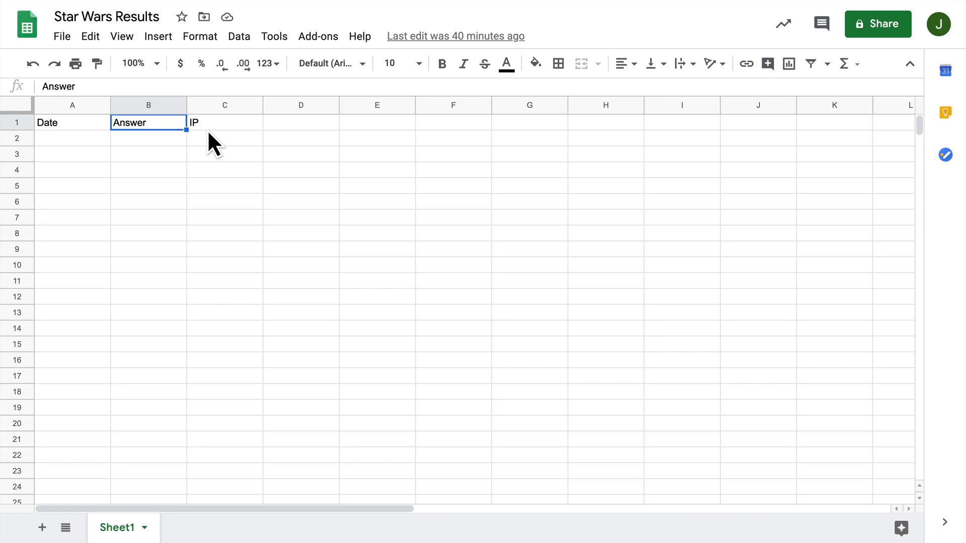
pyautogui.click(223, 122)
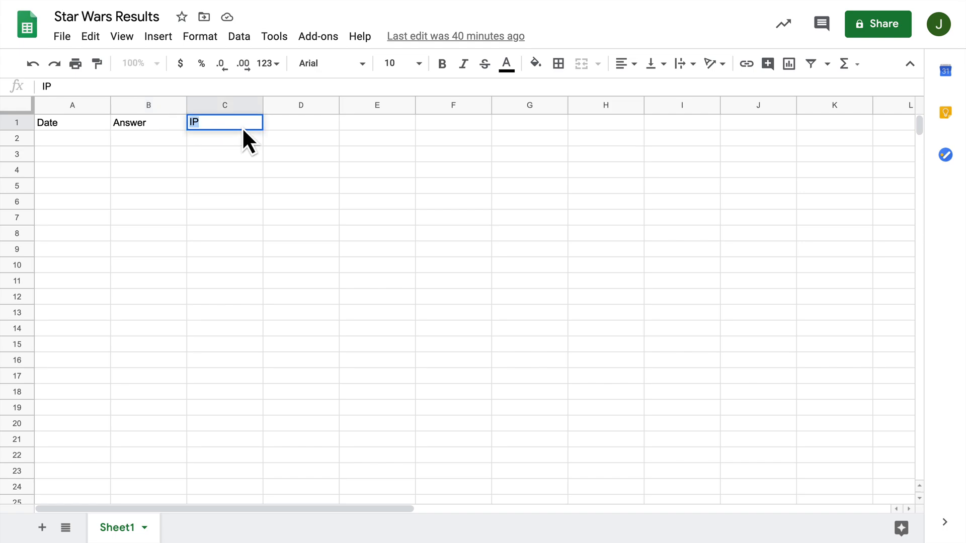
pyautogui.click(71, 122)
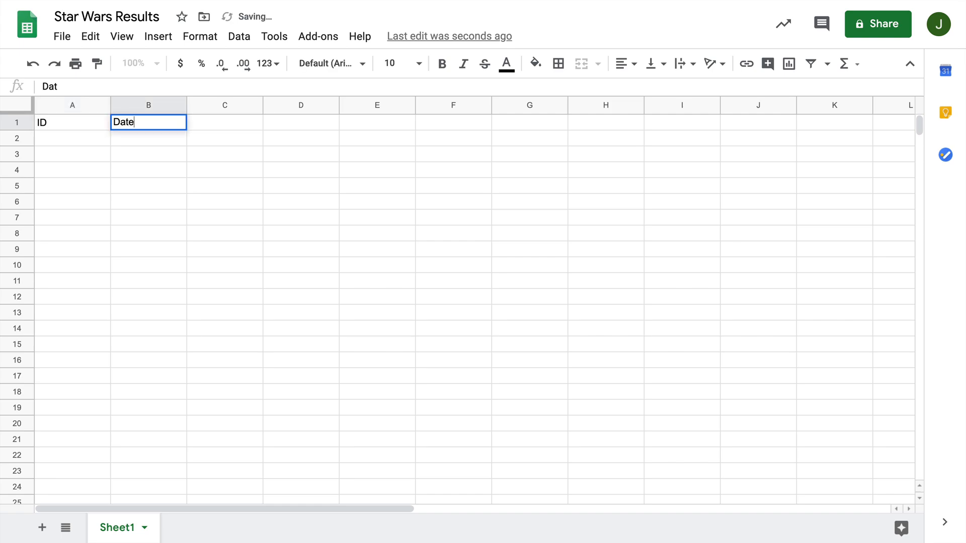
pyautogui.press('tab')
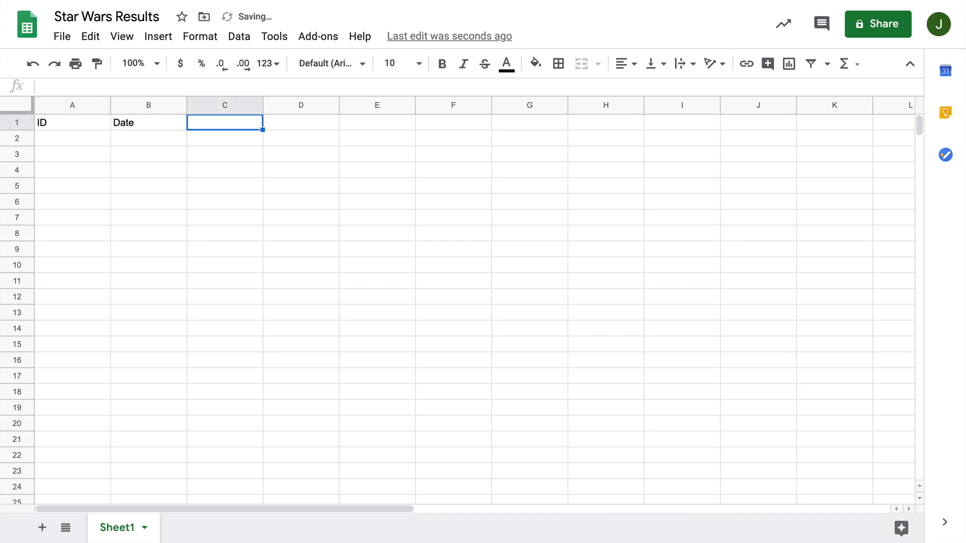
pyautogui.write('Fa')
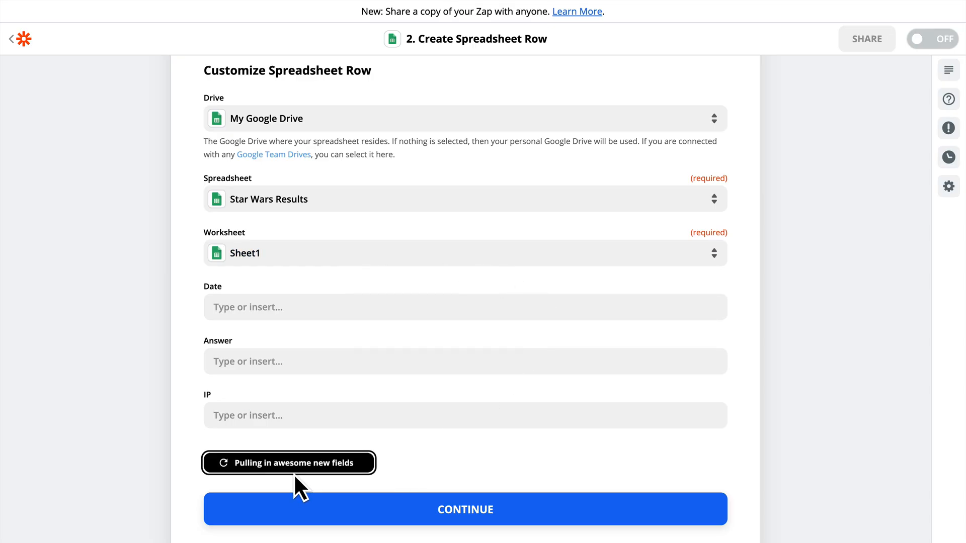
# Refresh the columns and map Sequence Number, Date and Favorite Star Wars Movie to ID, Date, Favorite Movie.
pyautogui.click(288, 463)
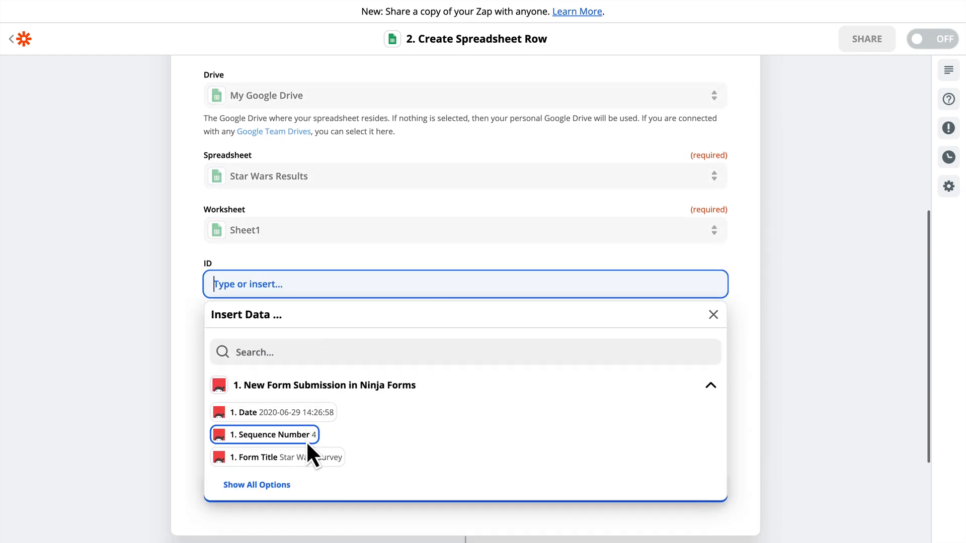
pyautogui.click(265, 435)
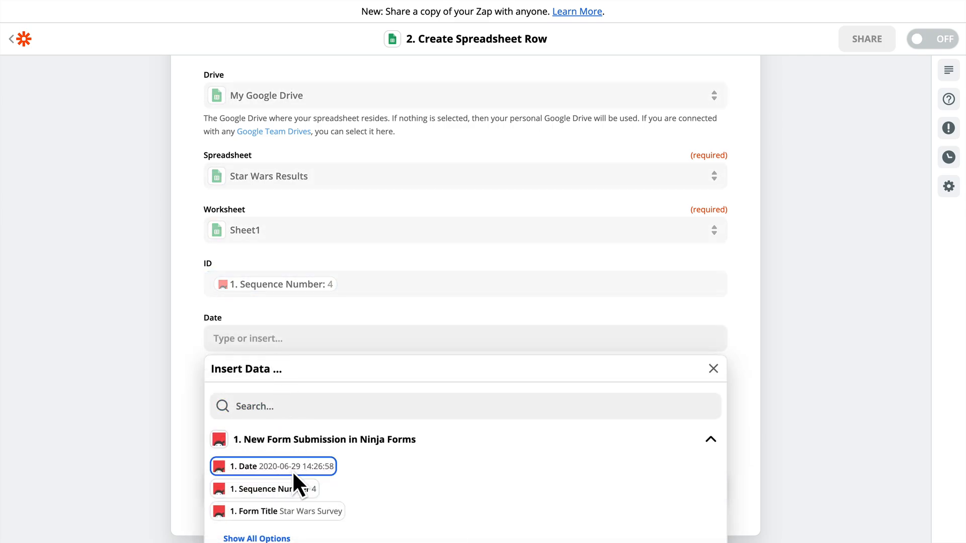
pyautogui.click(273, 466)
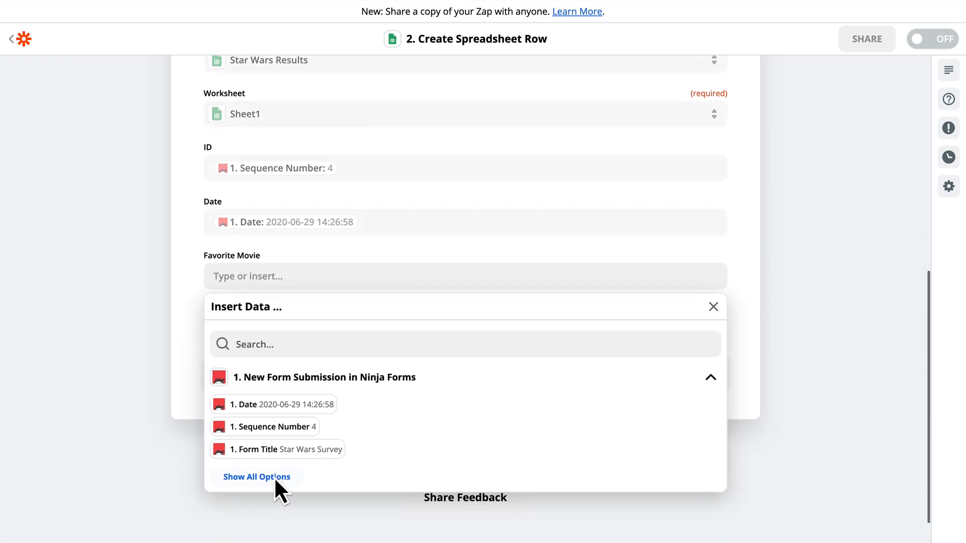
pyautogui.click(256, 477)
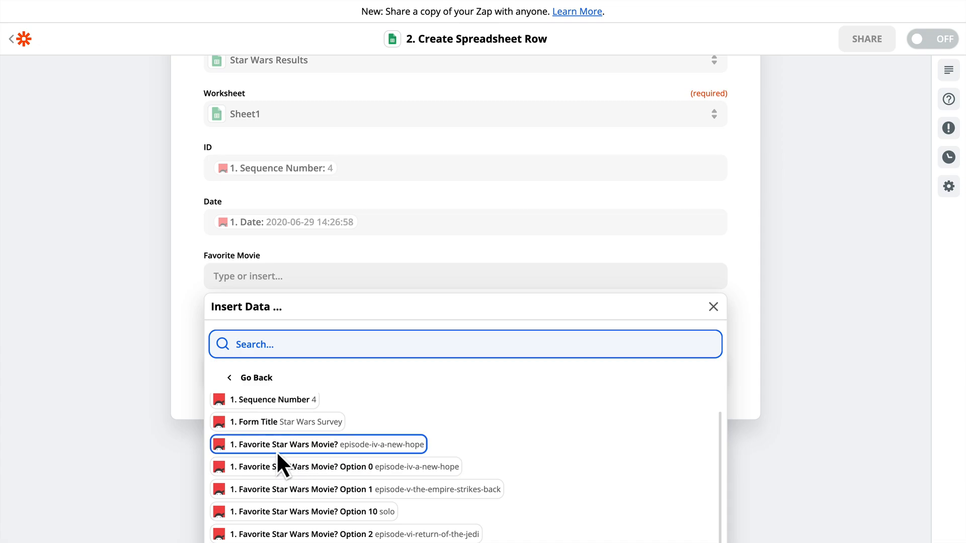
pyautogui.click(318, 444)
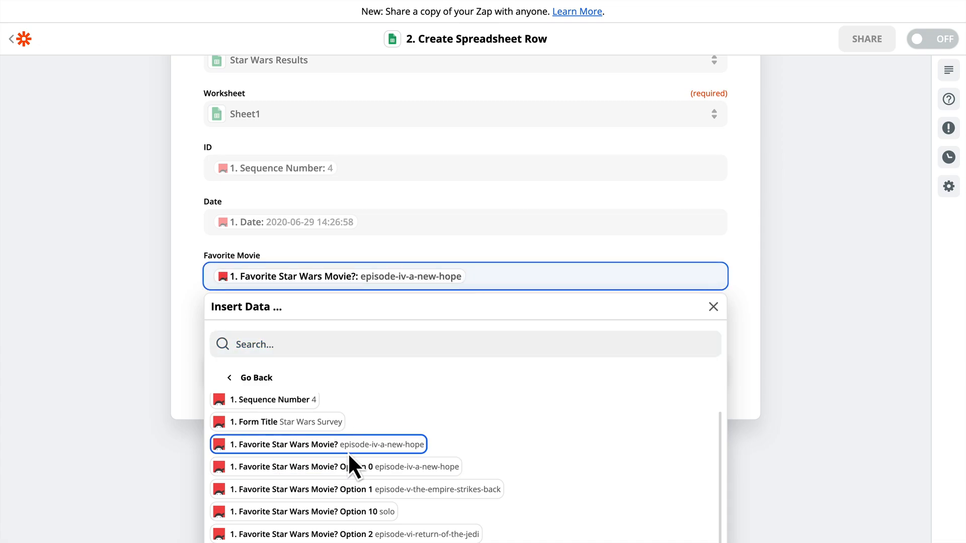
pyautogui.moveTo(465, 295)
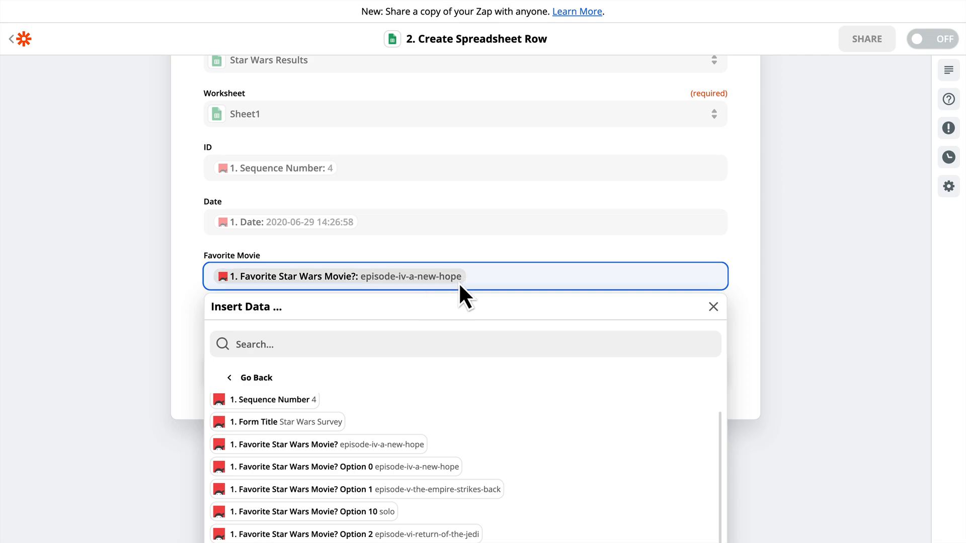
# Continue and send a test row to Star Wars Results (4, date, episode-iv-a-new-hope).
pyautogui.click(714, 306)
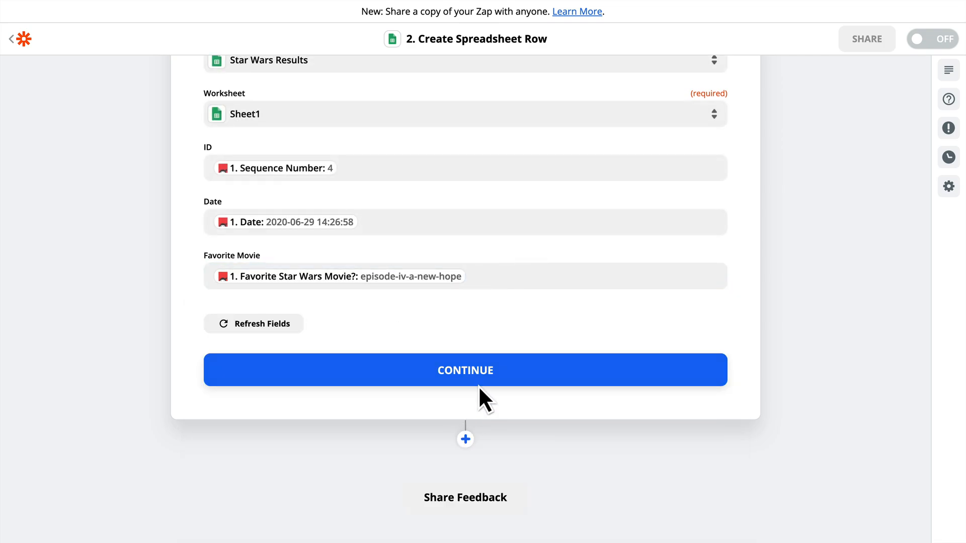
pyautogui.click(465, 369)
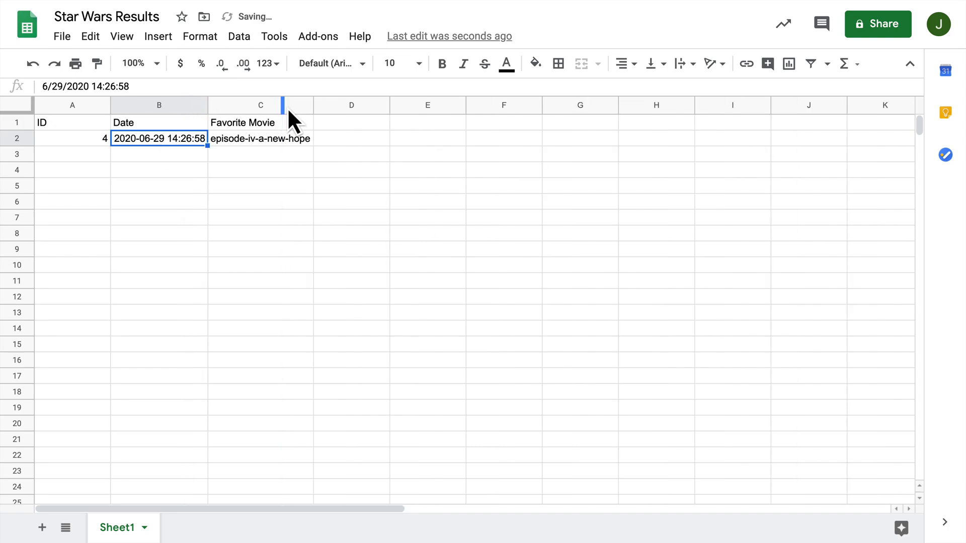
# Inspect row 2 of Star Wars Results showing ID 4 and episode-iv-a-new-hope.
pyautogui.click(259, 138)
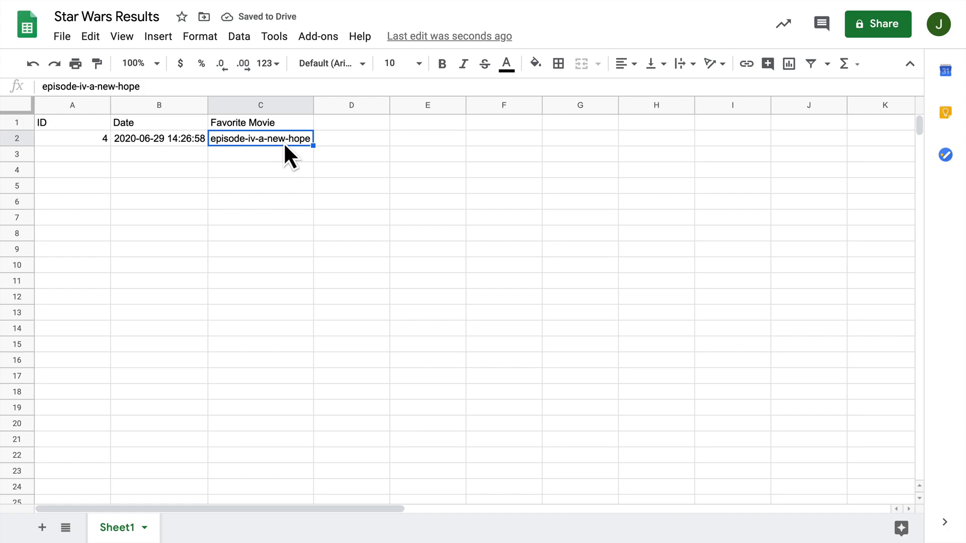
pyautogui.moveTo(337, 239)
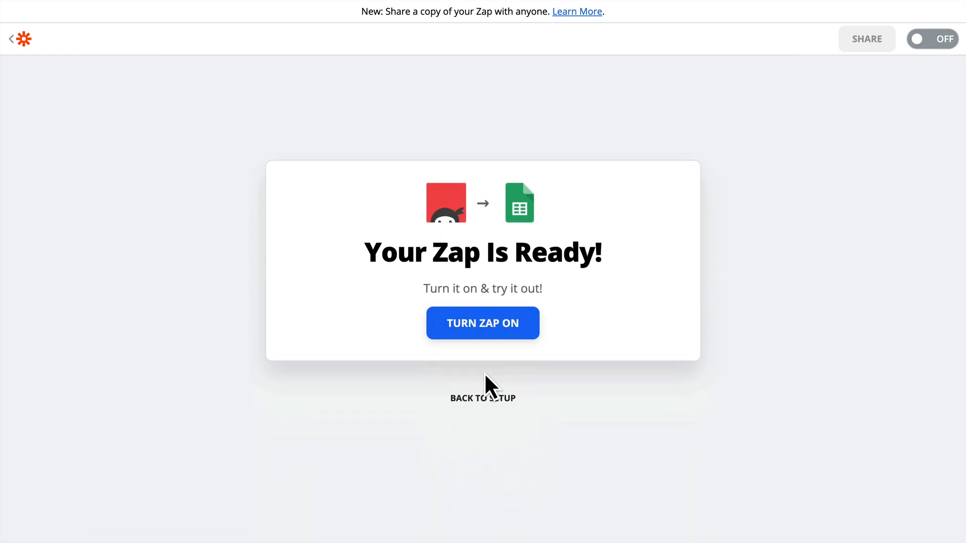
# Turn the Ninja Forms to Google Sheets zap on and return to the live survey page.
pyautogui.click(482, 323)
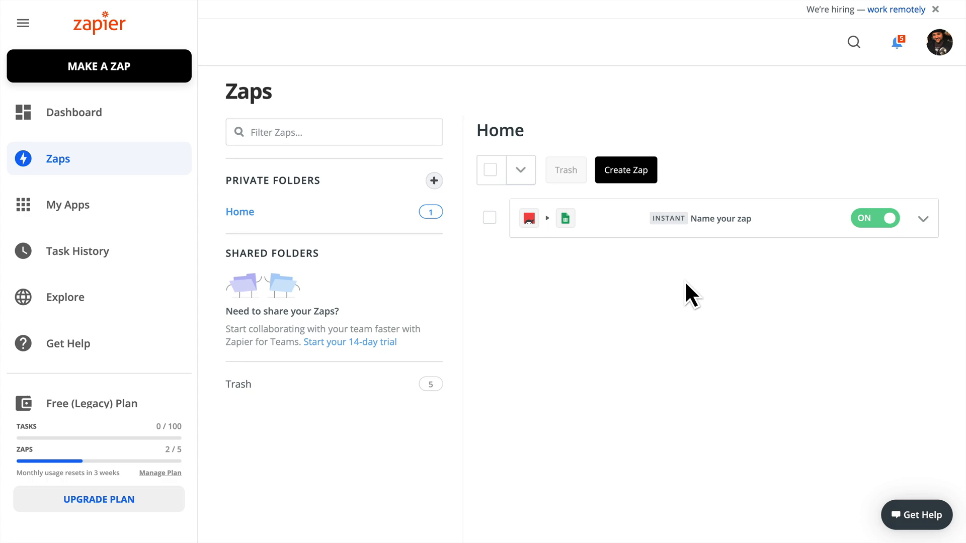
pyautogui.moveTo(681, 245)
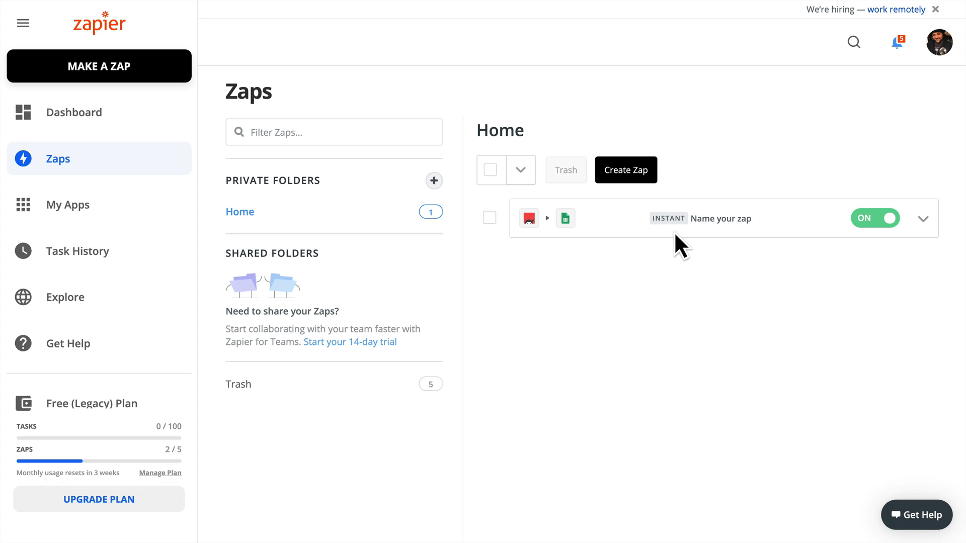
pyautogui.moveTo(690, 279)
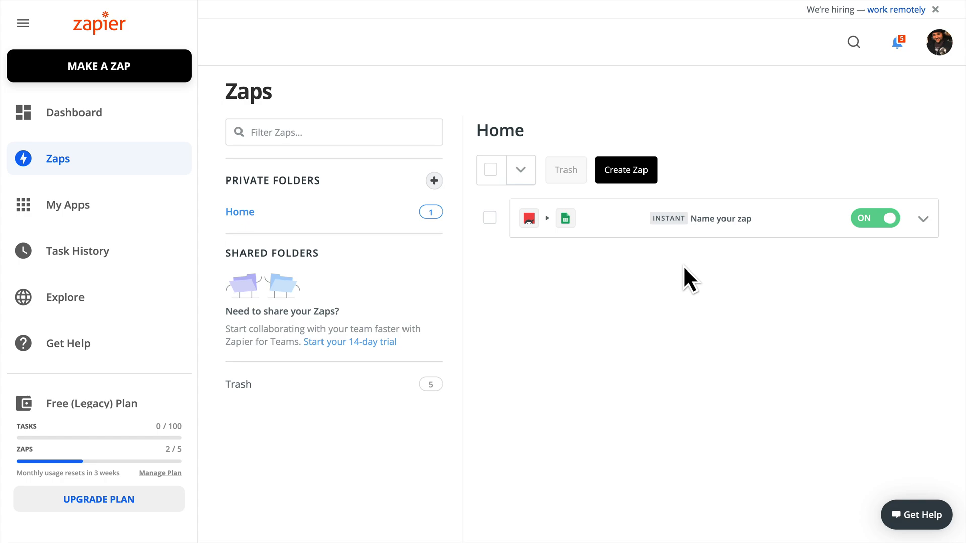
pyautogui.moveTo(735, 240)
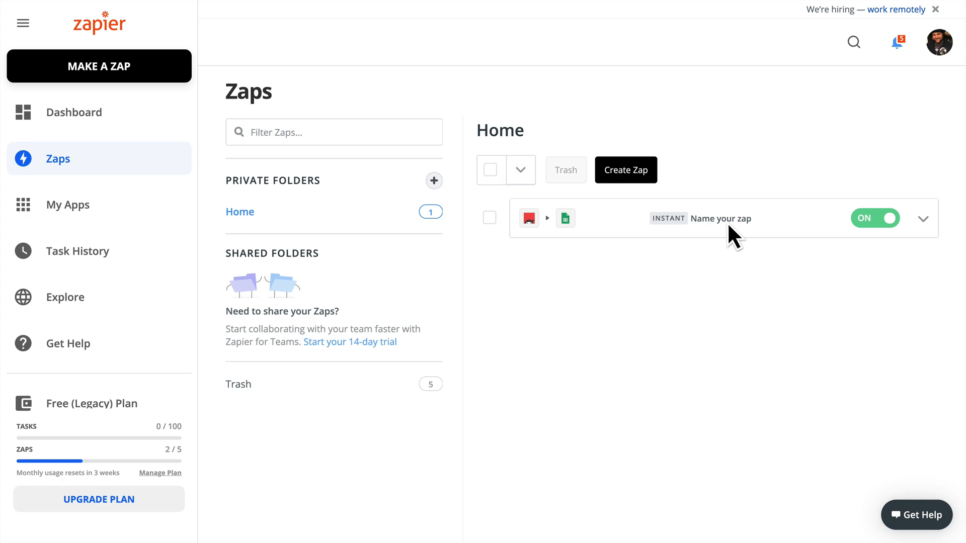
pyautogui.click(717, 219)
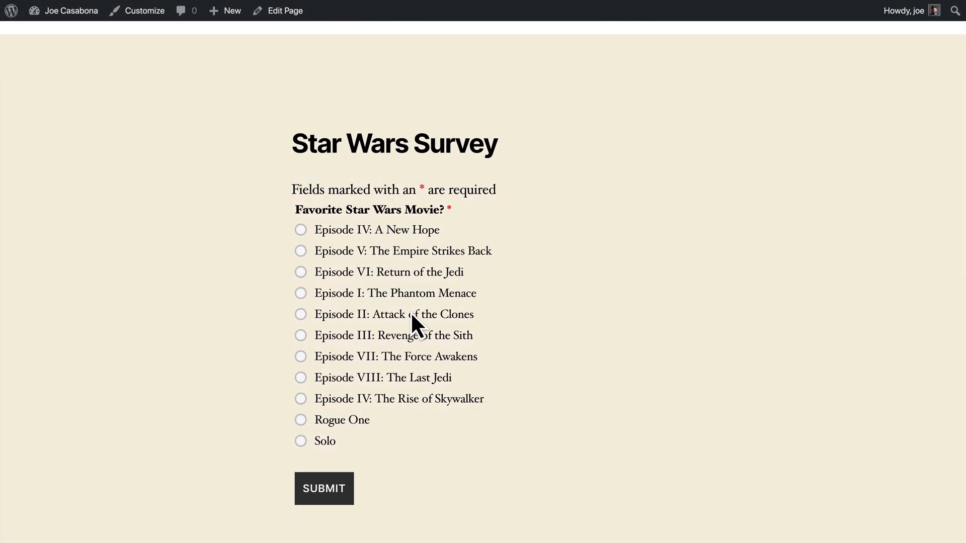
pyautogui.moveTo(308, 379)
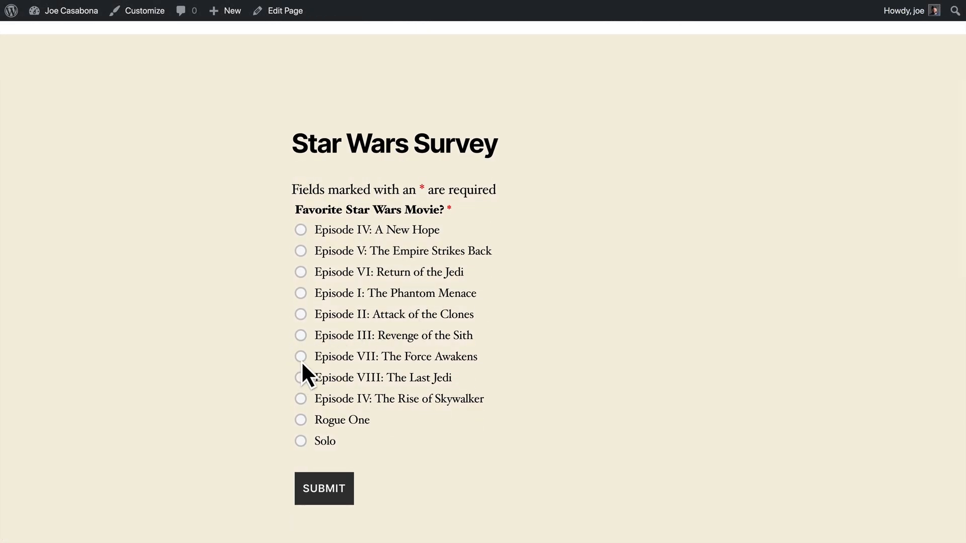
# Submit the live Star Wars Survey with Episode VII: The Force Awakens selected.
pyautogui.click(301, 356)
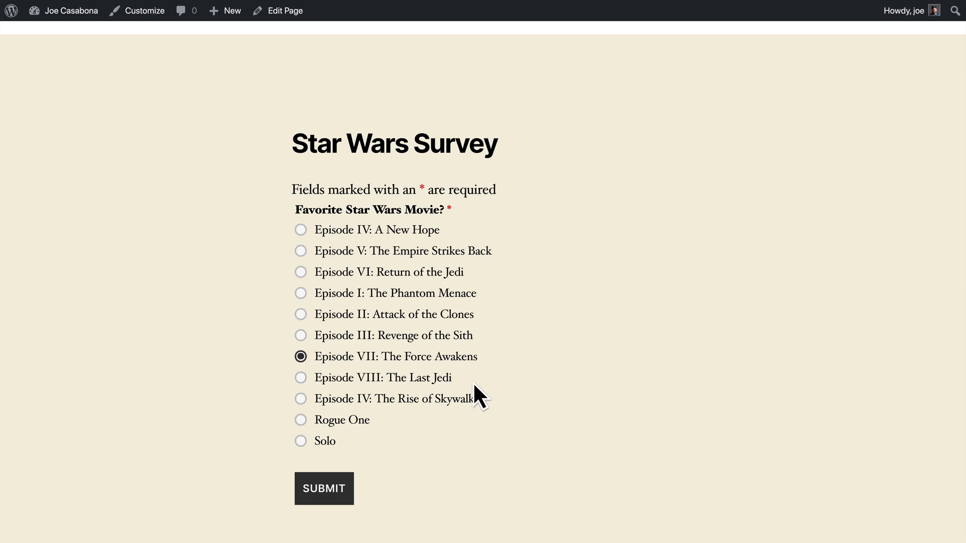
pyautogui.click(323, 489)
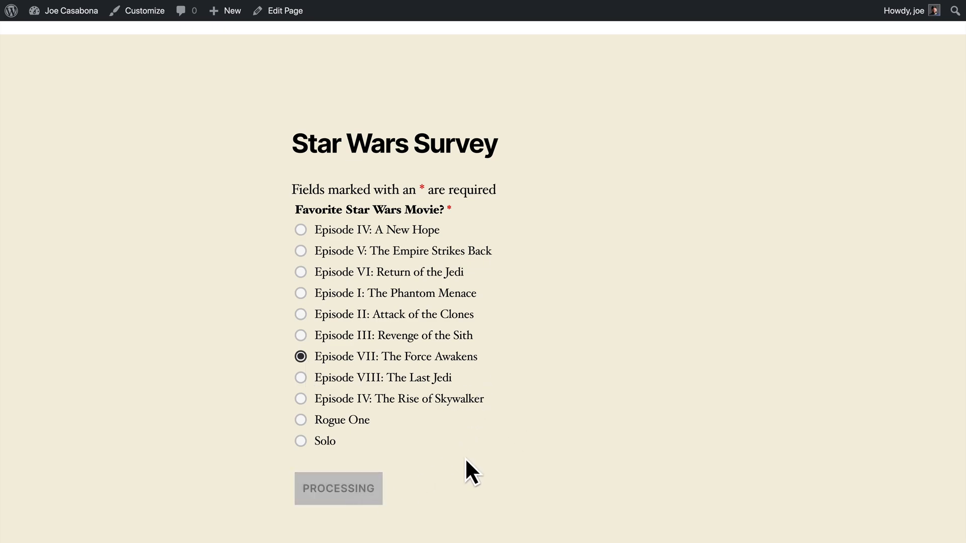
pyautogui.click(338, 489)
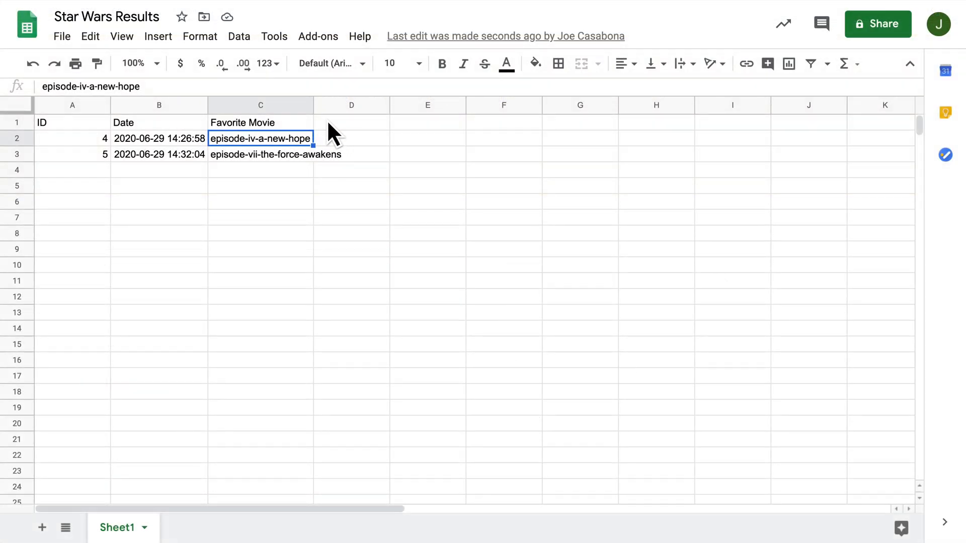
# Check row 3 of Star Wars Results shows ID 5 and episode-vii-the-force-awakens.
pyautogui.click(276, 201)
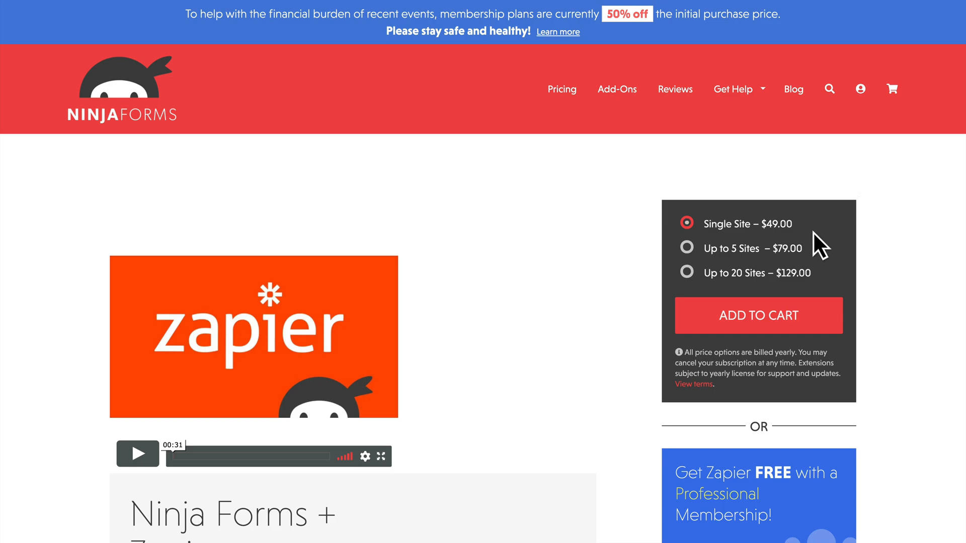
pyautogui.moveTo(644, 203)
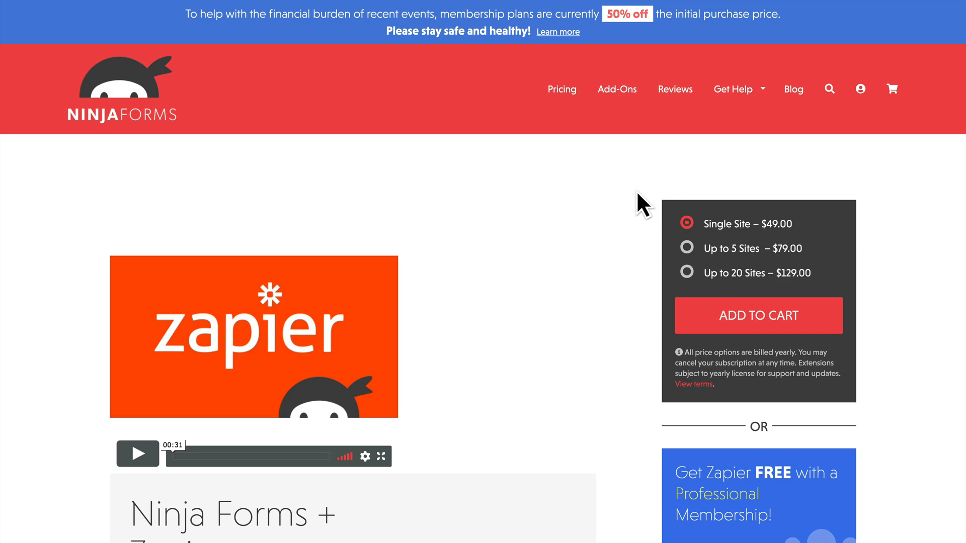
pyautogui.moveTo(675, 47)
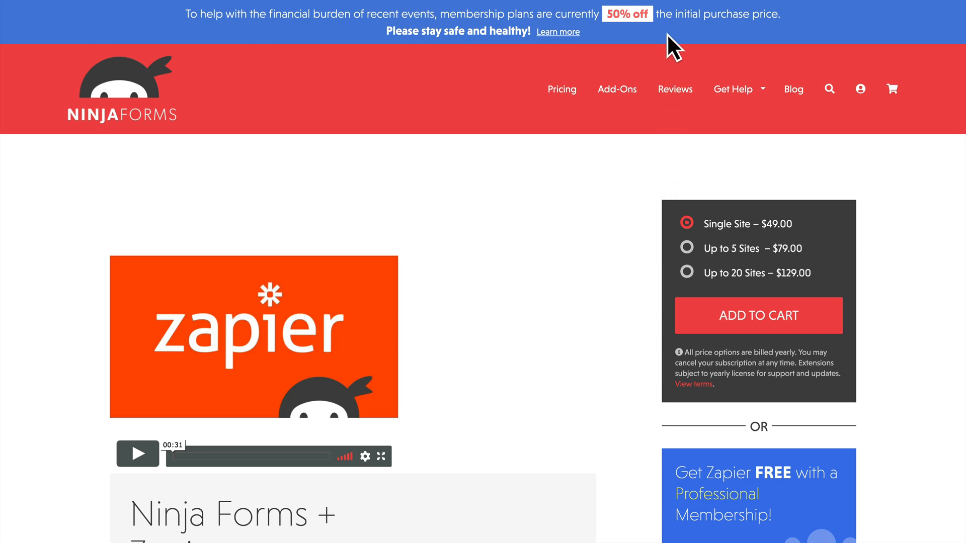
pyautogui.moveTo(651, 39)
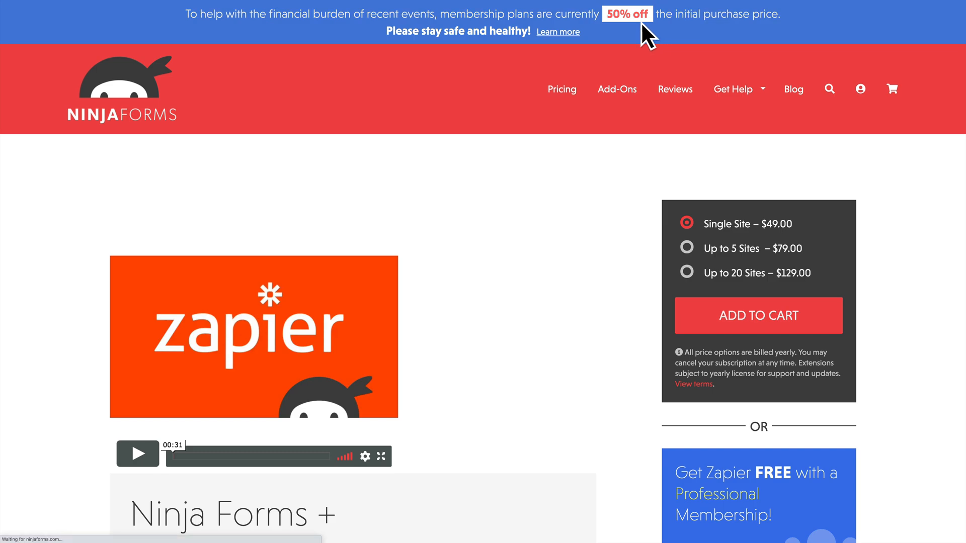
# Scroll the Ninja Forms pricing table to compare Agency, Professional, Personal and À La Carte plans for Zapier.
pyautogui.scroll(-3)
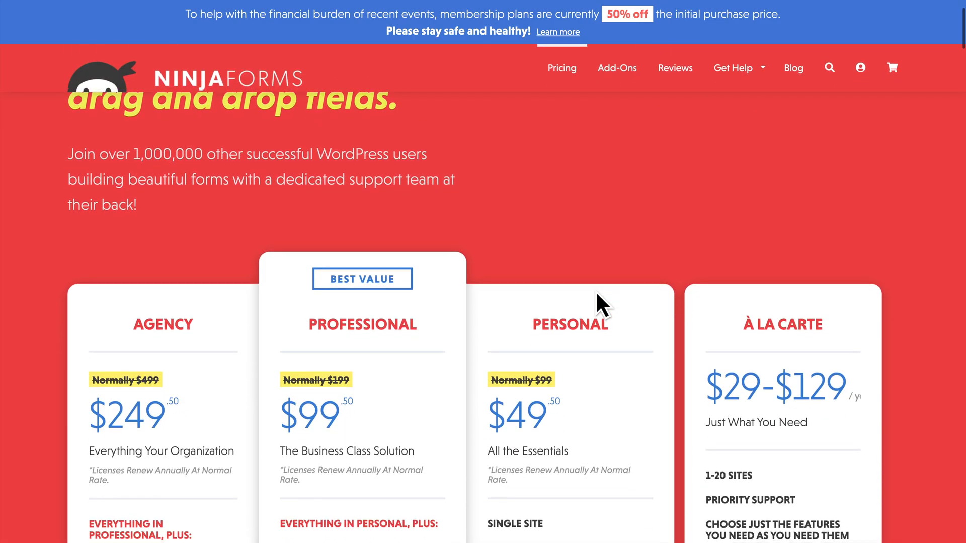
pyautogui.scroll(-3)
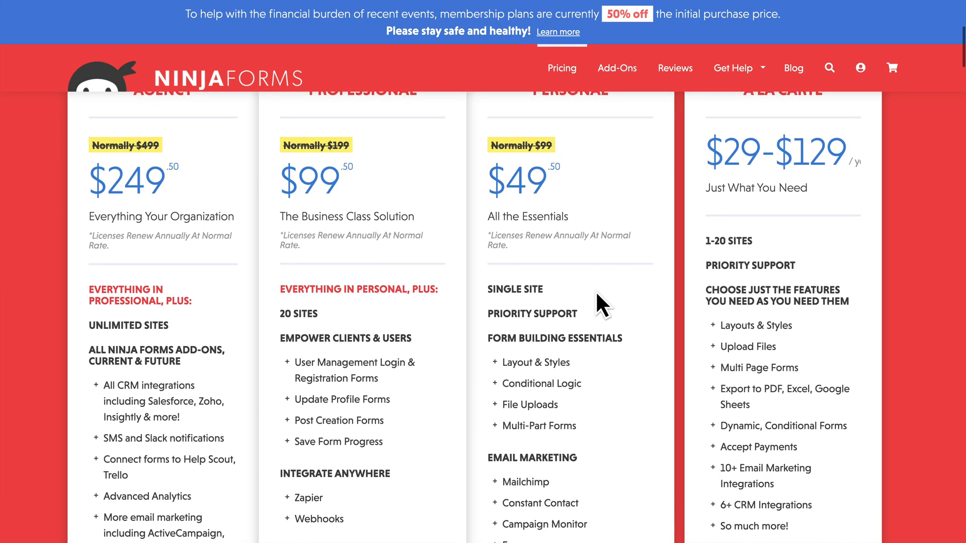
pyautogui.scroll(-3)
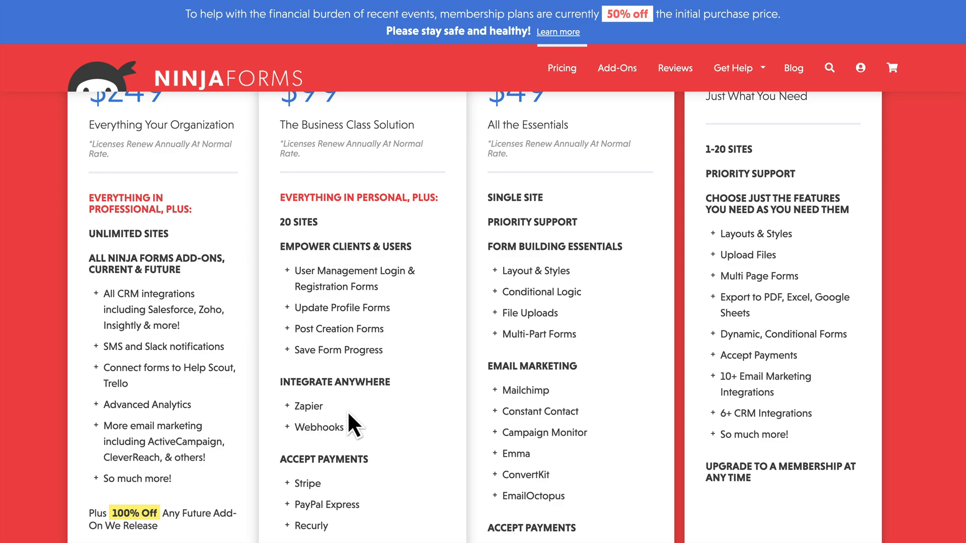
pyautogui.scroll(-3)
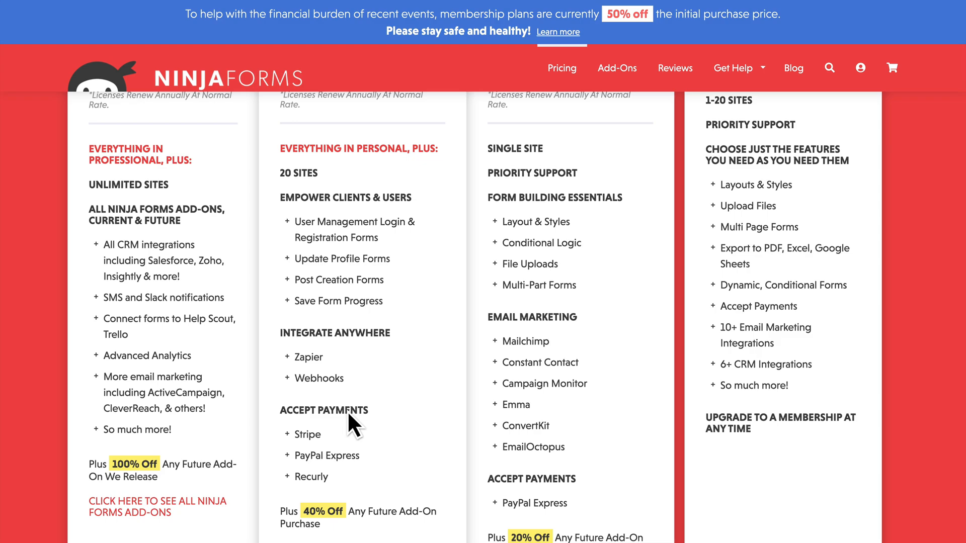
pyautogui.scroll(3)
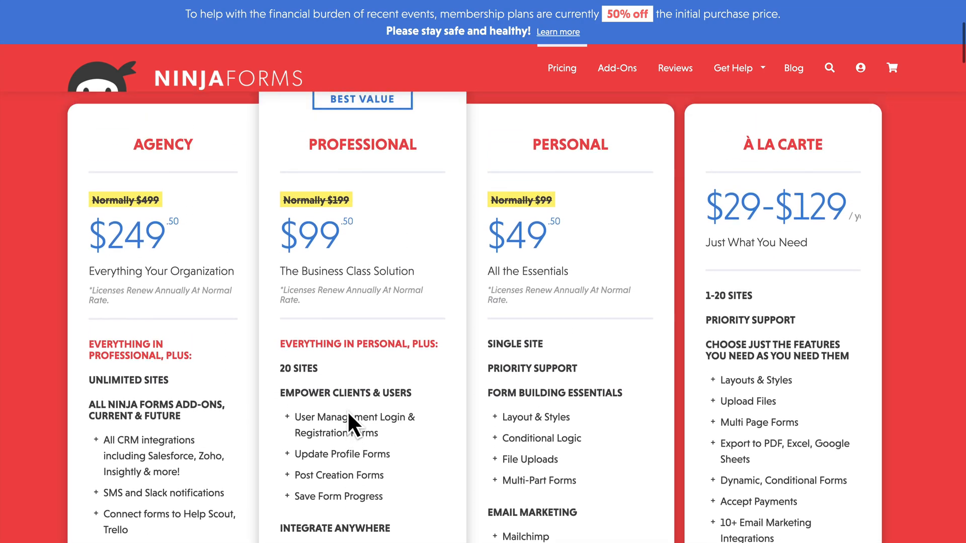
pyautogui.scroll(3)
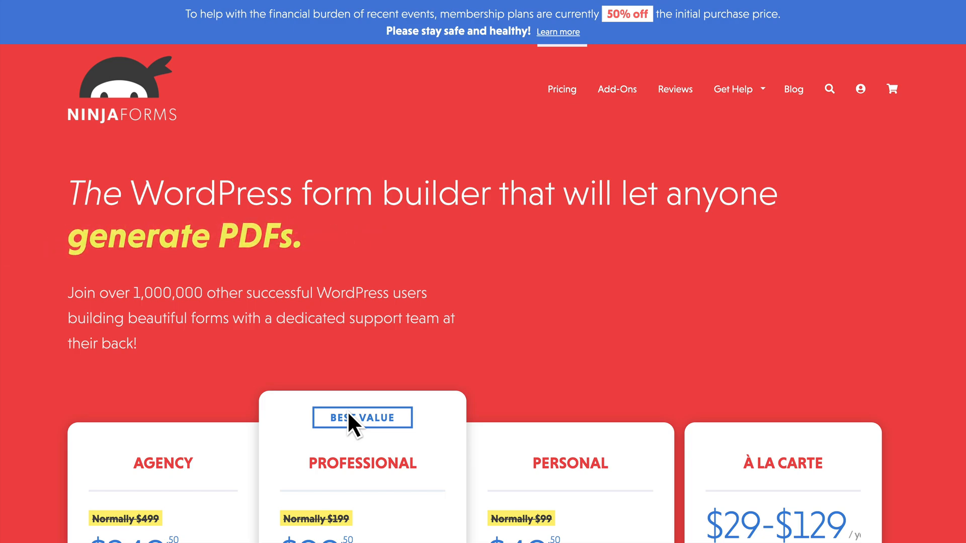
pyautogui.scroll(-3)
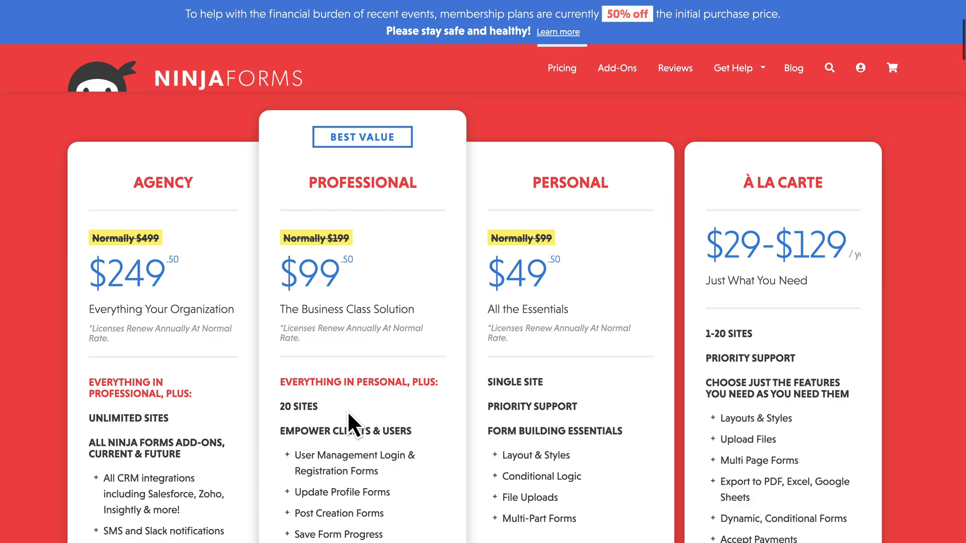